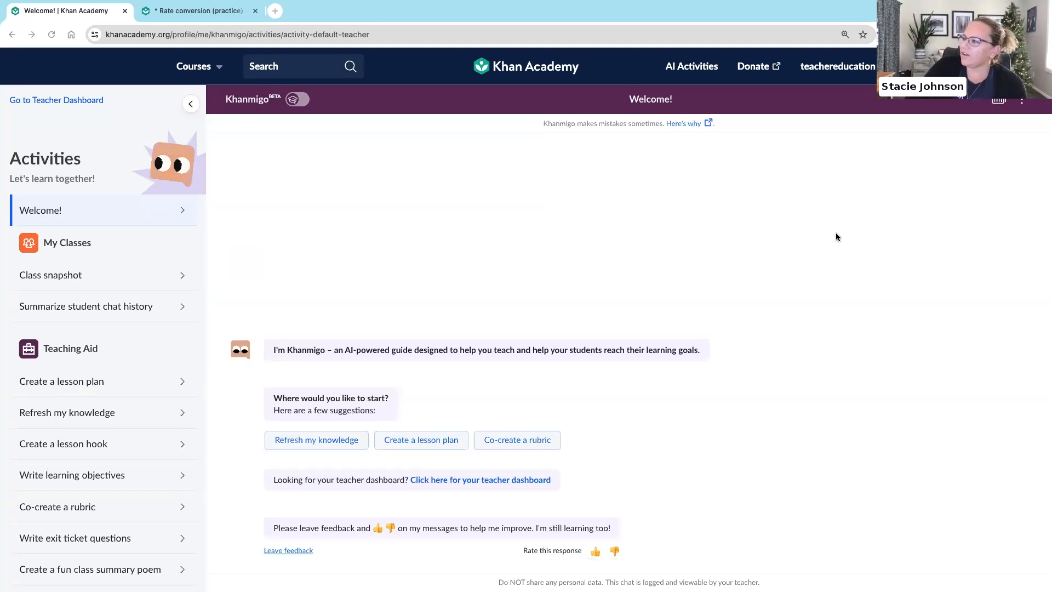
pyautogui.moveTo(722, 209)
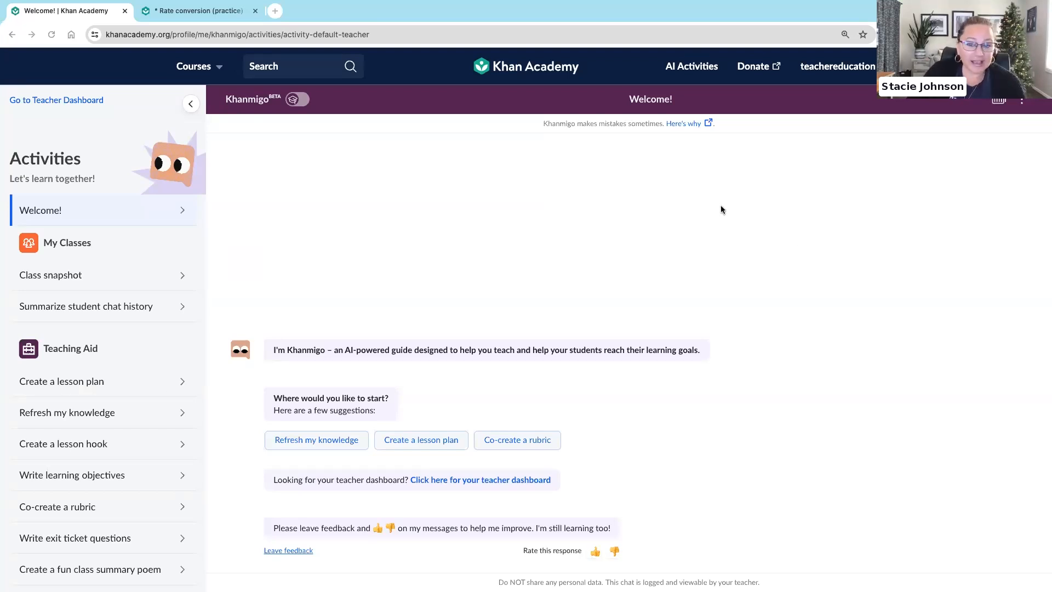
pyautogui.moveTo(219, 319)
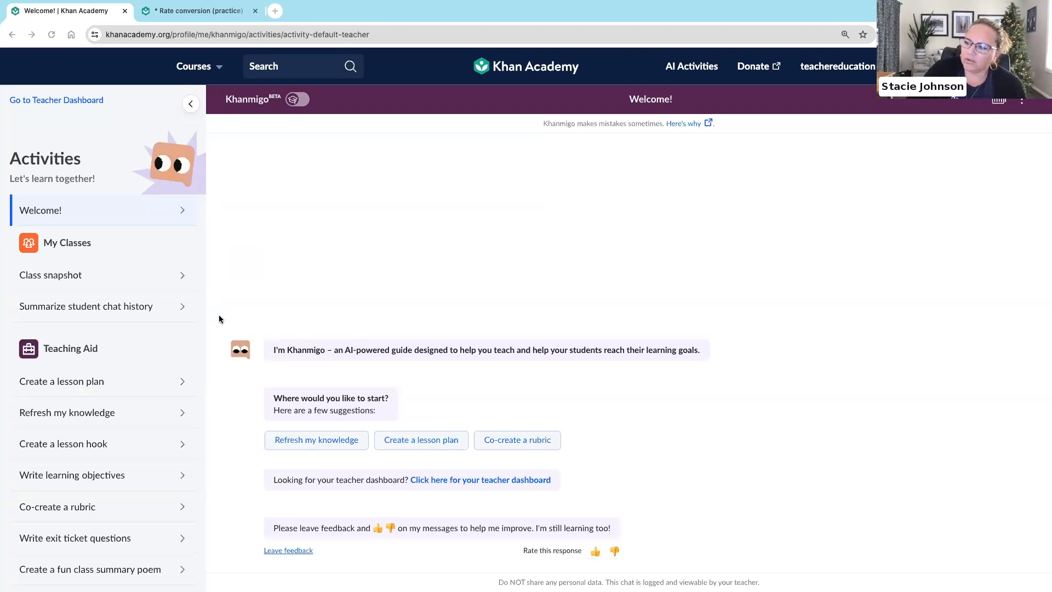
pyautogui.moveTo(167, 412)
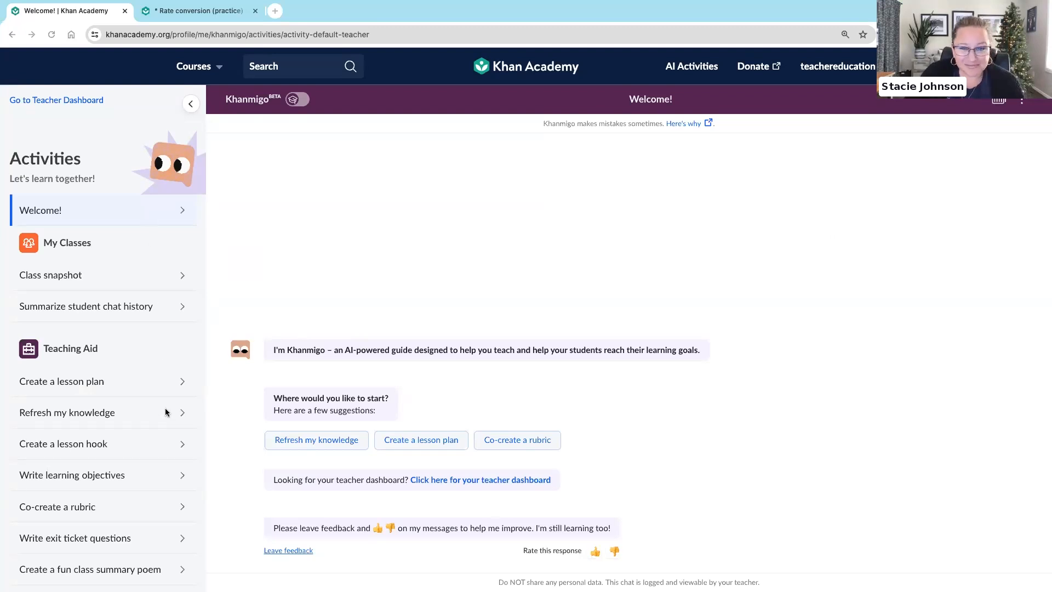
# - Browse the Khanmigo activities, visit the account settings page and return to the welcome page
pyautogui.scroll(-3)
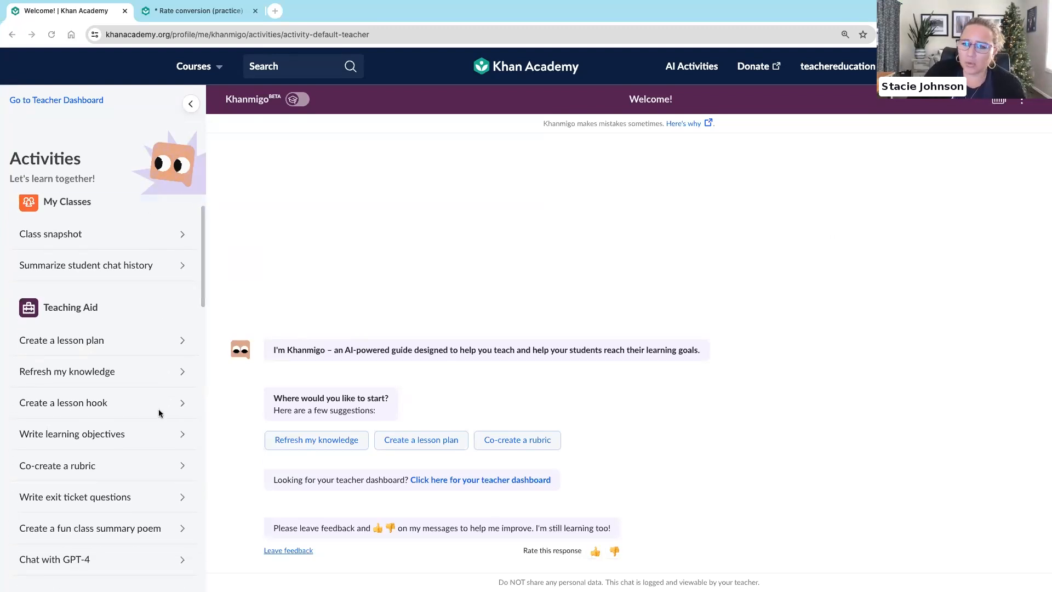
pyautogui.scroll(-3)
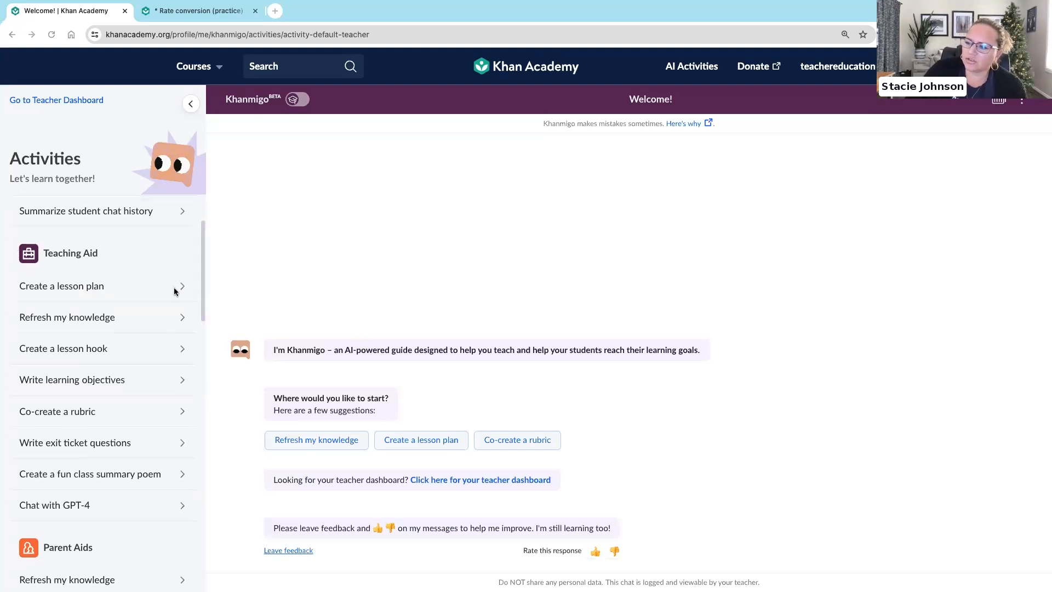
pyautogui.moveTo(191, 509)
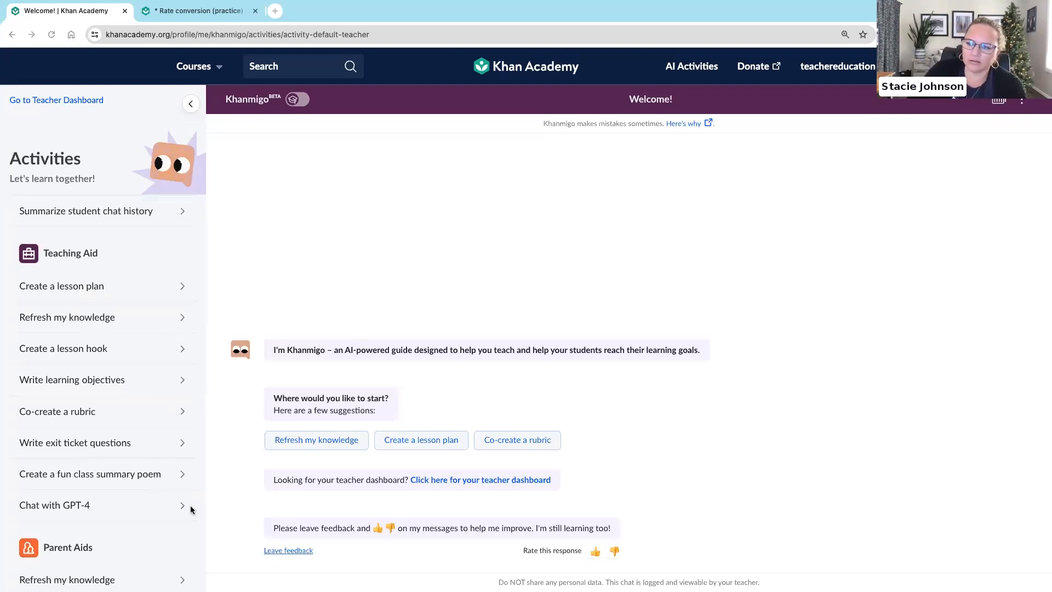
pyautogui.moveTo(182, 509)
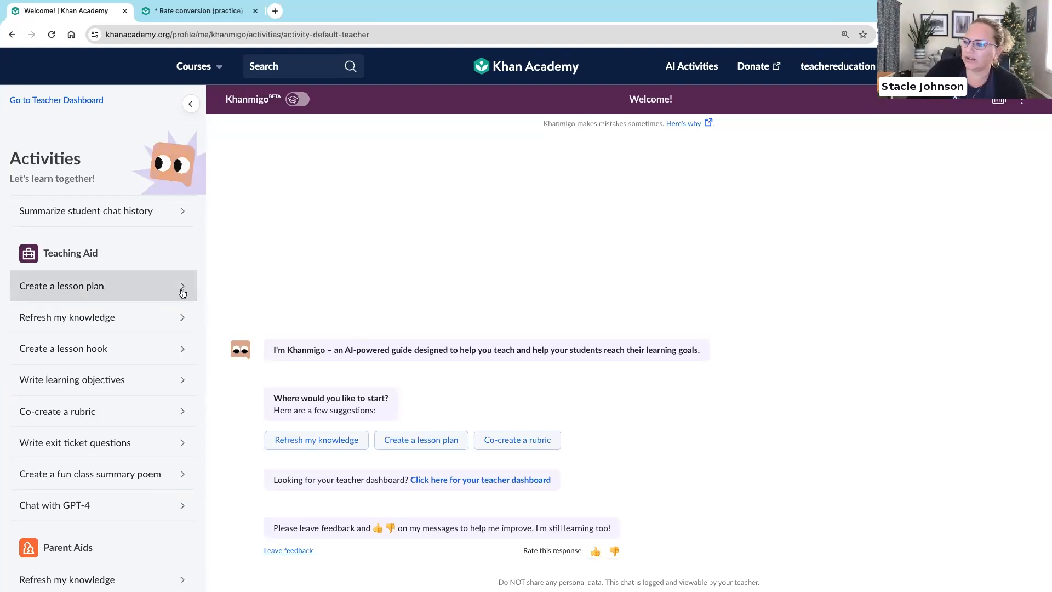
pyautogui.click(62, 286)
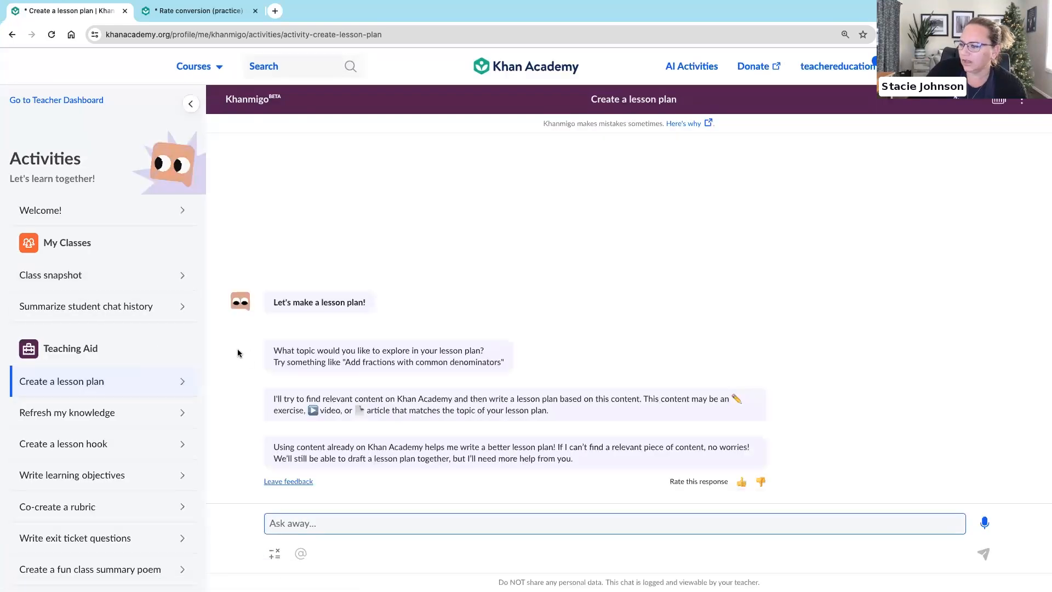
pyautogui.moveTo(248, 378)
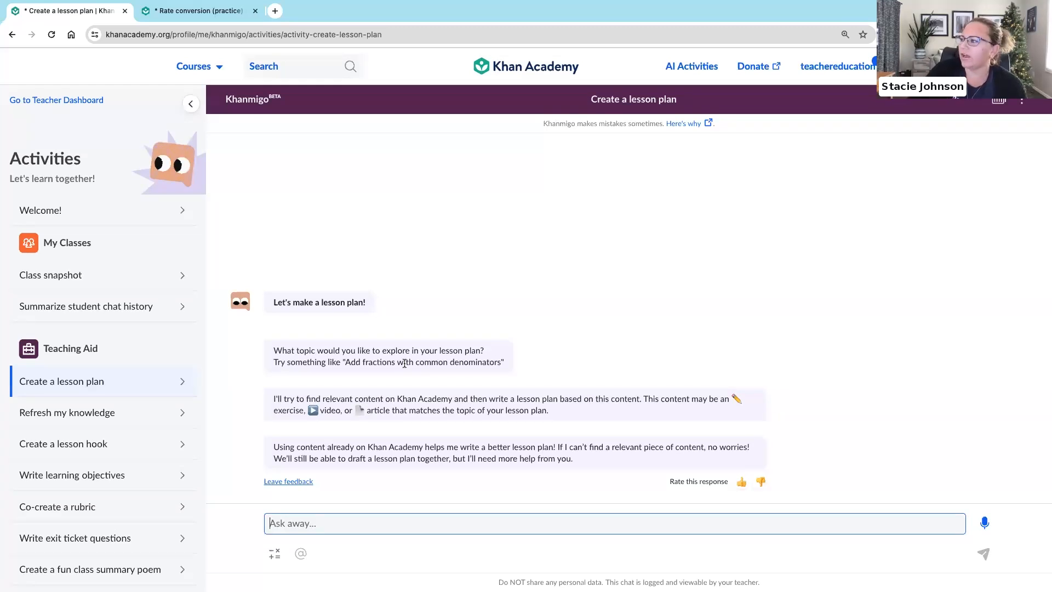
pyautogui.click(837, 66)
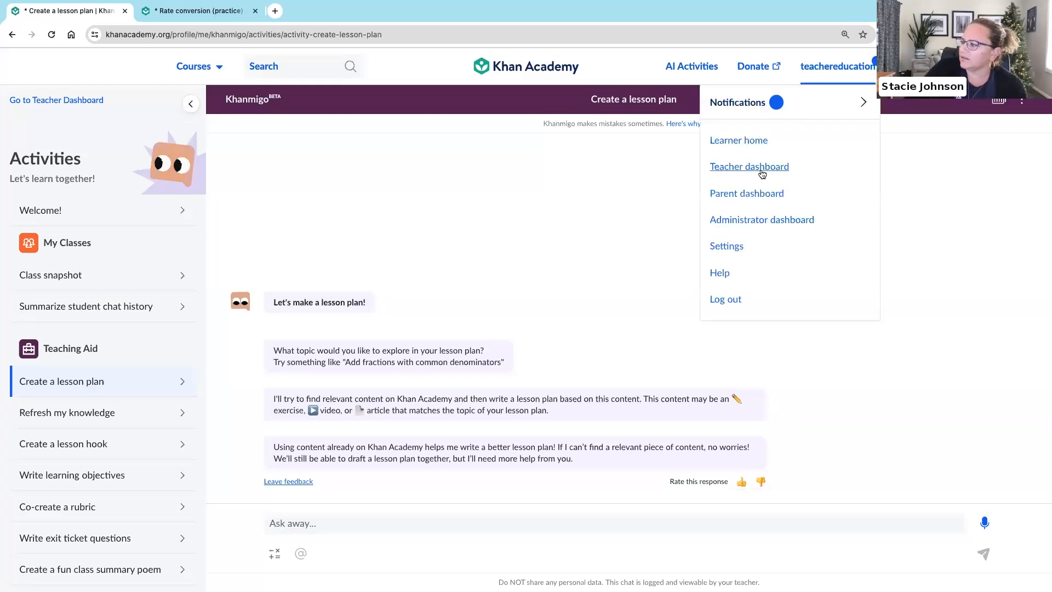
pyautogui.click(725, 246)
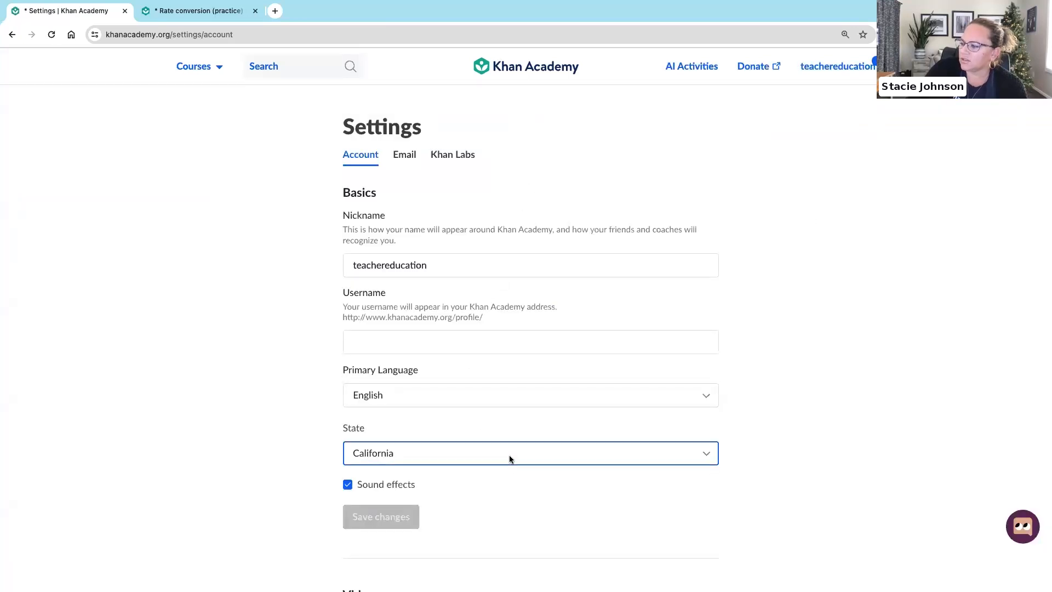
pyautogui.click(529, 452)
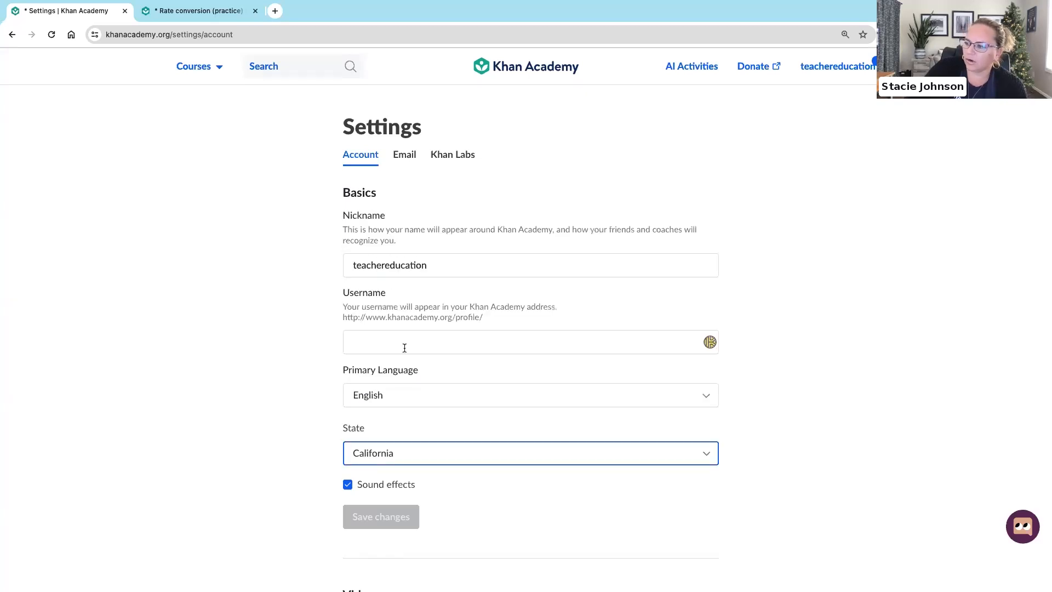
pyautogui.click(692, 66)
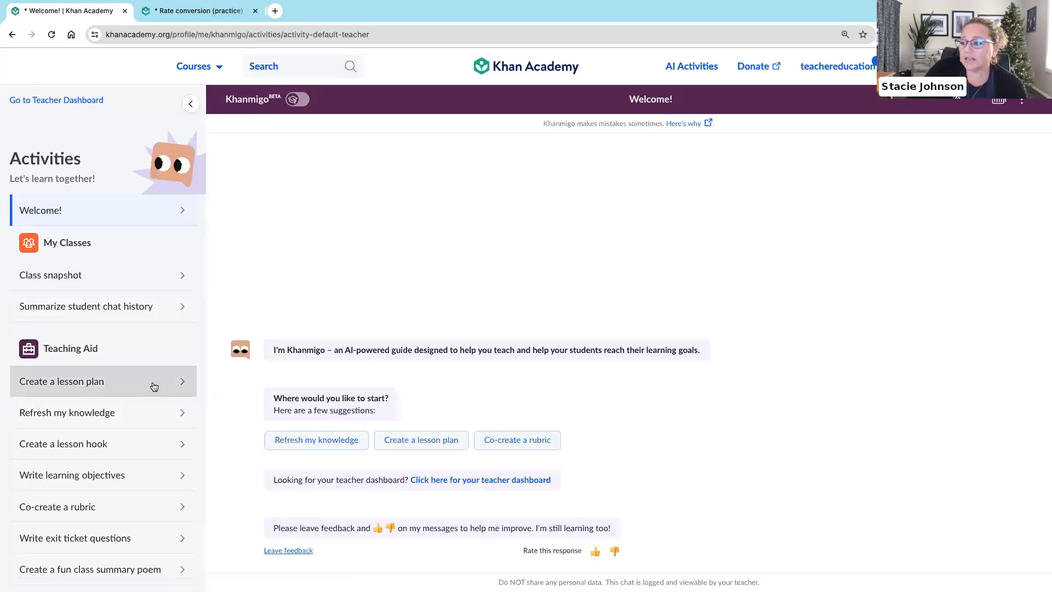
# - Start the lesson plan activity and submit the topic 'Algebra 1 rate conversion'
pyautogui.click(62, 382)
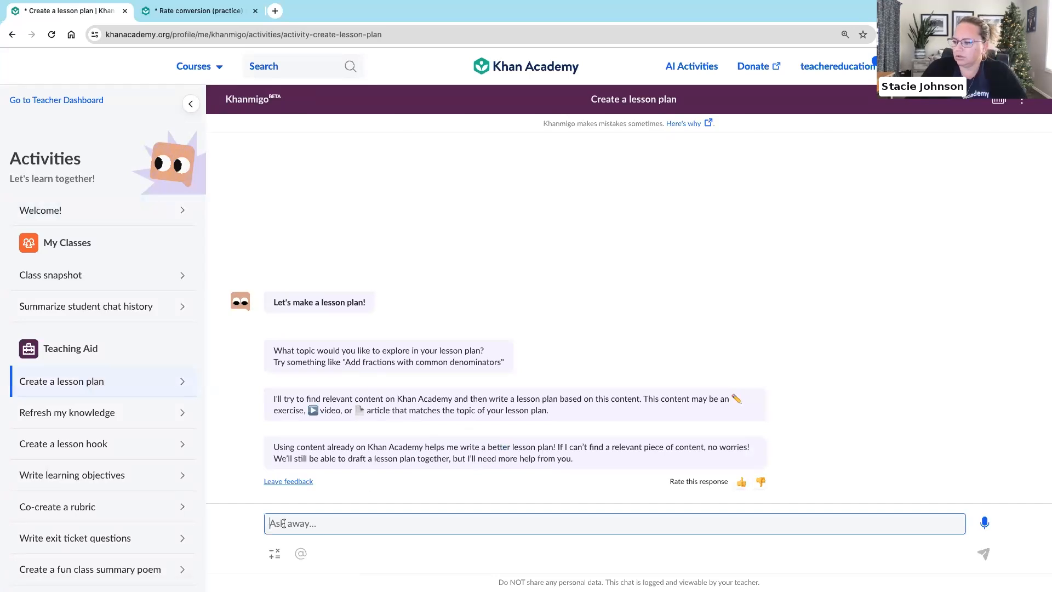
pyautogui.write('AI')
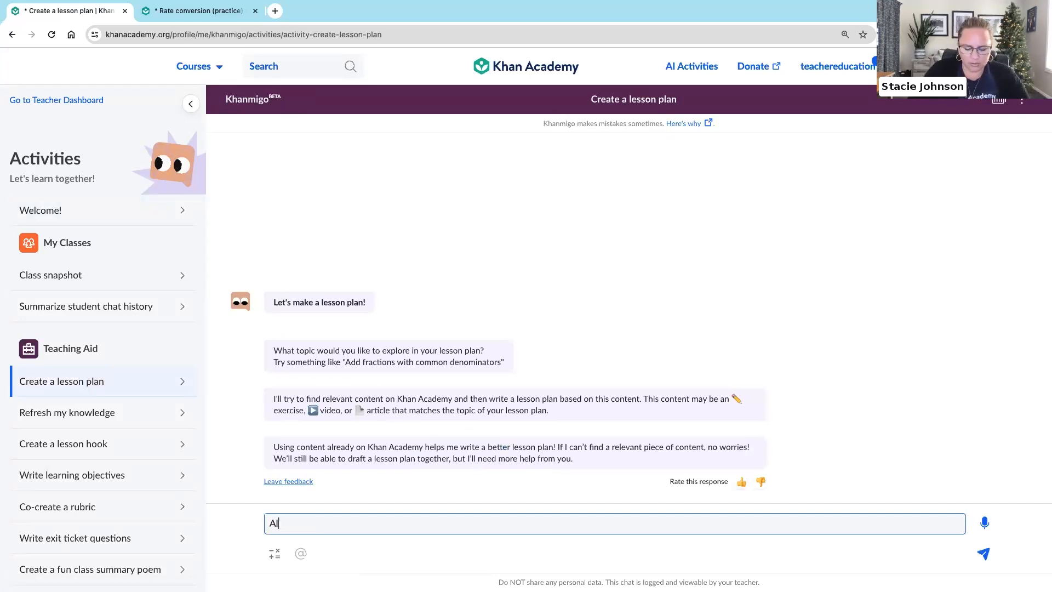
pyautogui.write('gebra')
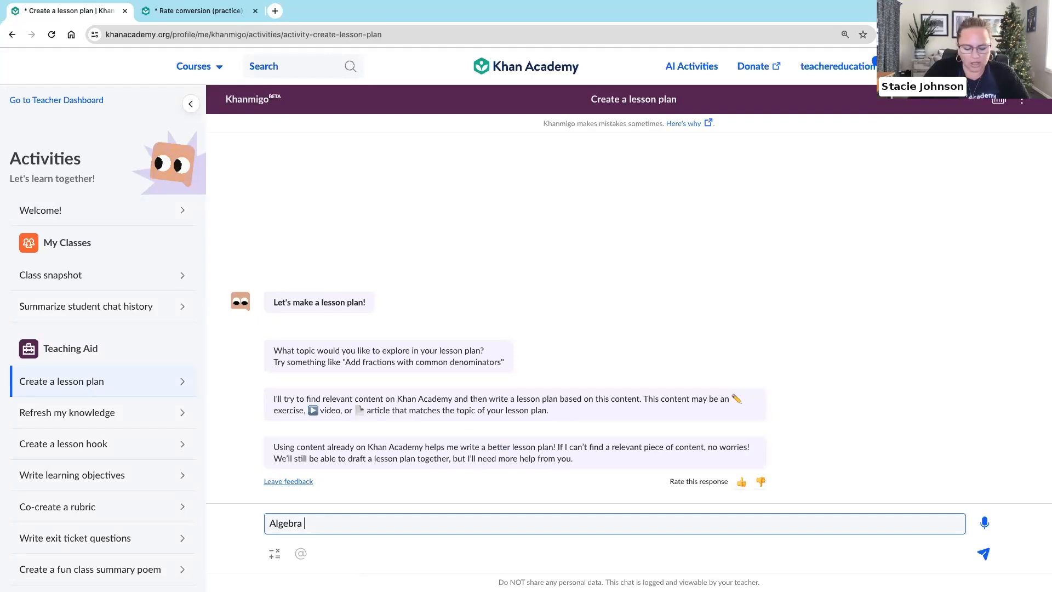
pyautogui.write('1 rate conv')
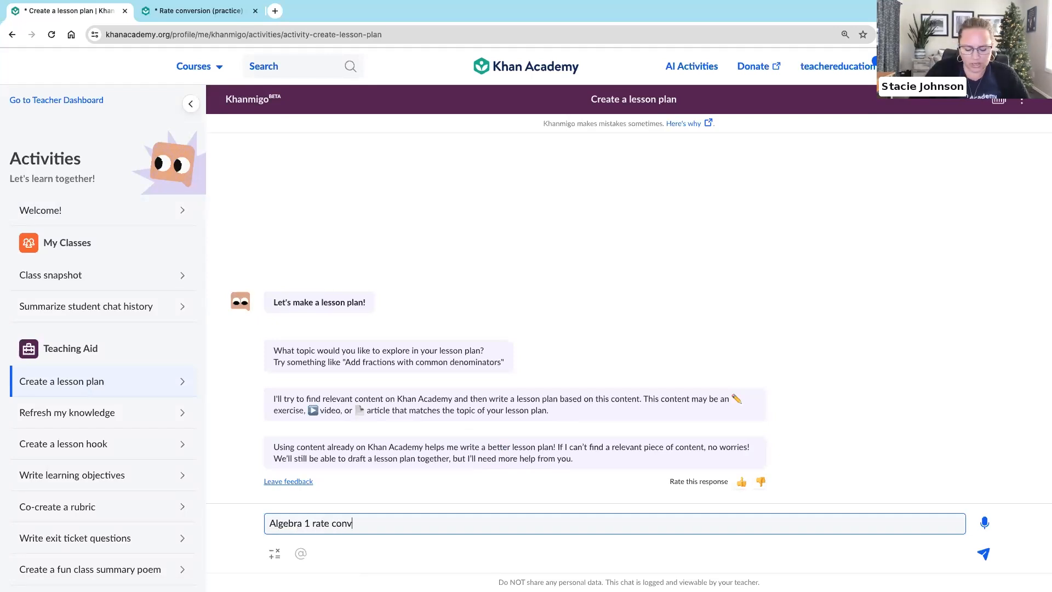
pyautogui.write('ersion')
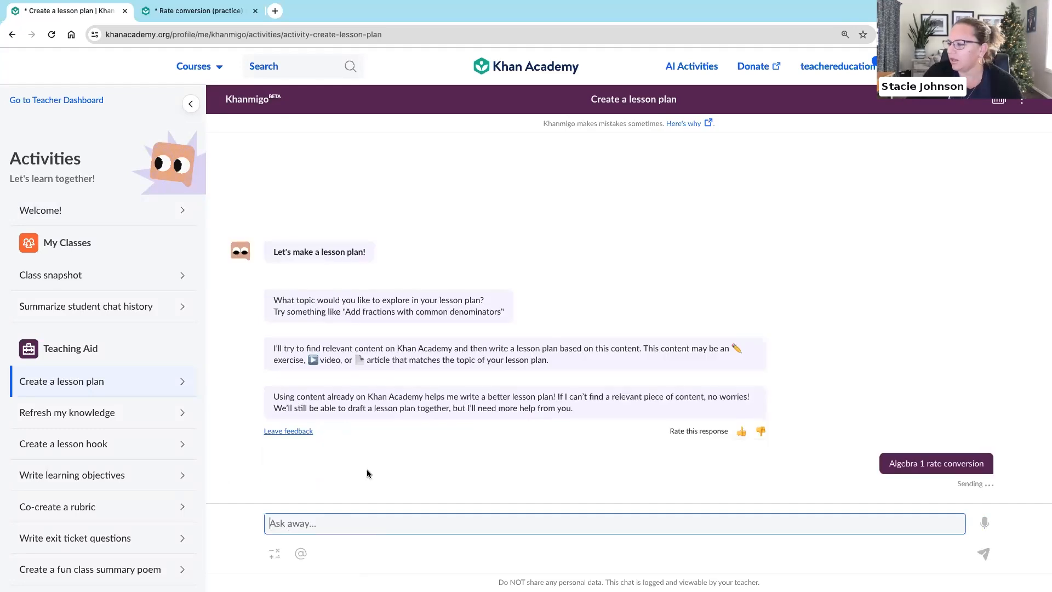
pyautogui.moveTo(299, 449)
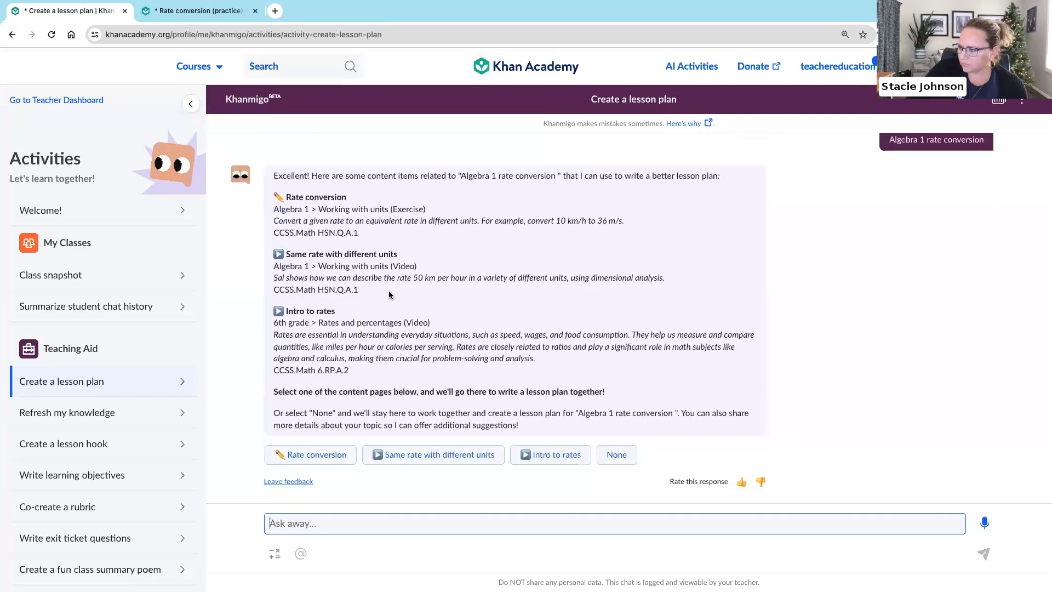
pyautogui.moveTo(322, 458)
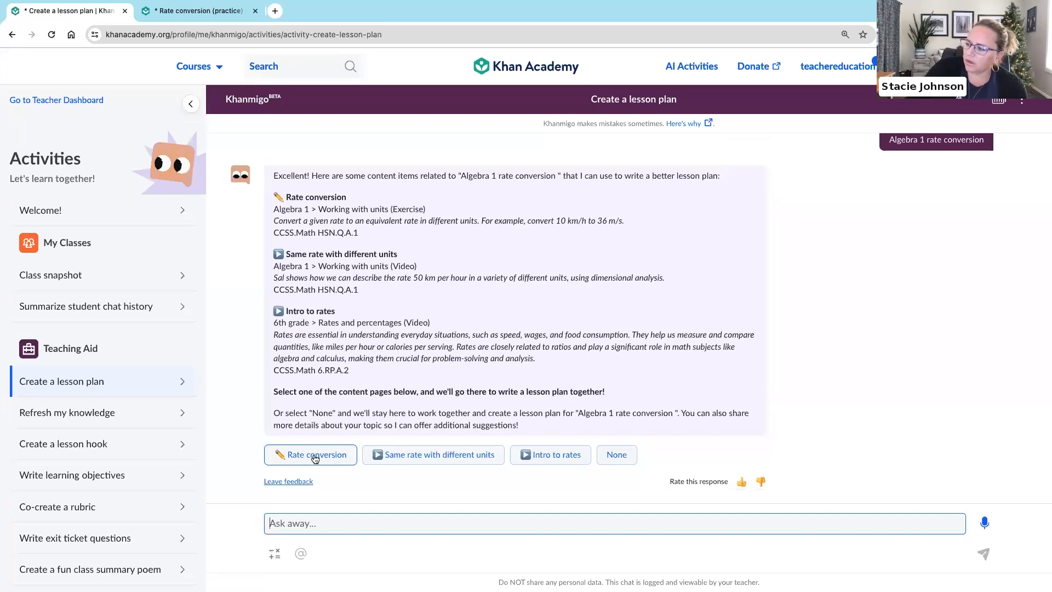
# - Build the lesson plan from the Rate conversion exercise and review the draft objective, standards and warm-up
pyautogui.click(310, 454)
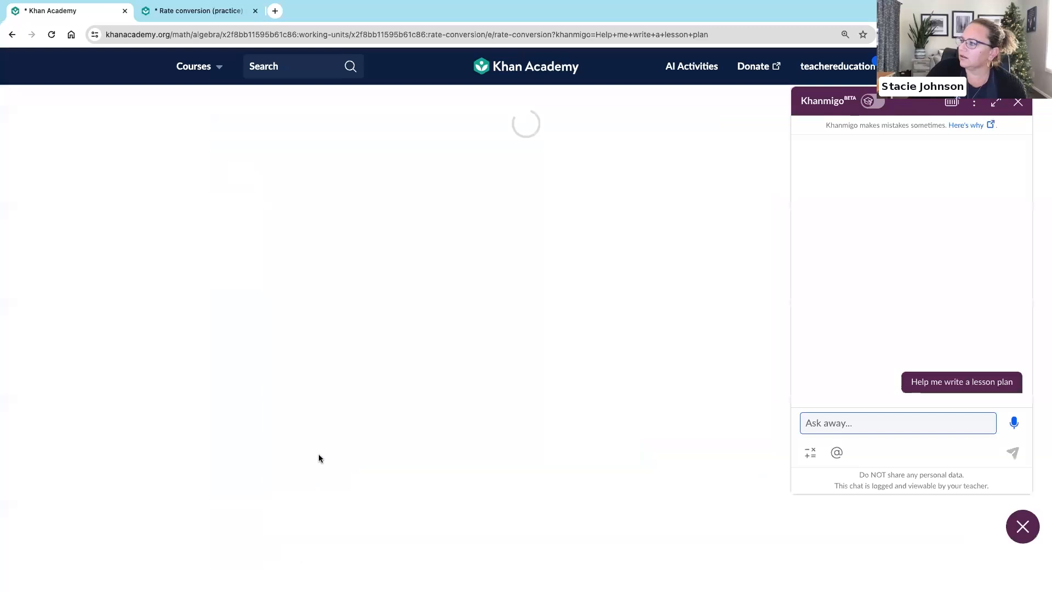
pyautogui.click(961, 381)
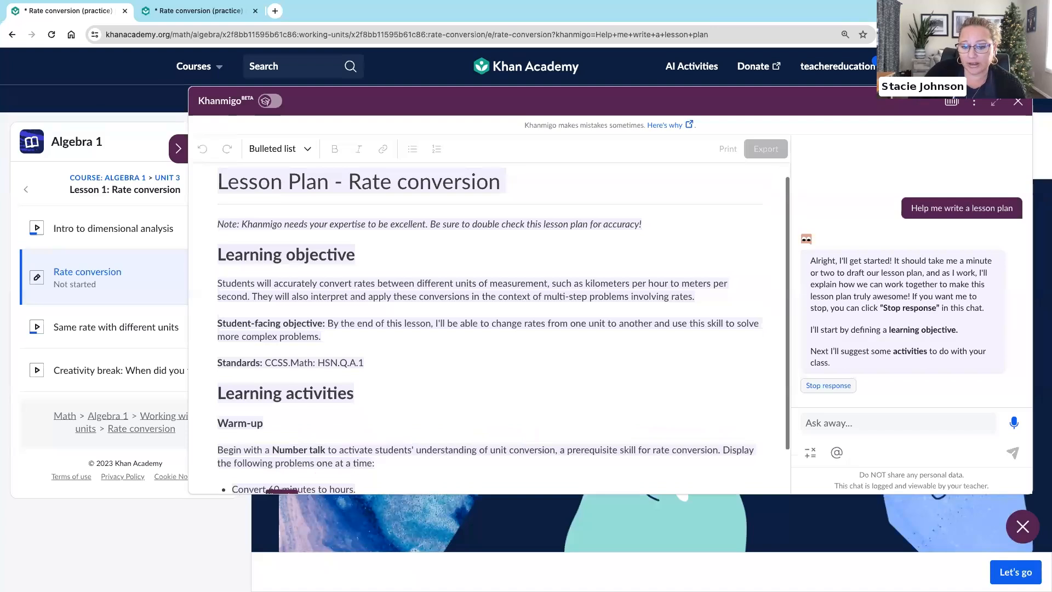
pyautogui.scroll(-3)
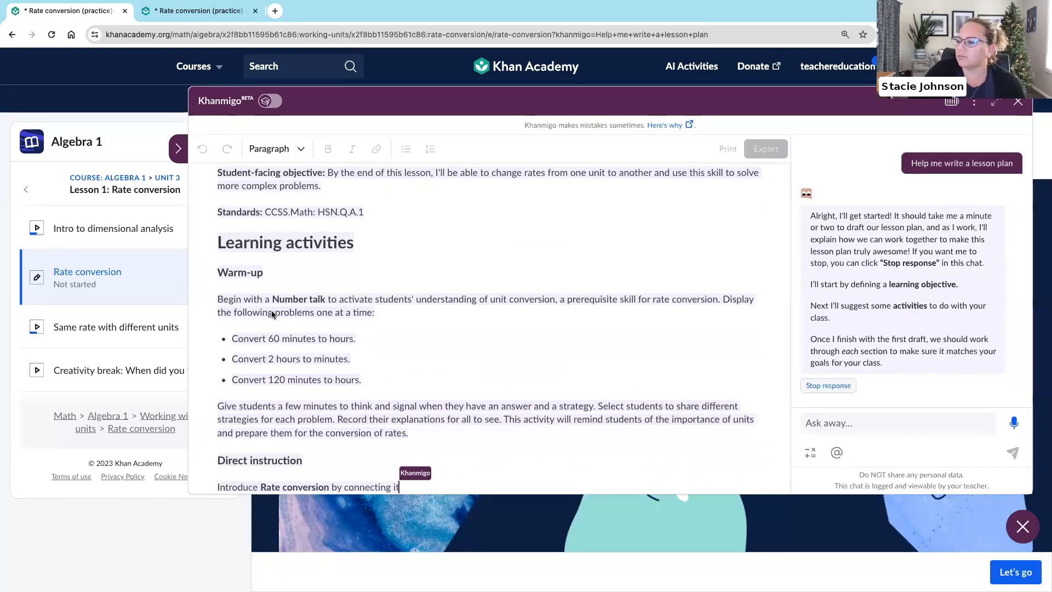
pyautogui.scroll(-3)
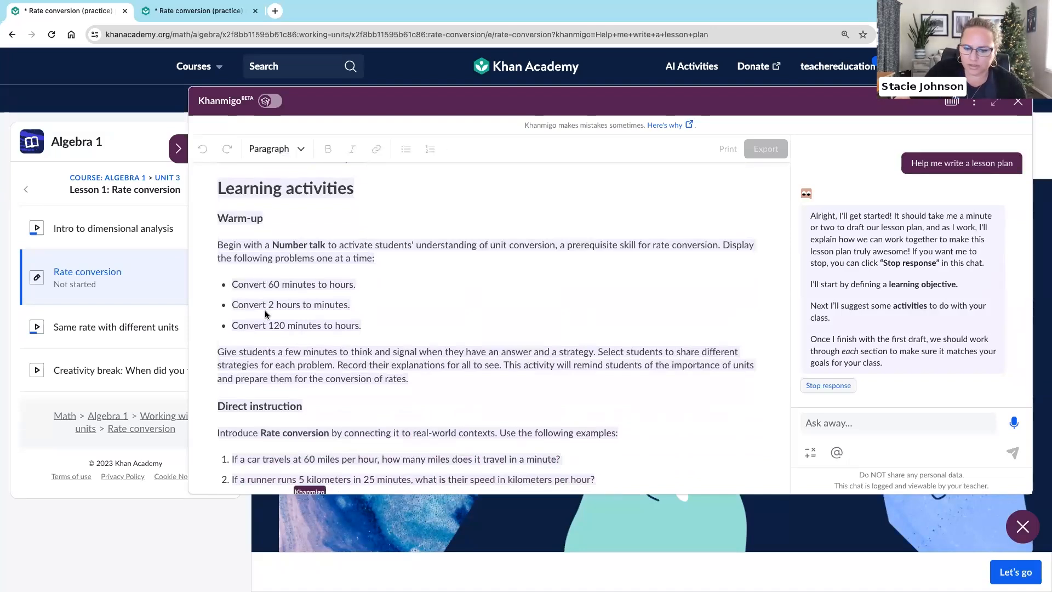
pyautogui.scroll(-3)
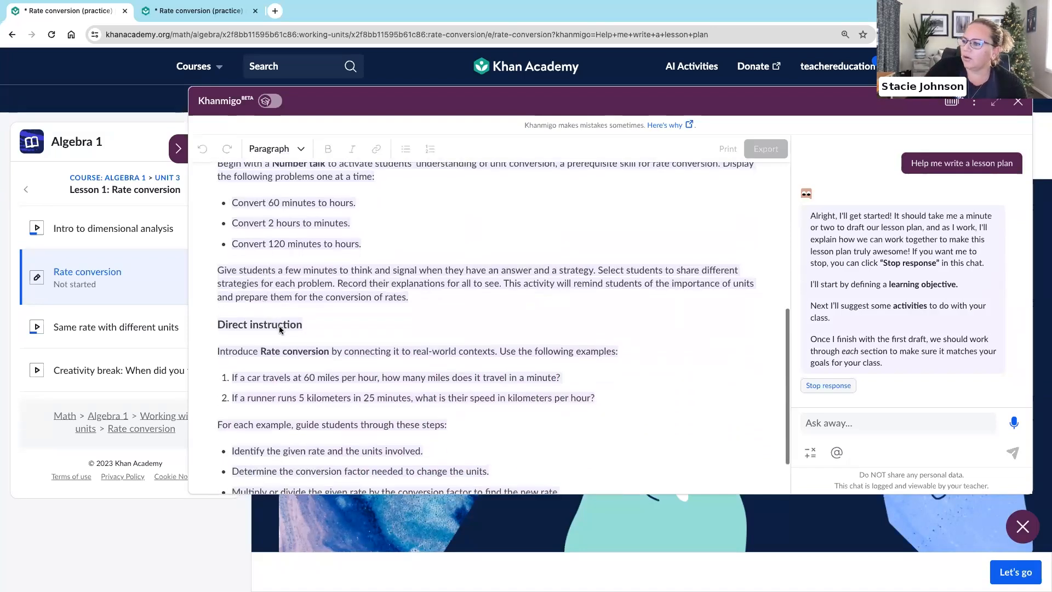
pyautogui.scroll(-3)
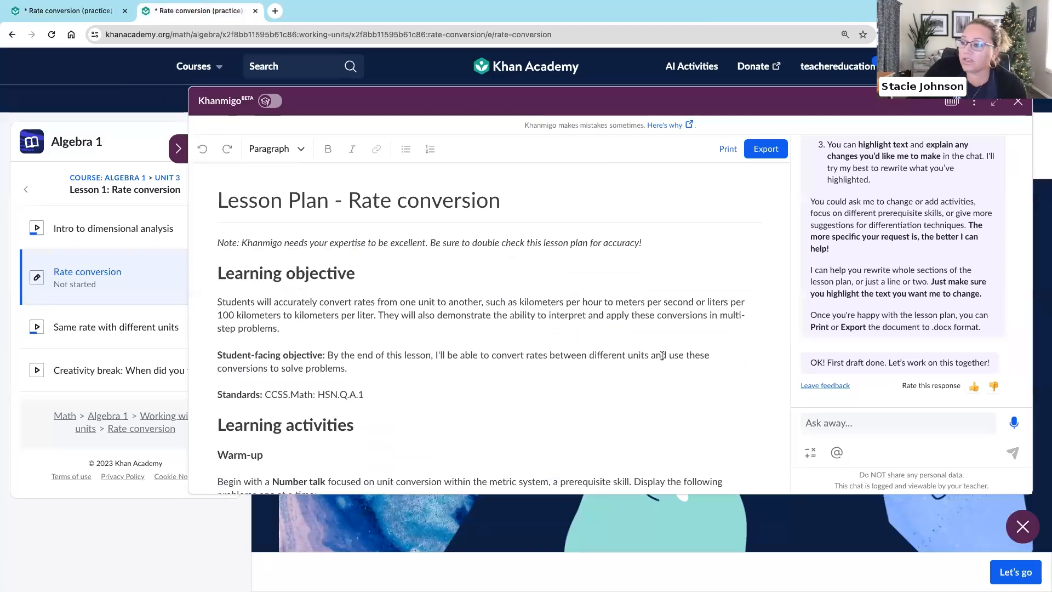
pyautogui.scroll(-3)
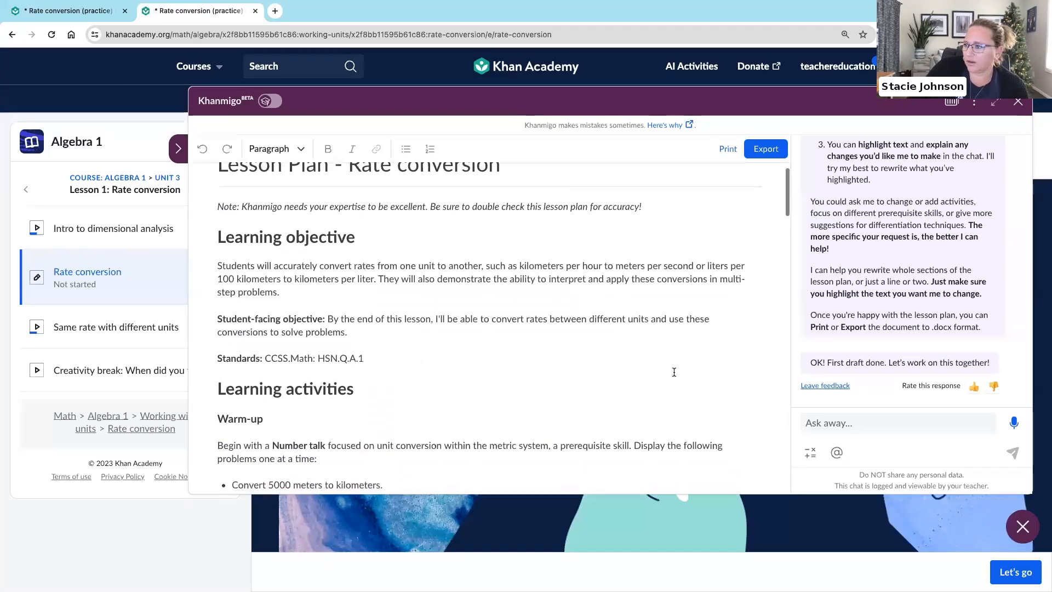
pyautogui.scroll(-3)
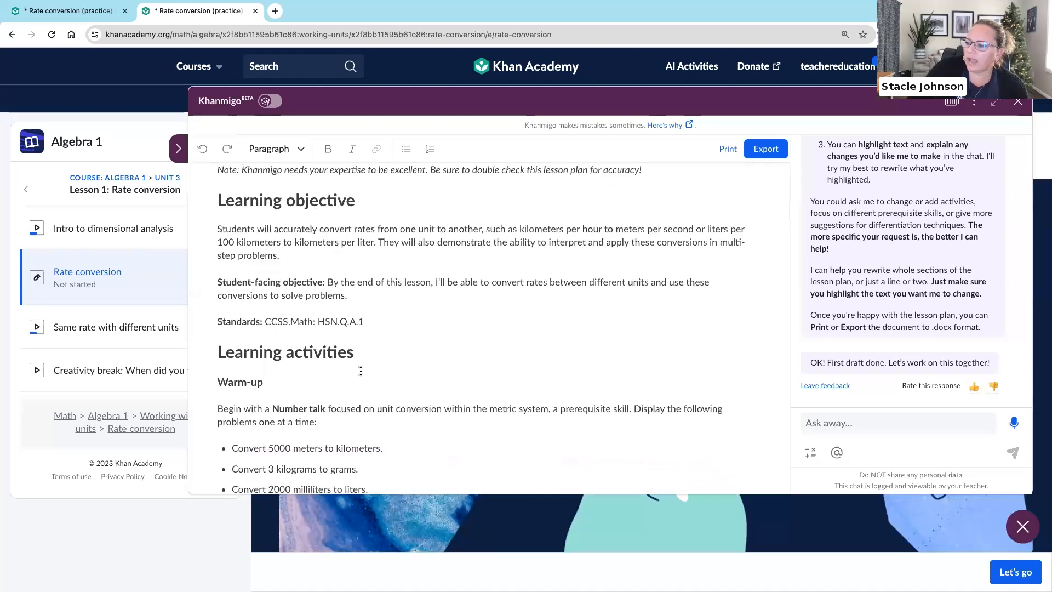
pyautogui.scroll(-3)
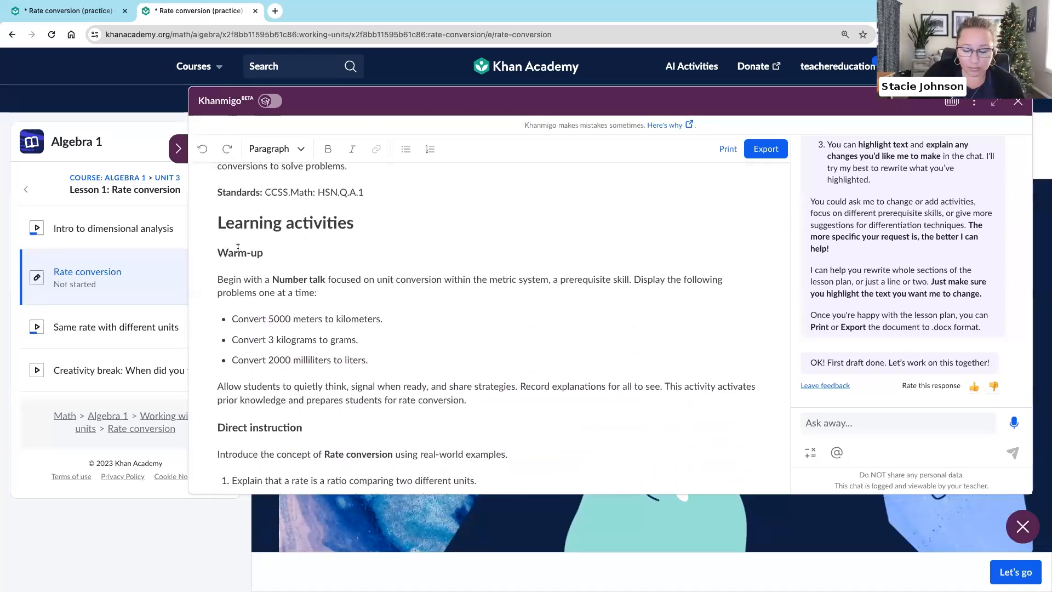
pyautogui.scroll(-3)
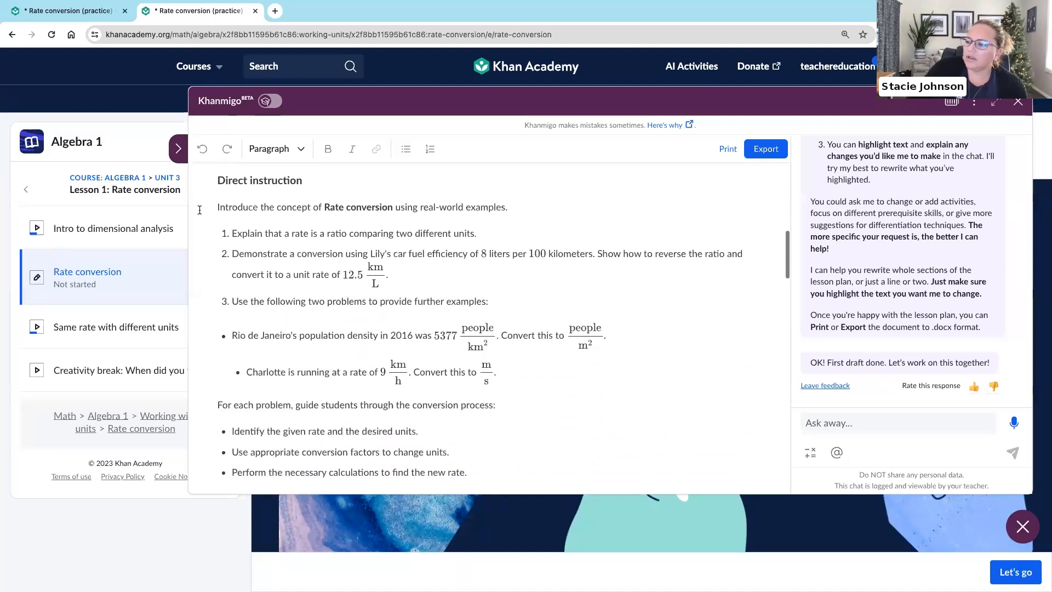
pyautogui.scroll(-3)
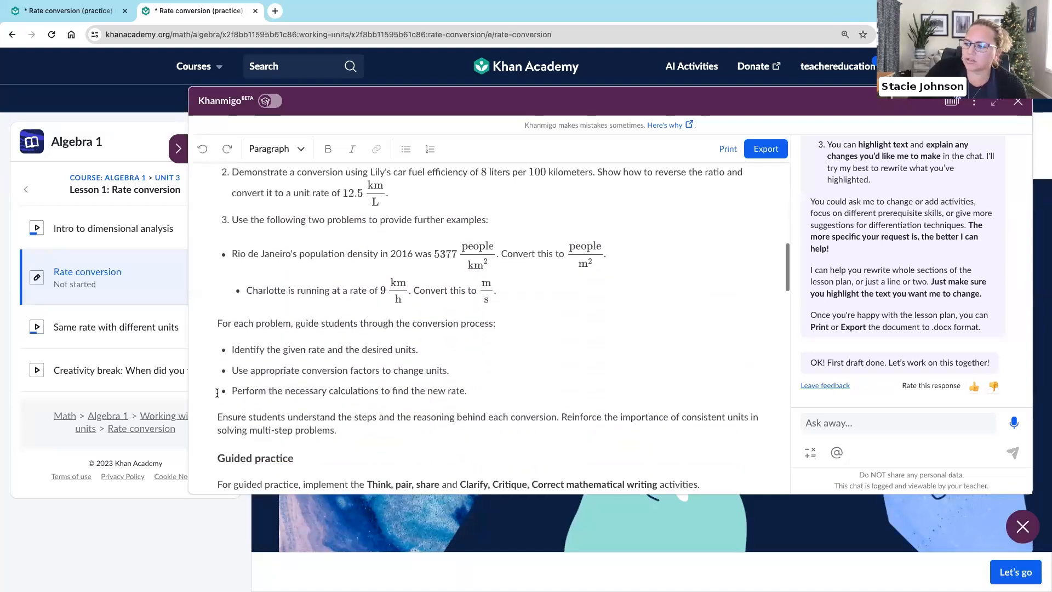
pyautogui.scroll(-3)
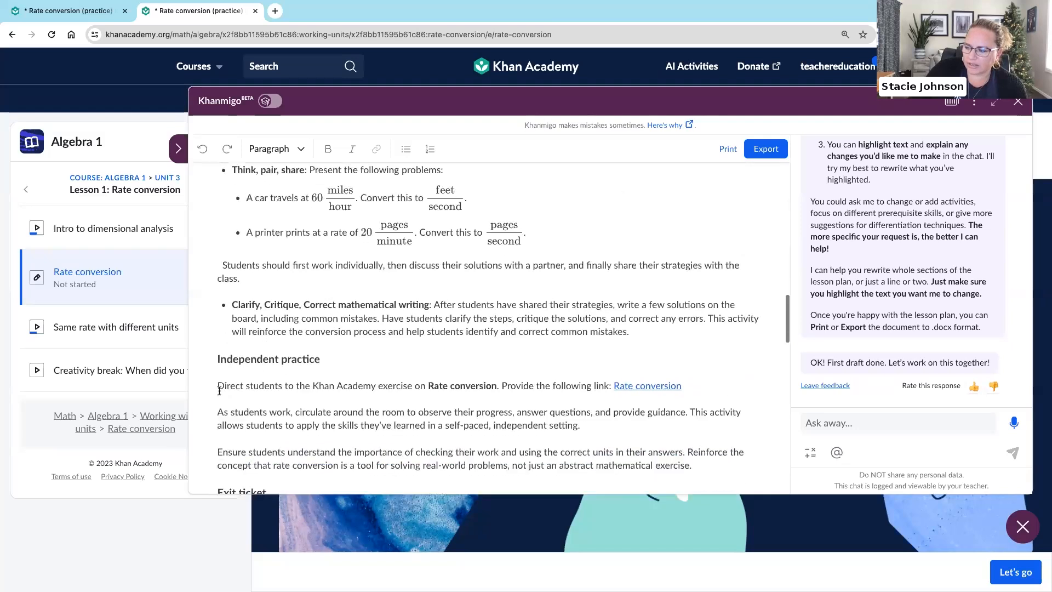
pyautogui.scroll(-3)
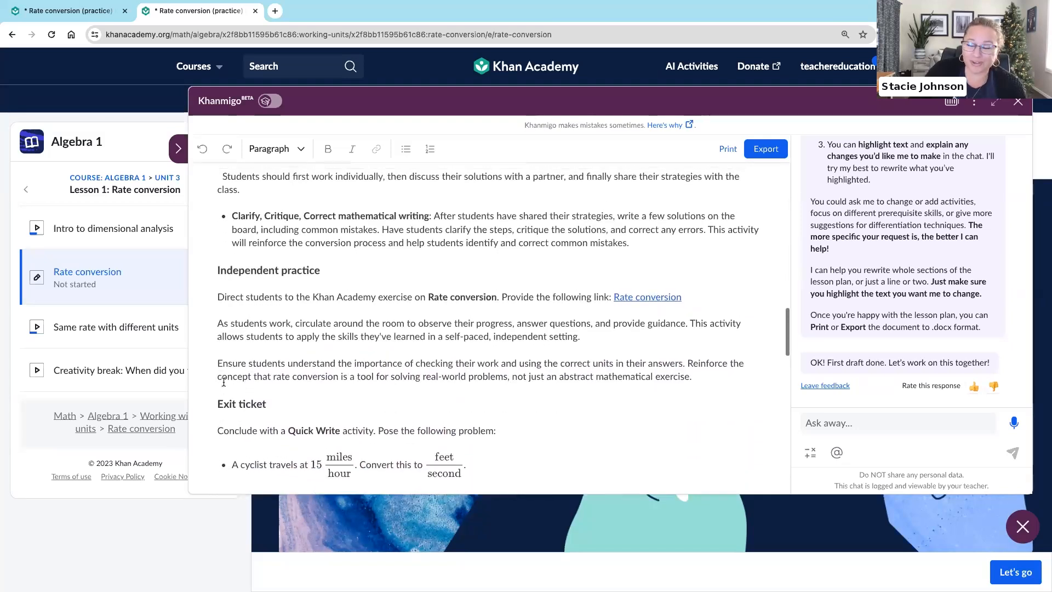
pyautogui.scroll(-3)
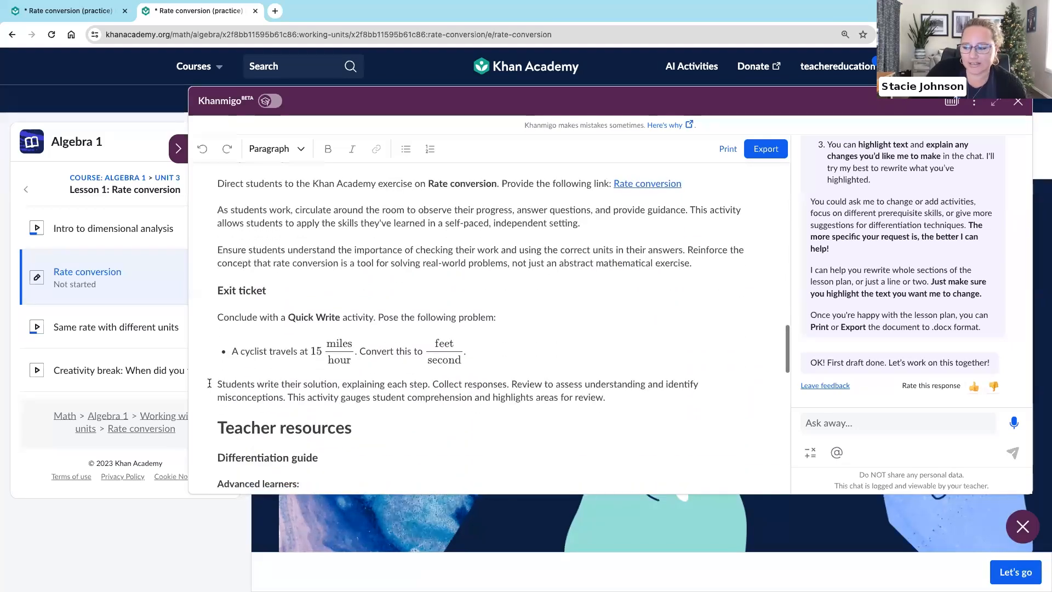
pyautogui.scroll(-3)
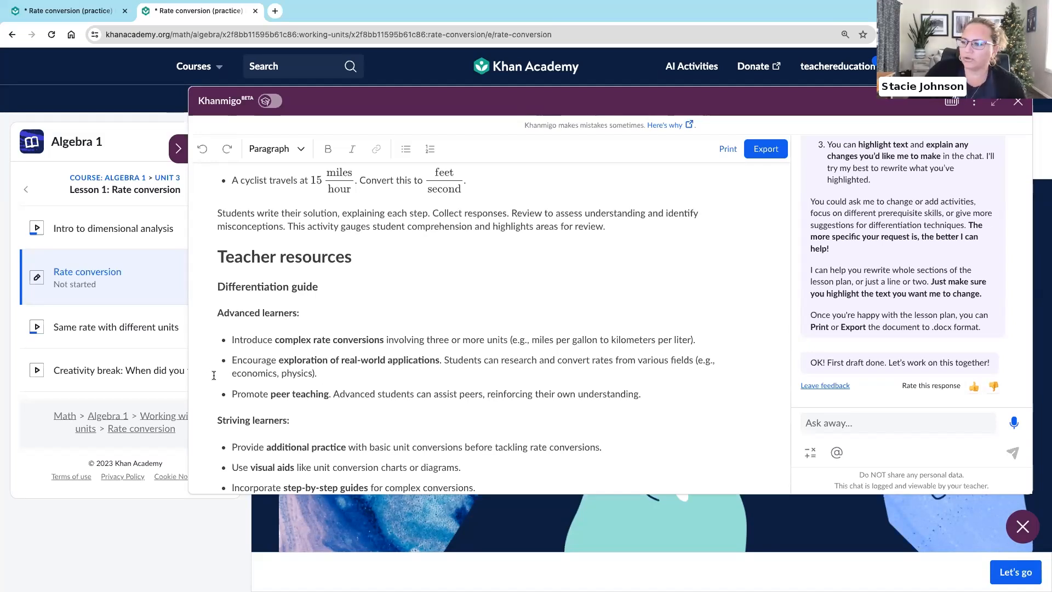
pyautogui.scroll(-3)
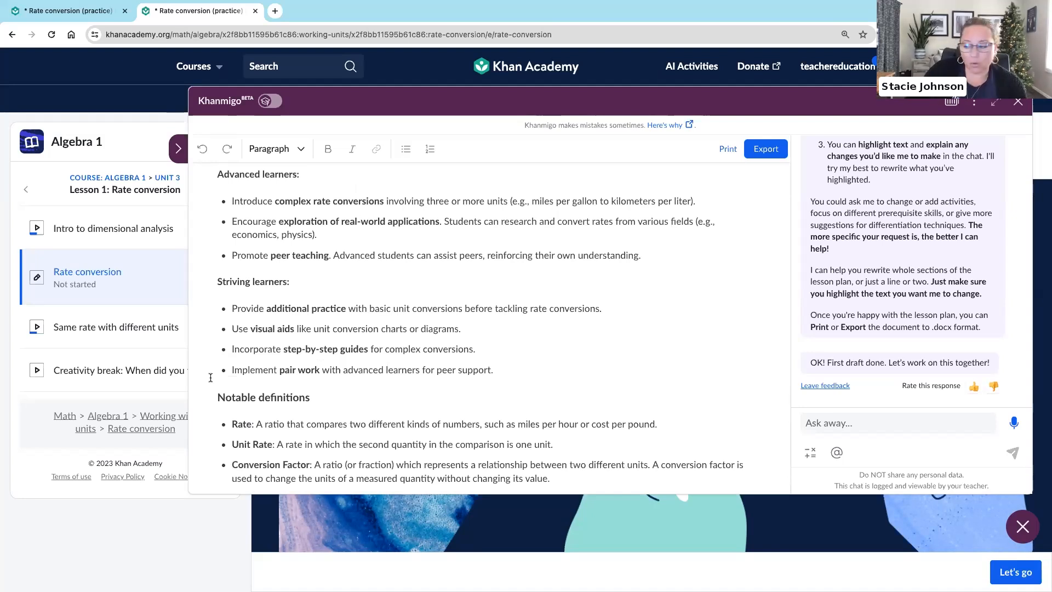
pyautogui.scroll(-3)
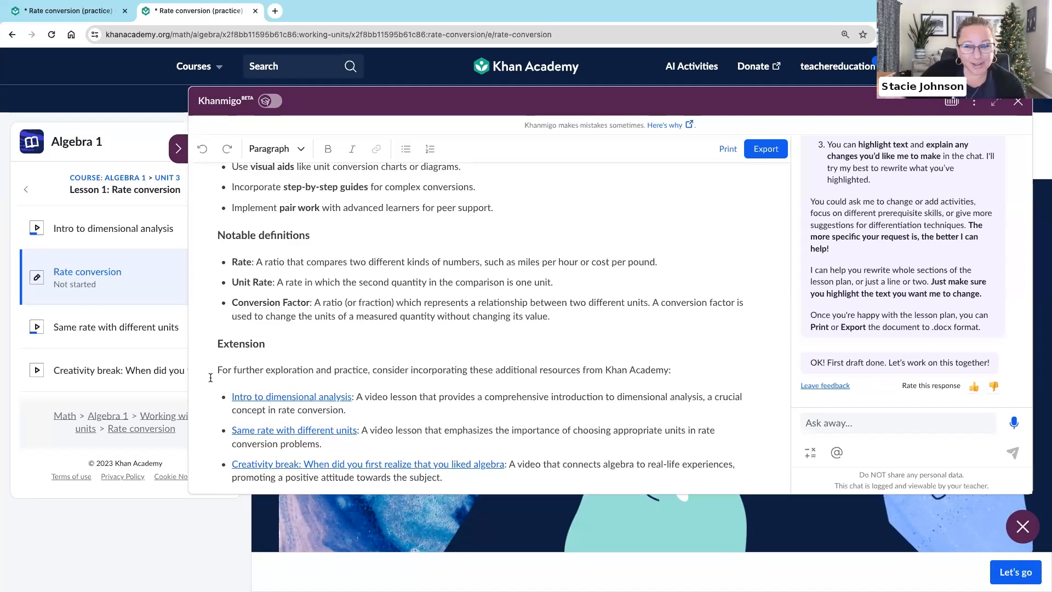
pyautogui.scroll(-3)
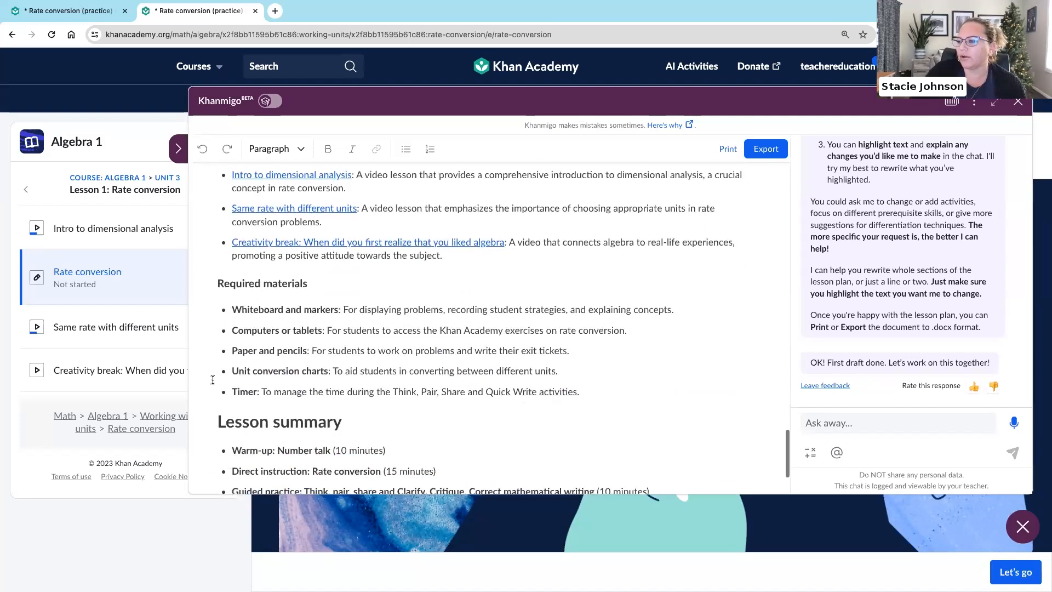
pyautogui.scroll(-3)
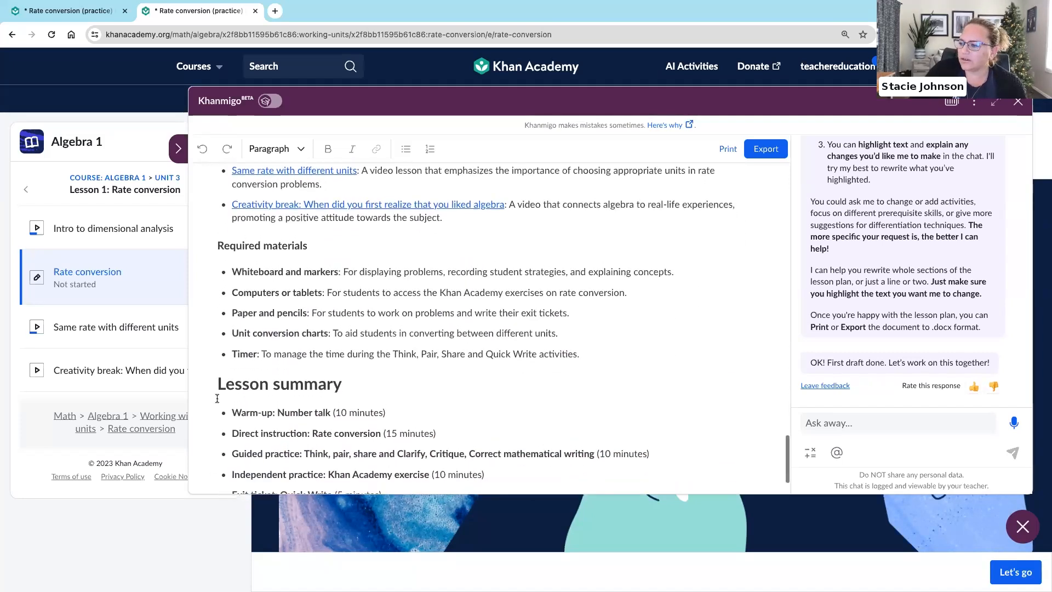
pyautogui.scroll(-3)
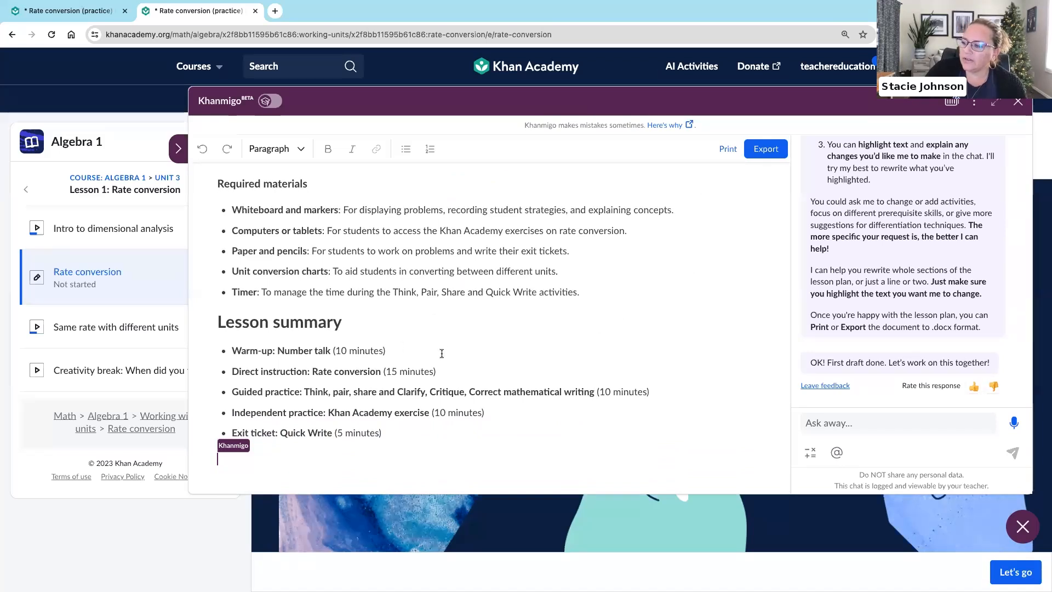
pyautogui.moveTo(593, 391)
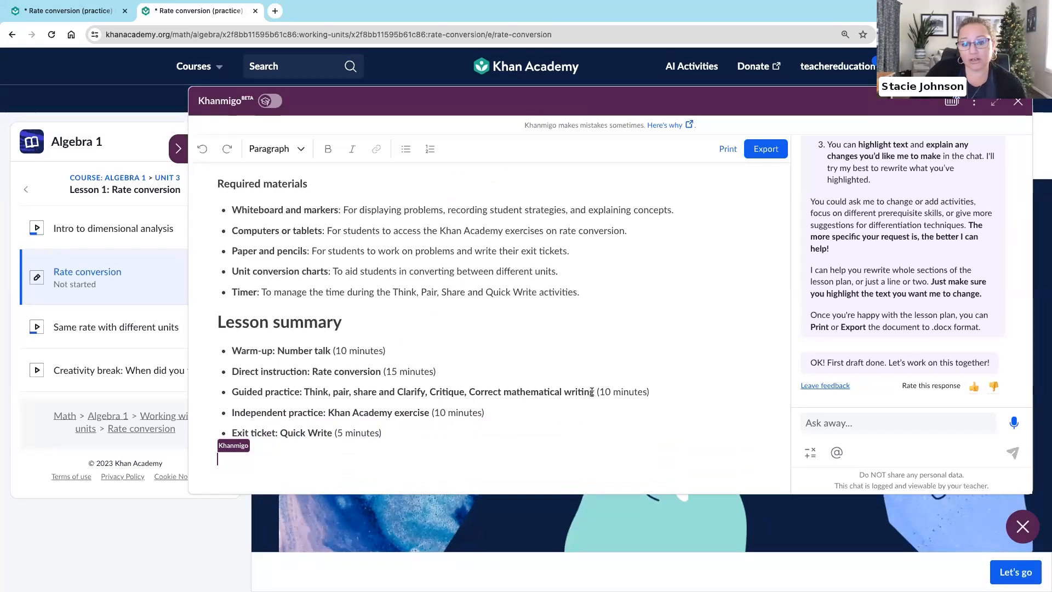
pyautogui.scroll(3)
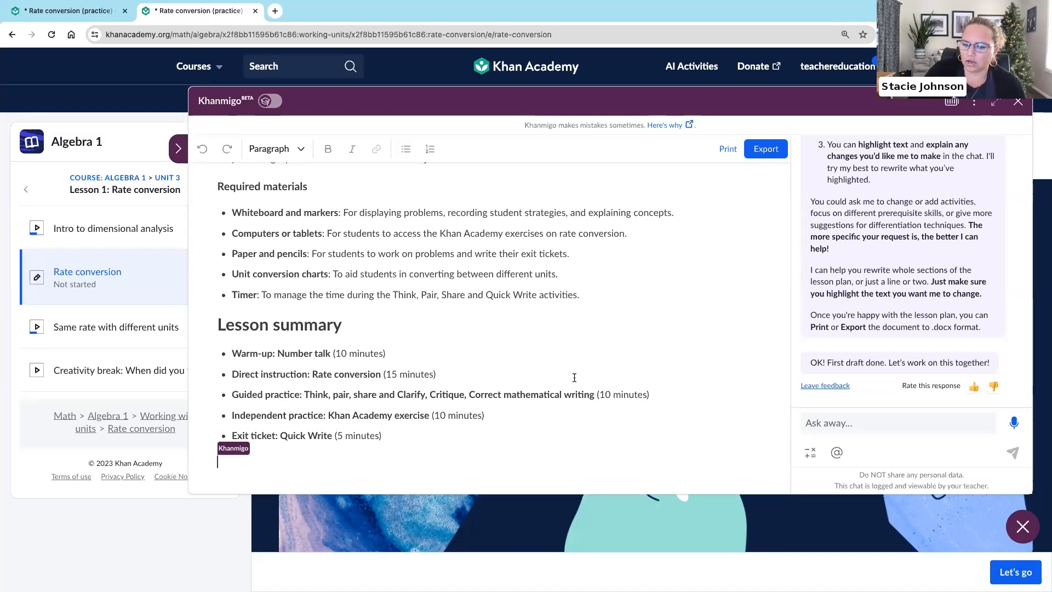
pyautogui.scroll(-3)
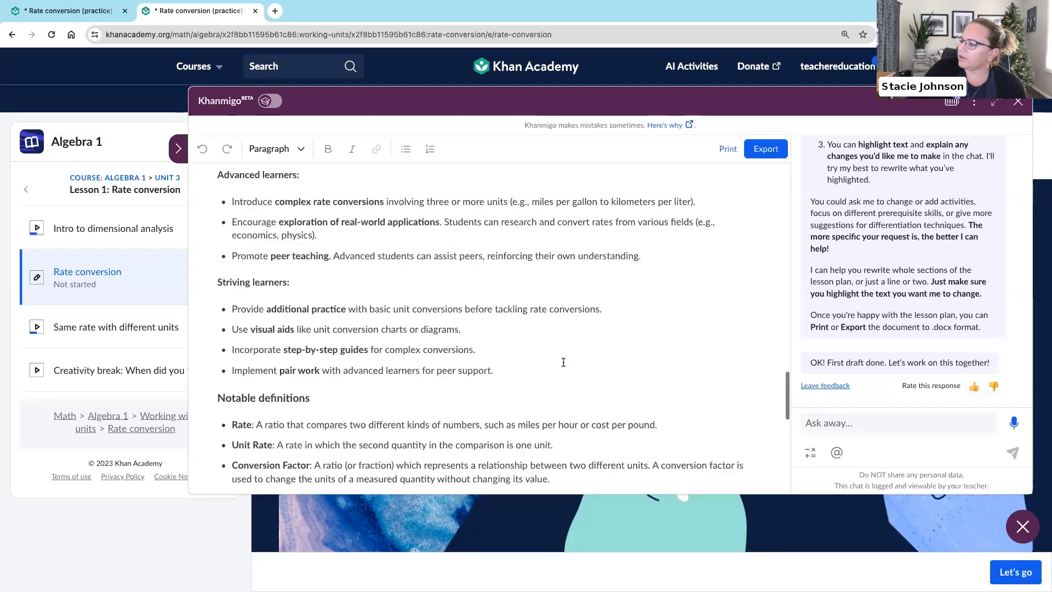
pyautogui.scroll(3)
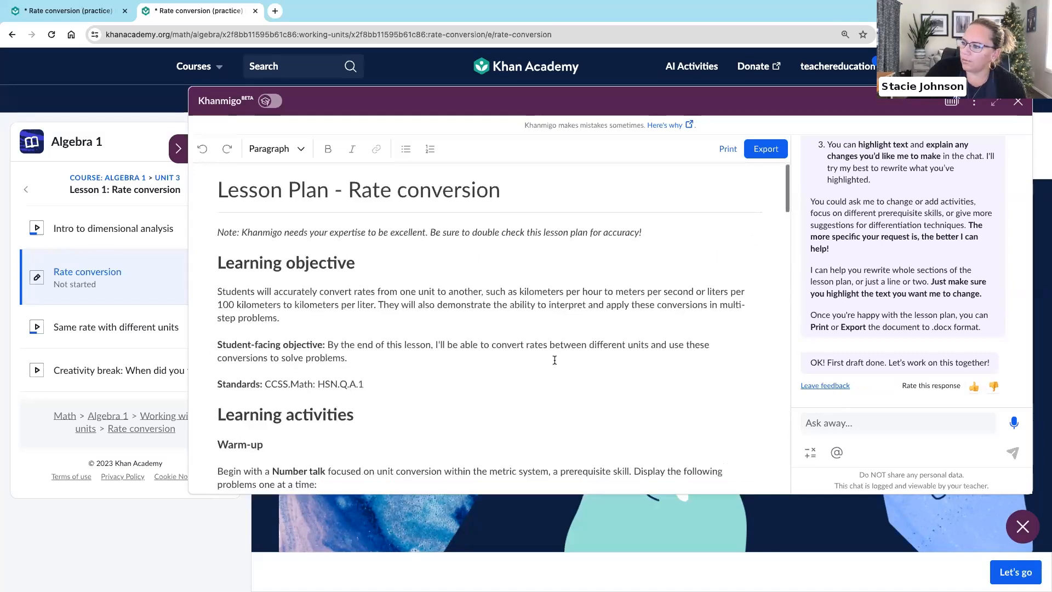
pyautogui.scroll(-3)
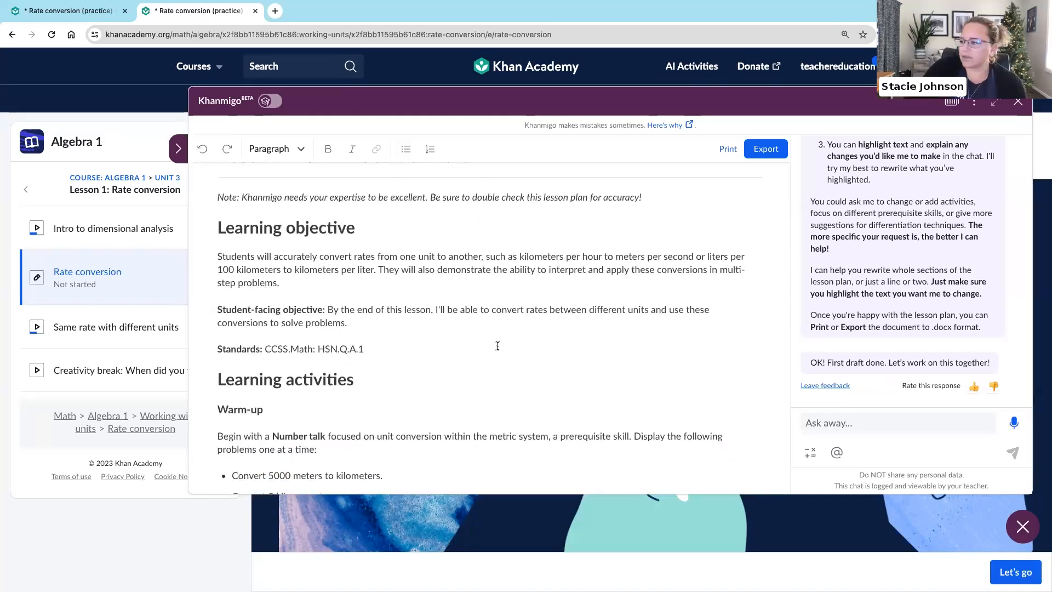
pyautogui.moveTo(405, 336)
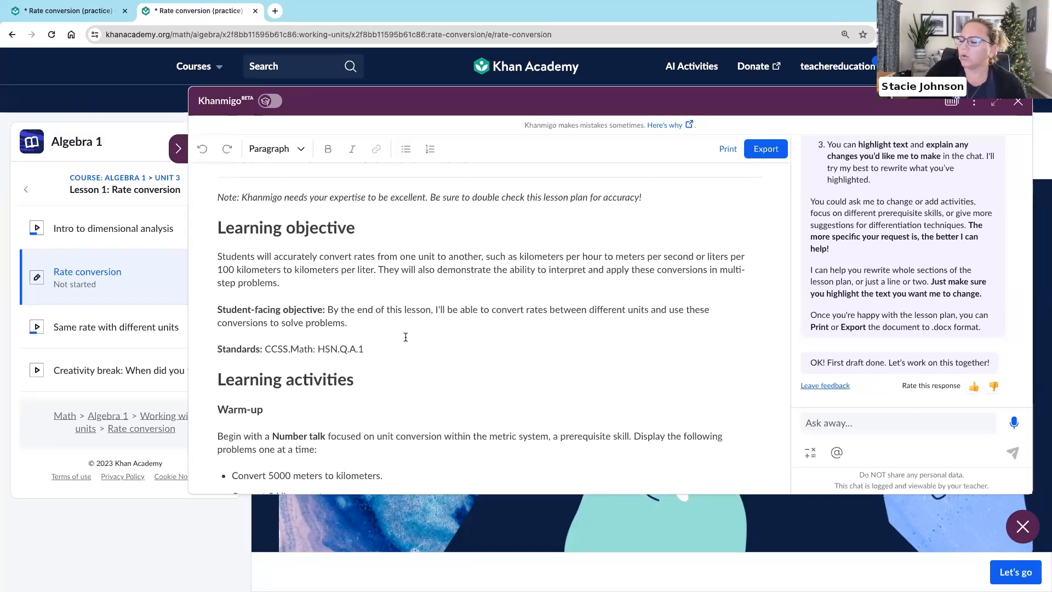
pyautogui.moveTo(396, 333)
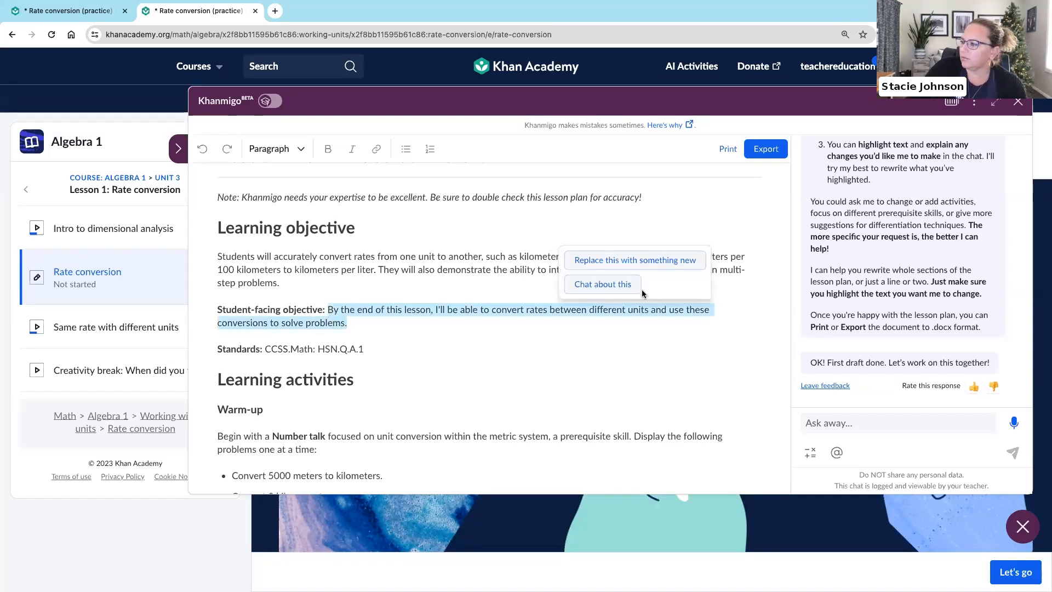
pyautogui.moveTo(601, 284)
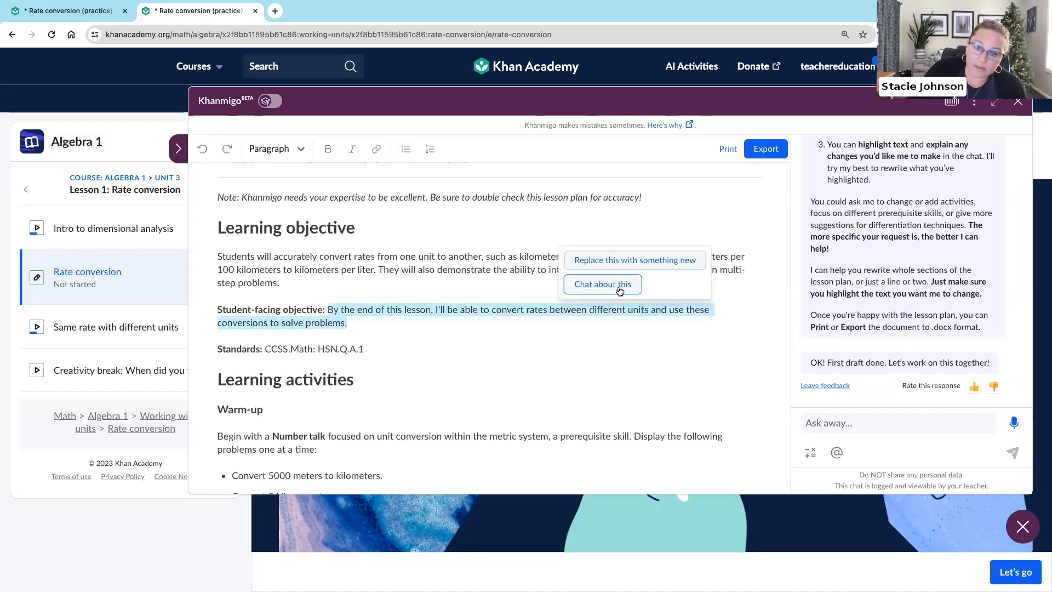
pyautogui.moveTo(593, 293)
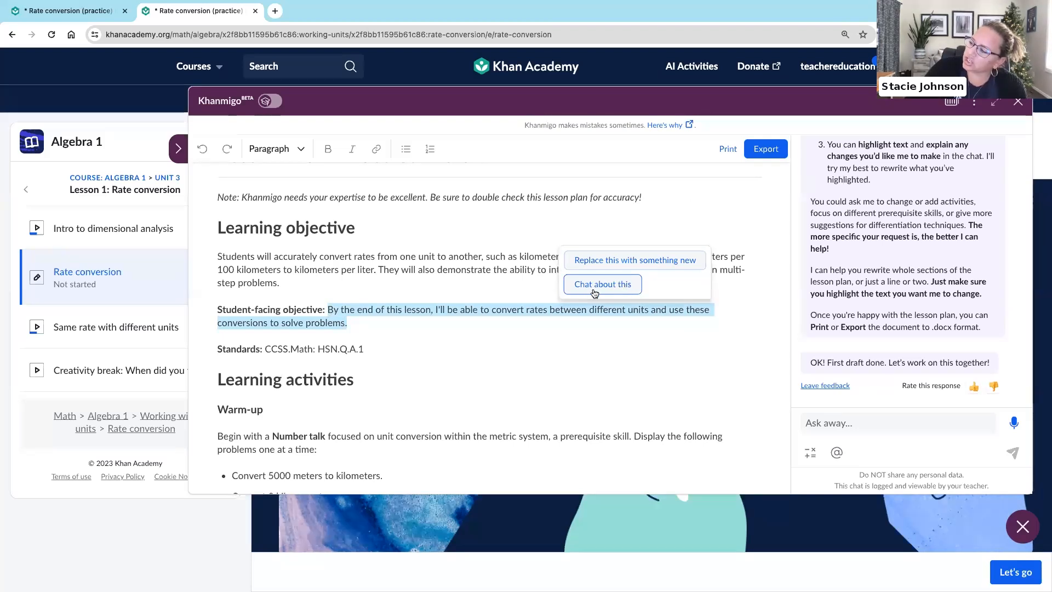
pyautogui.moveTo(634, 260)
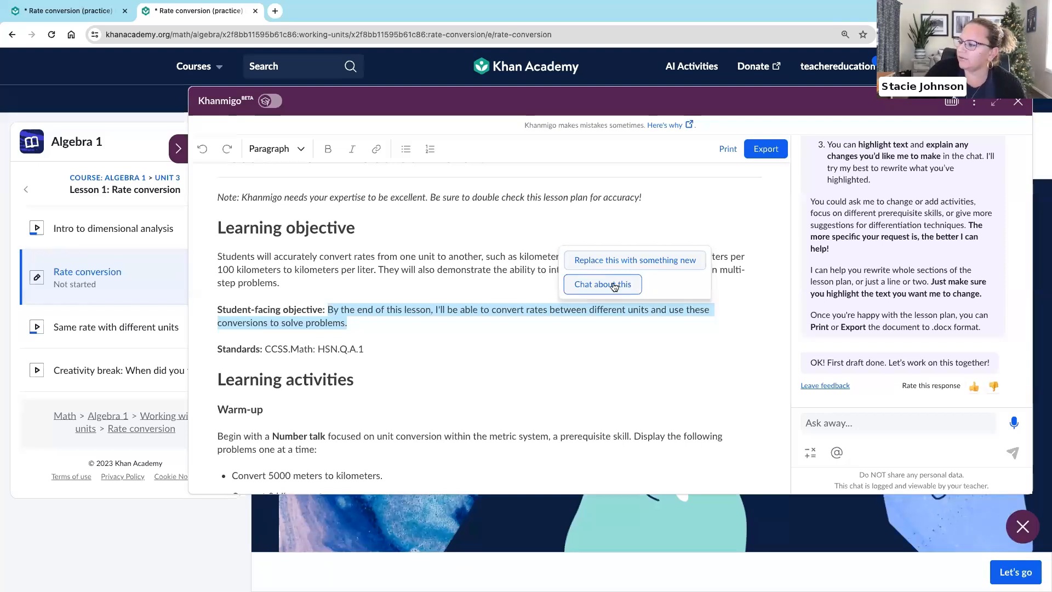
# - Ask Khanmigo to rewrite the student-facing objective as an 'I can' statement
pyautogui.click(601, 284)
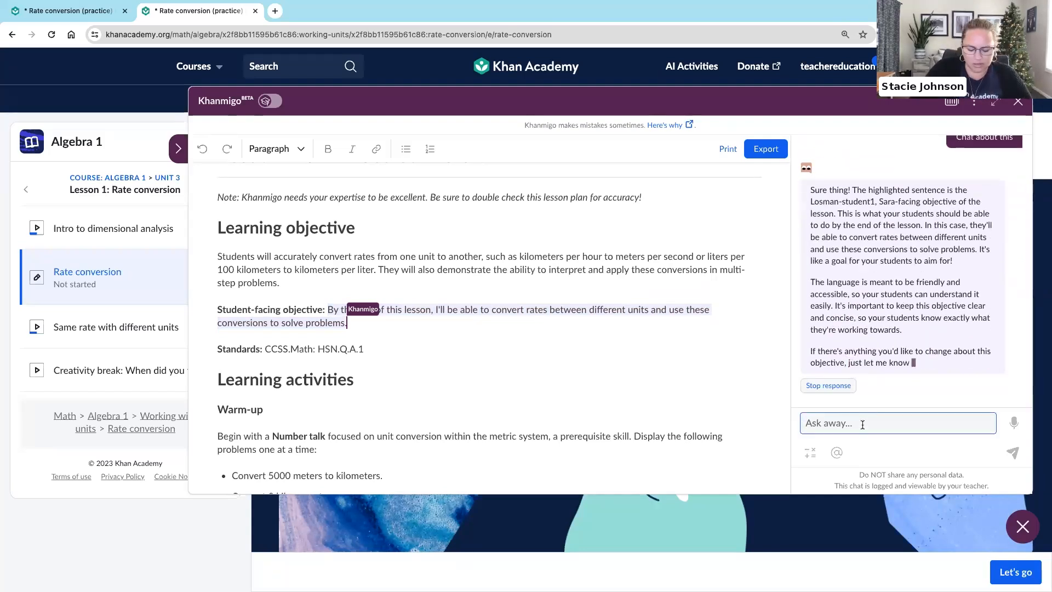
pyautogui.write('can you rewrite')
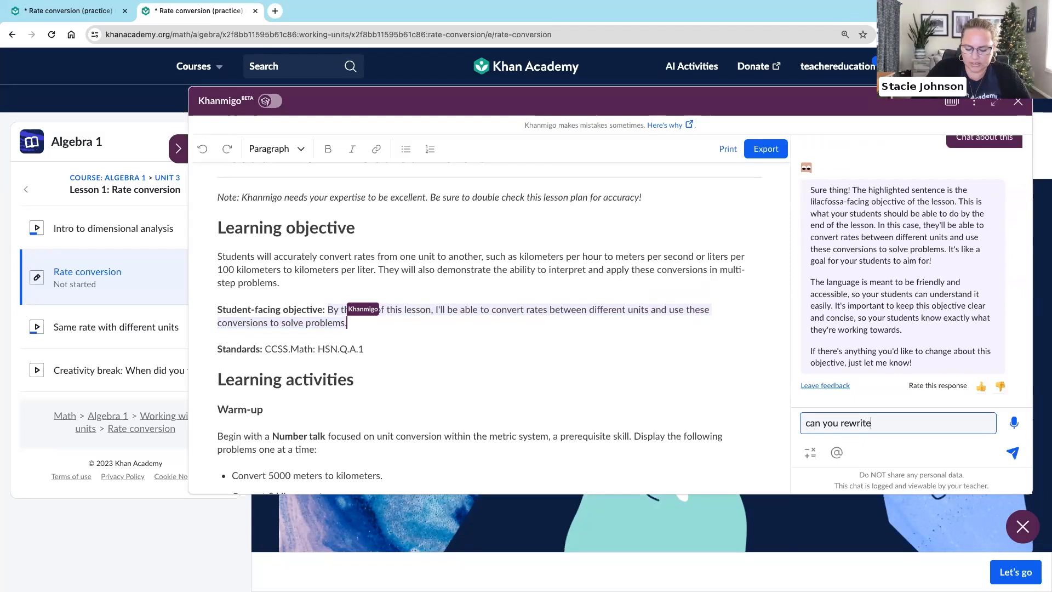
pyautogui.write('this as an ic')
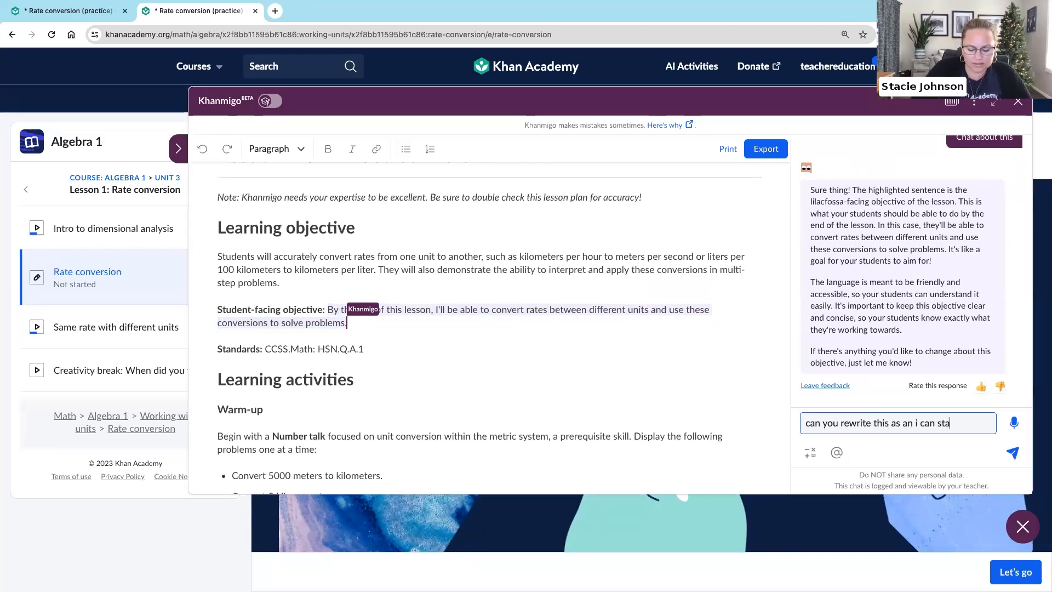
pyautogui.click(1012, 452)
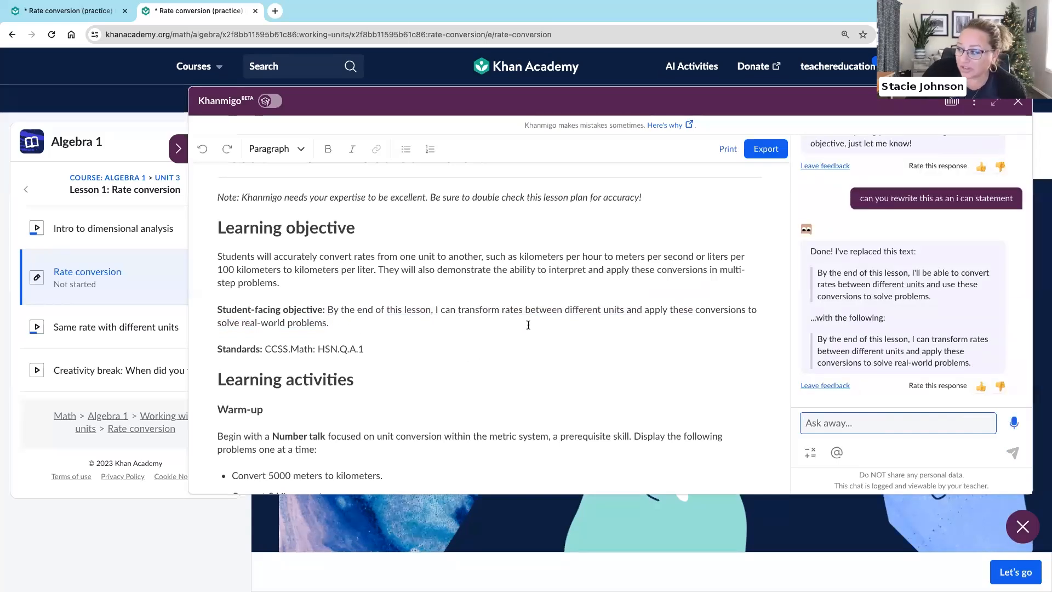
pyautogui.moveTo(707, 323)
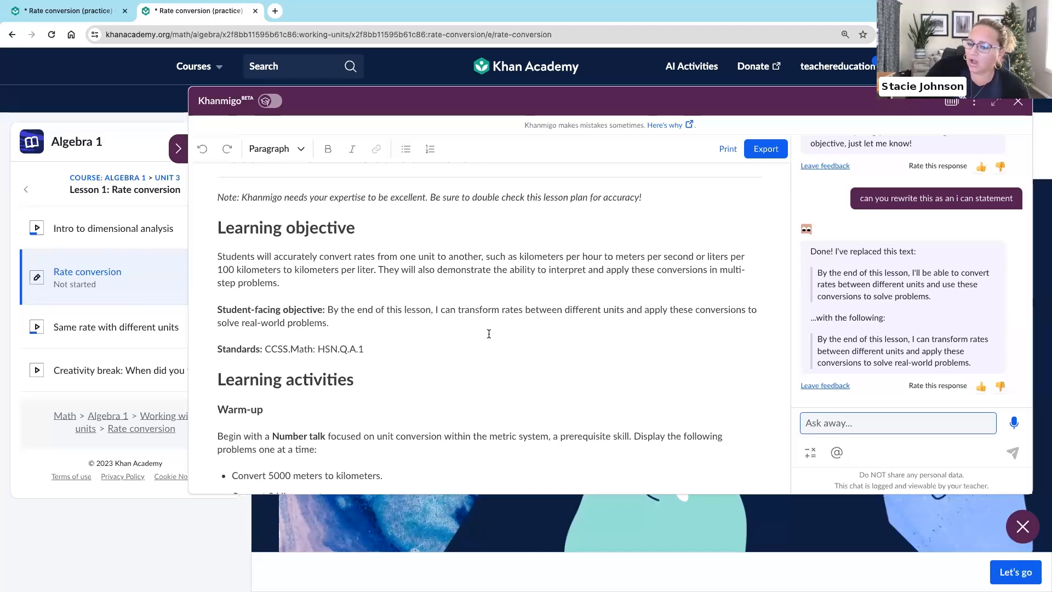
pyautogui.scroll(-3)
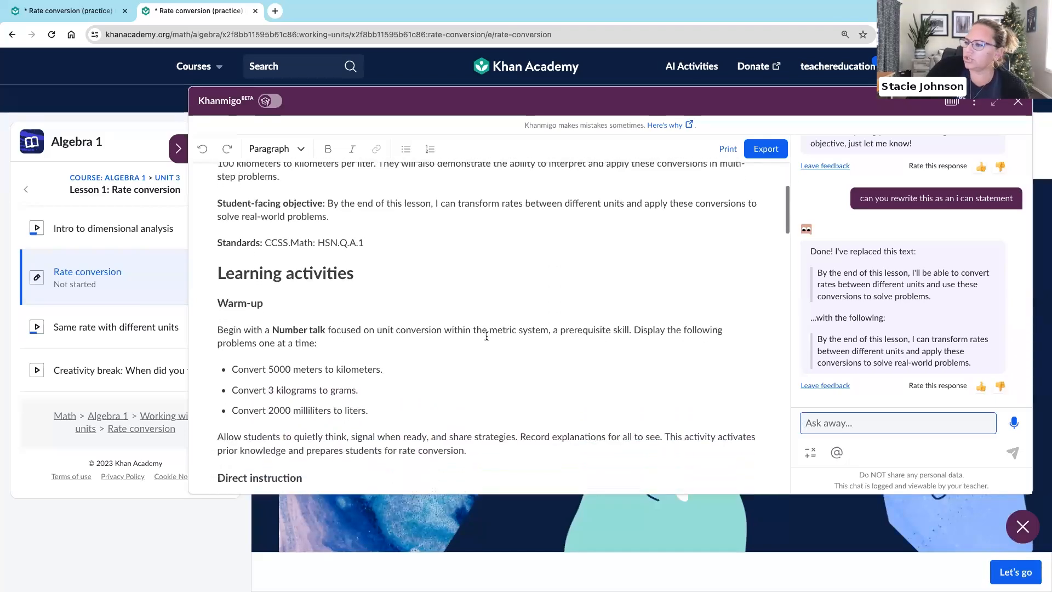
pyautogui.scroll(-3)
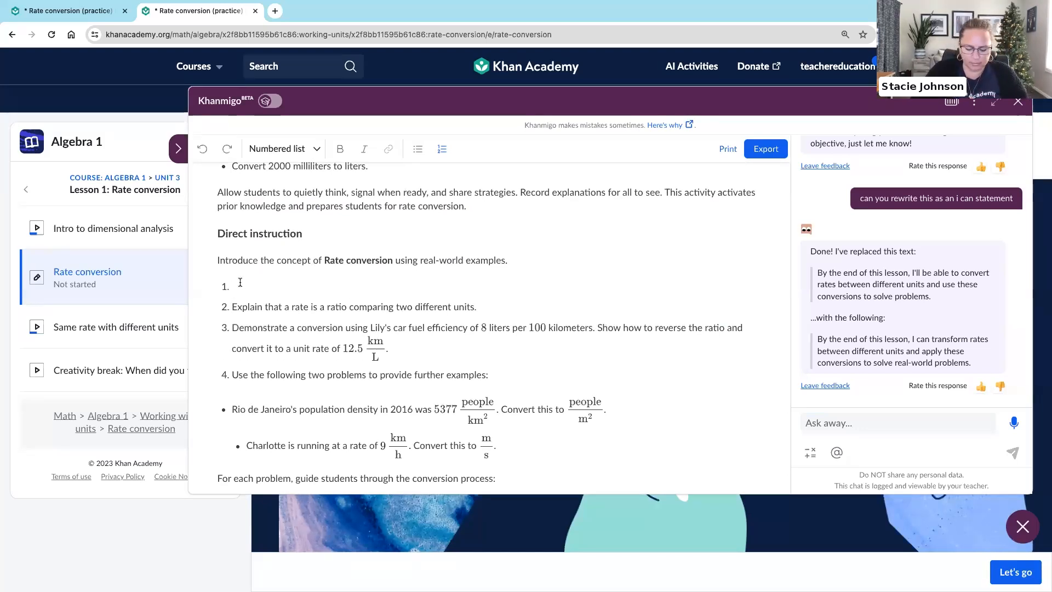
pyautogui.write('Open textbook to page')
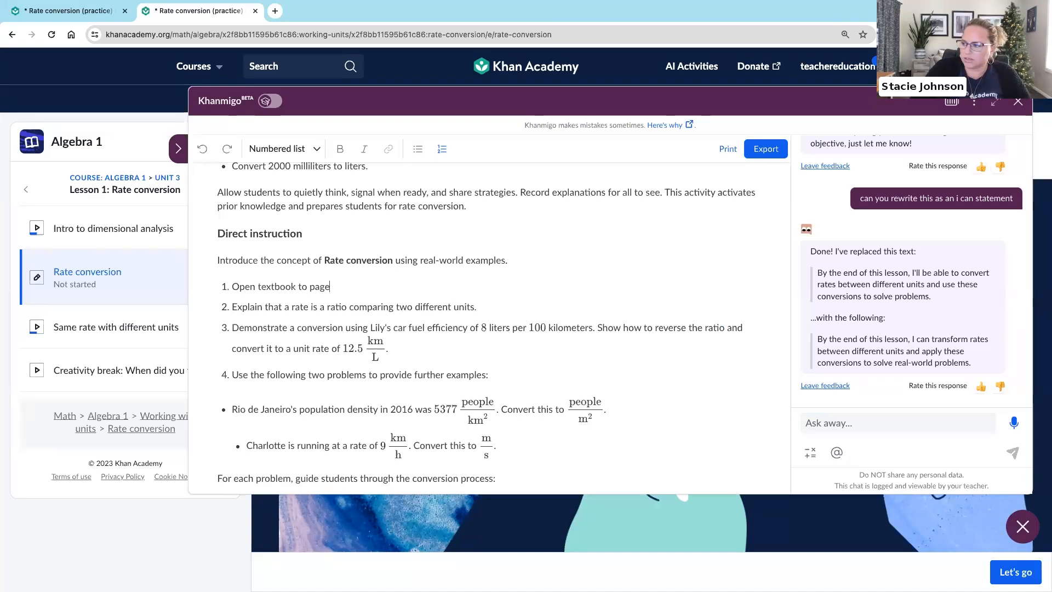
pyautogui.write('19, chapt')
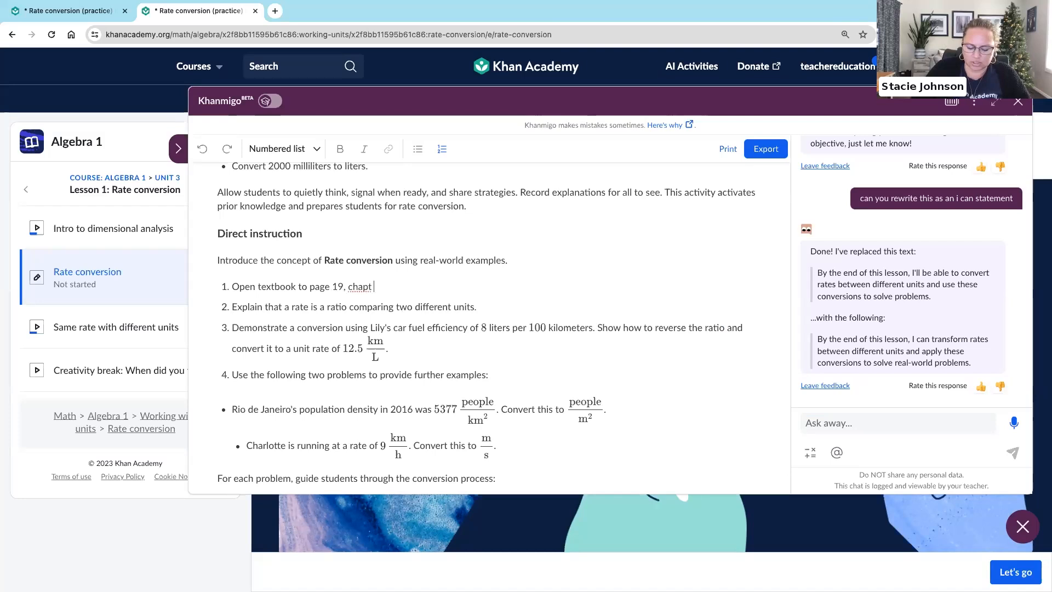
pyautogui.write('4, Lesson')
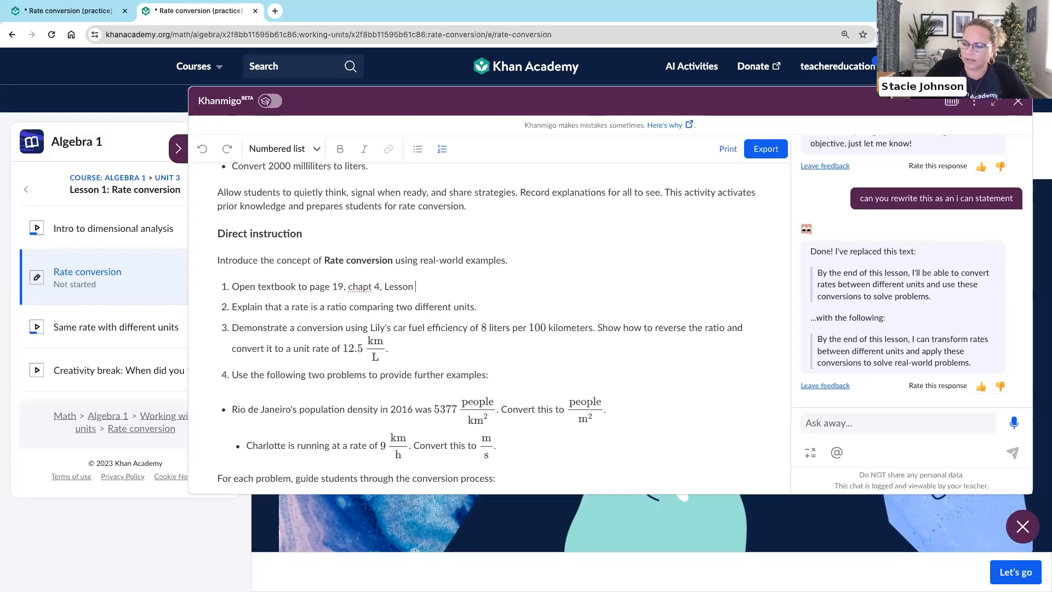
pyautogui.write('6')
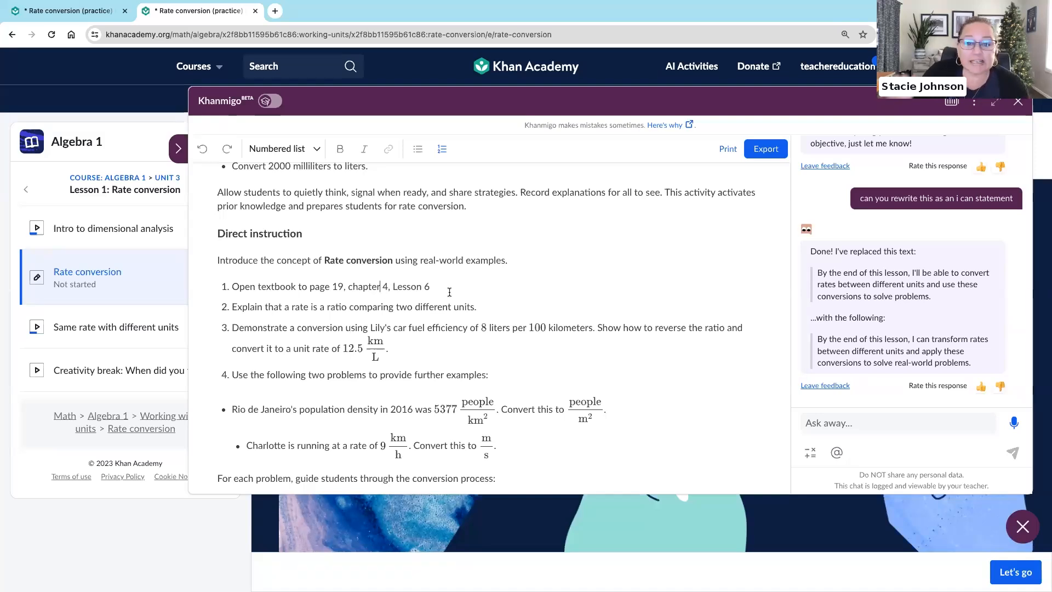
pyautogui.moveTo(419, 316)
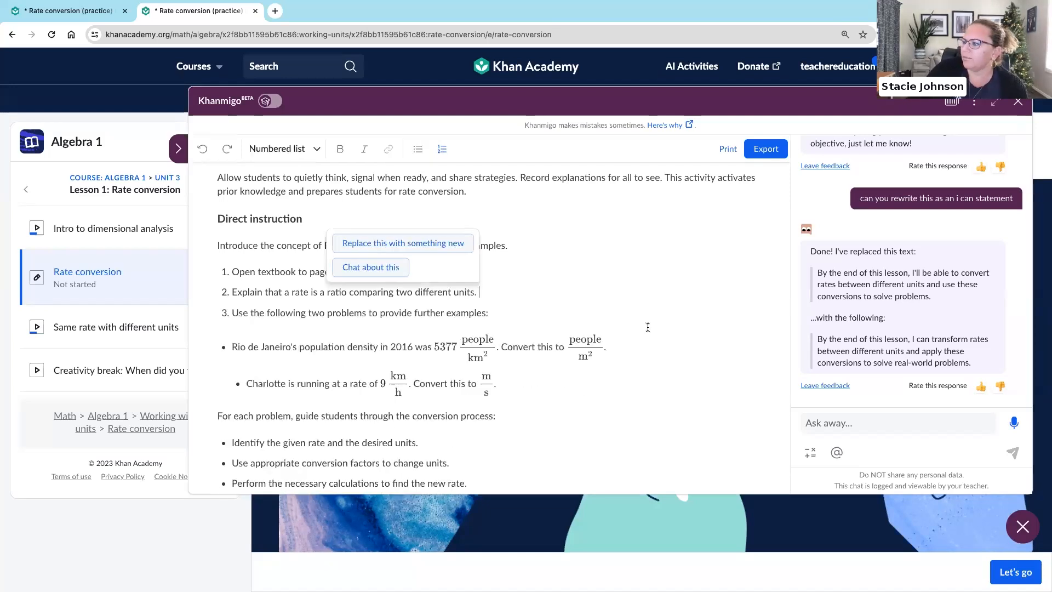
pyautogui.scroll(-3)
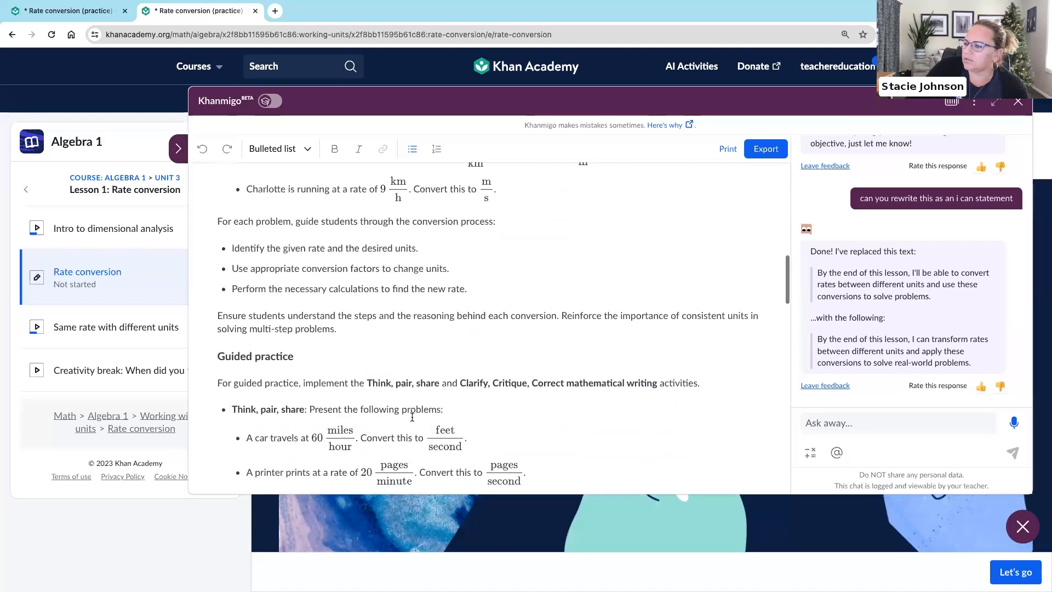
pyautogui.scroll(-3)
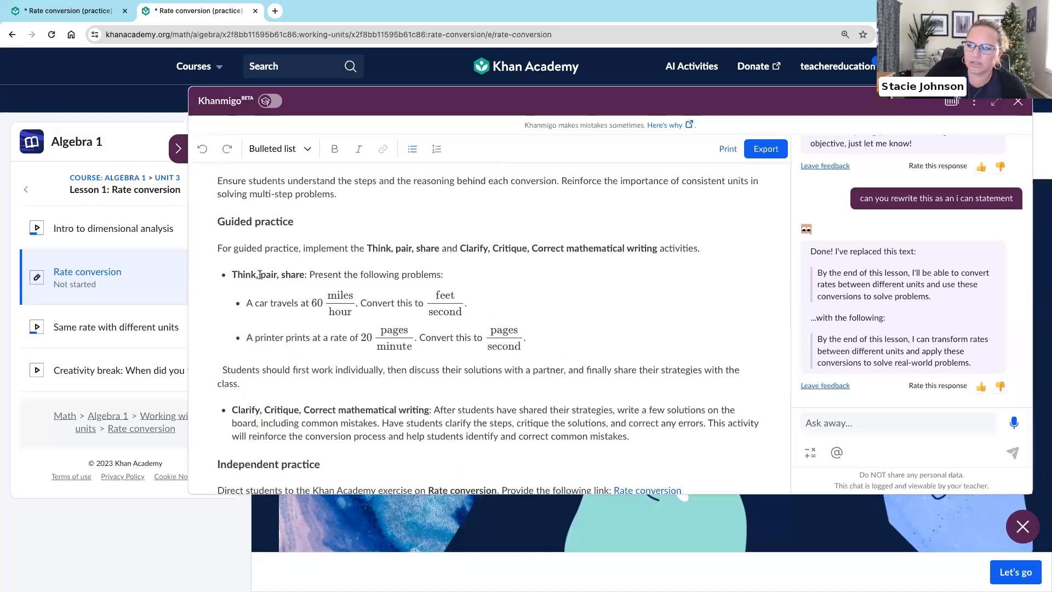
pyautogui.scroll(-3)
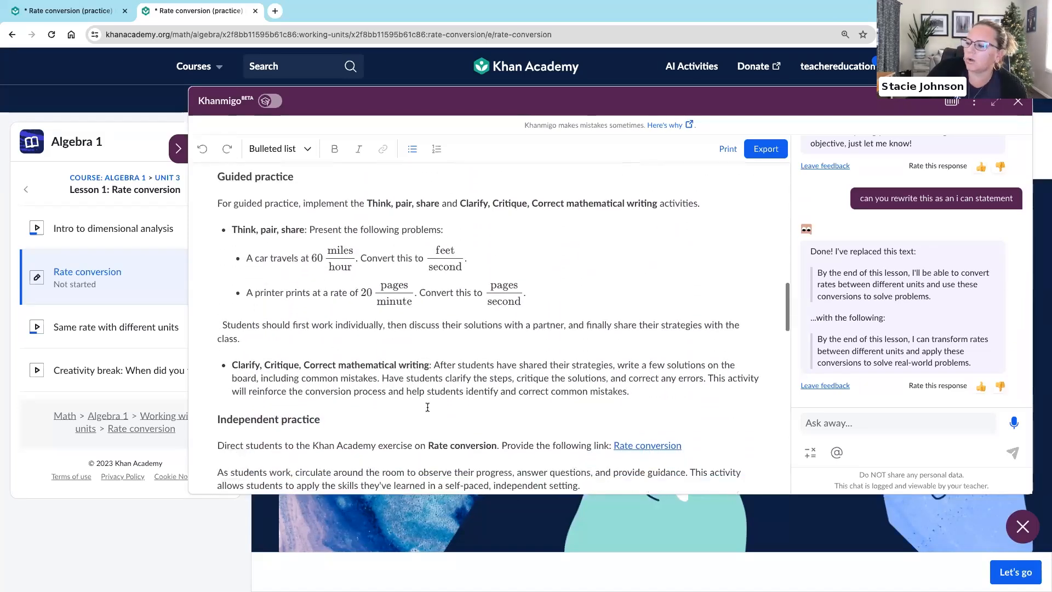
pyautogui.scroll(-3)
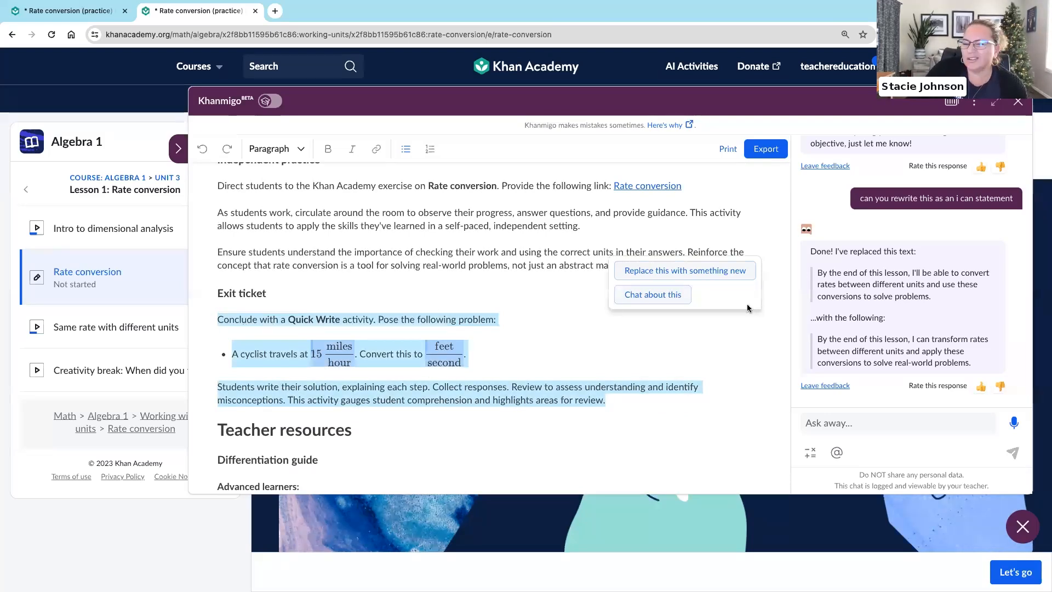
# - Ask Khanmigo to rewrite the exit ticket around Taylor Swift's 60 mph tour bus in feet/second
pyautogui.click(650, 293)
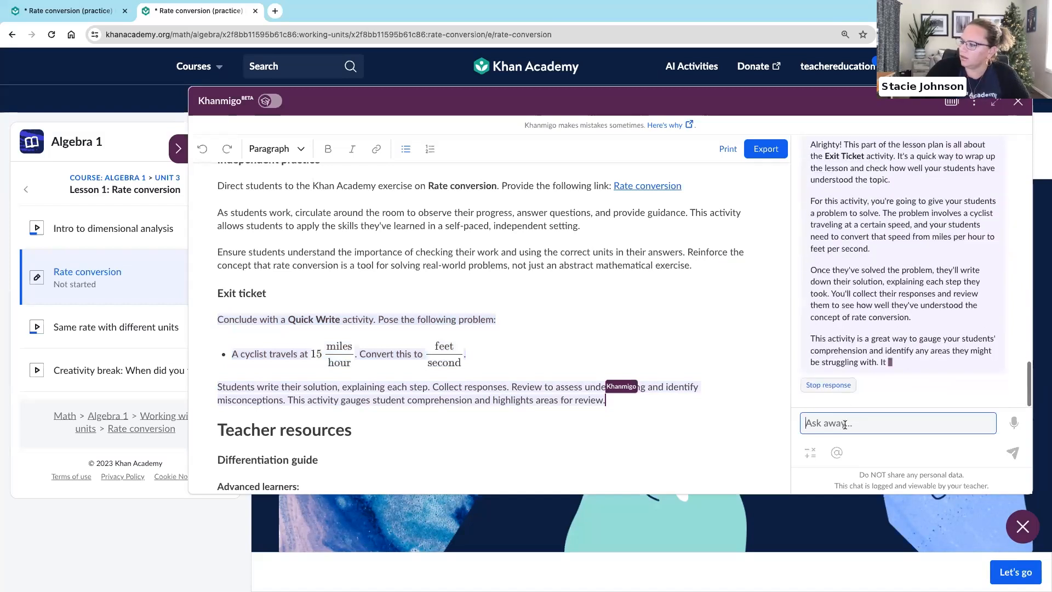
pyautogui.write('Can')
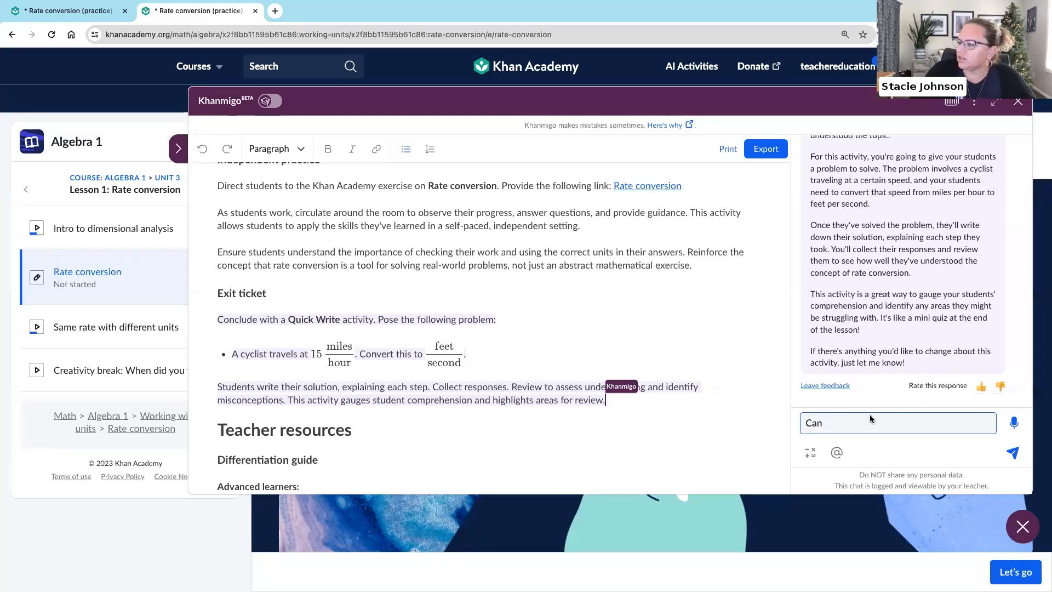
pyautogui.write('rewrite thi')
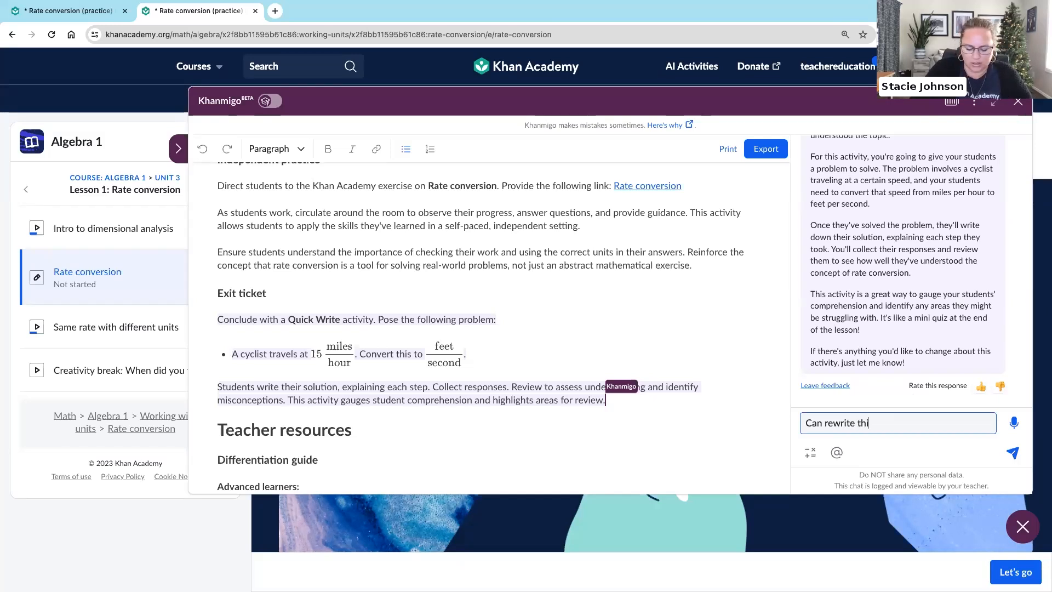
pyautogui.write('s exit ticket so that it realtes')
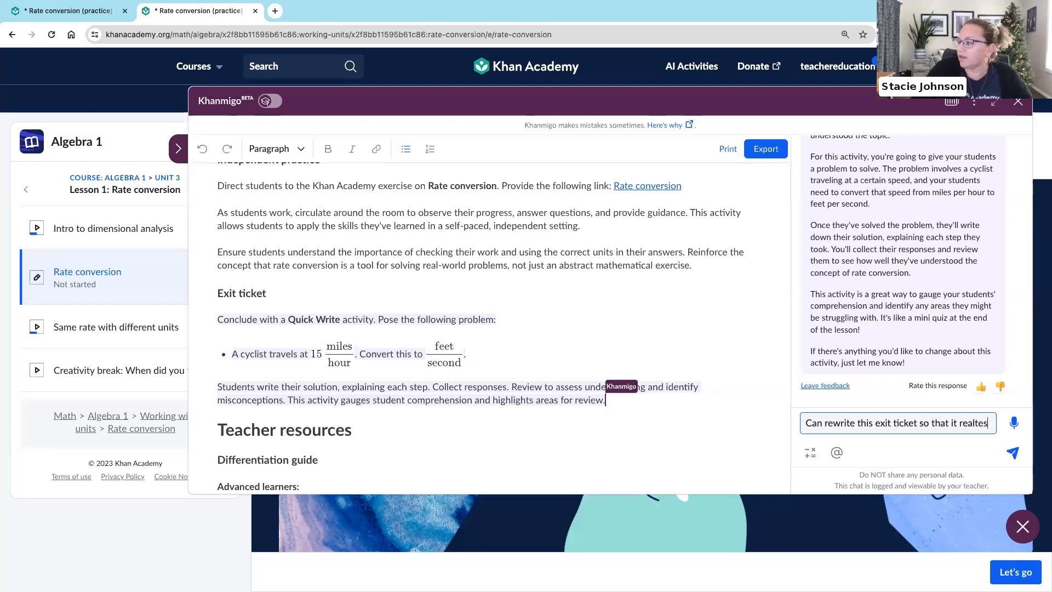
pyautogui.press('Backspace')
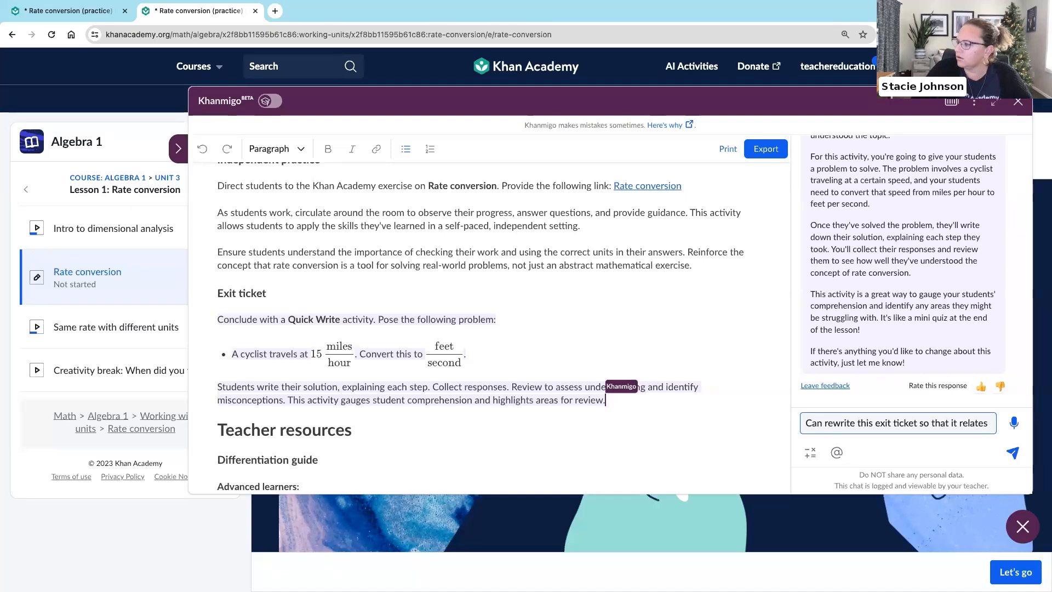
pyautogui.write('to Taylor S')
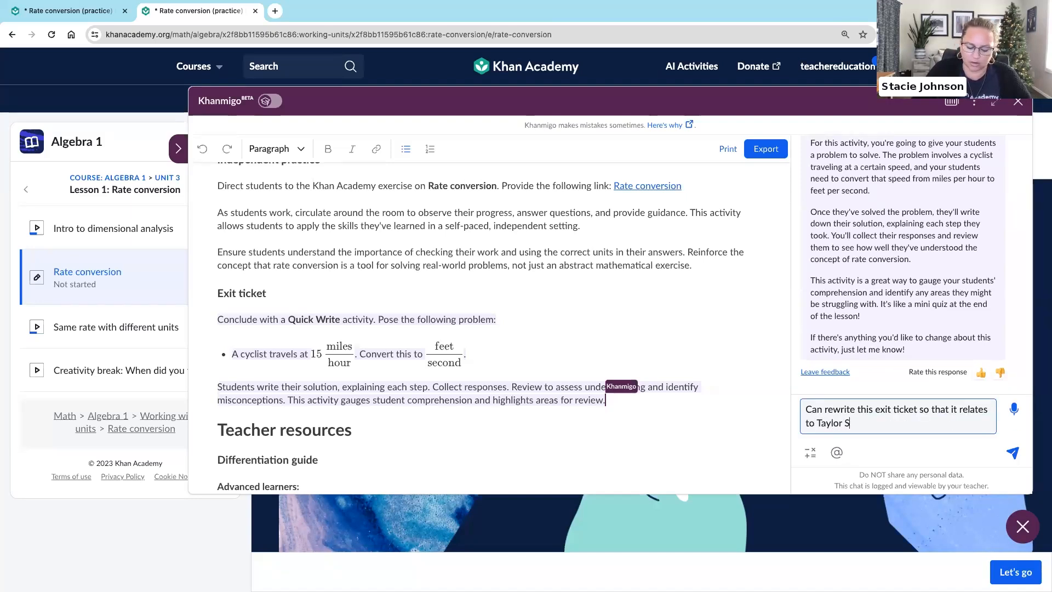
pyautogui.click(1013, 452)
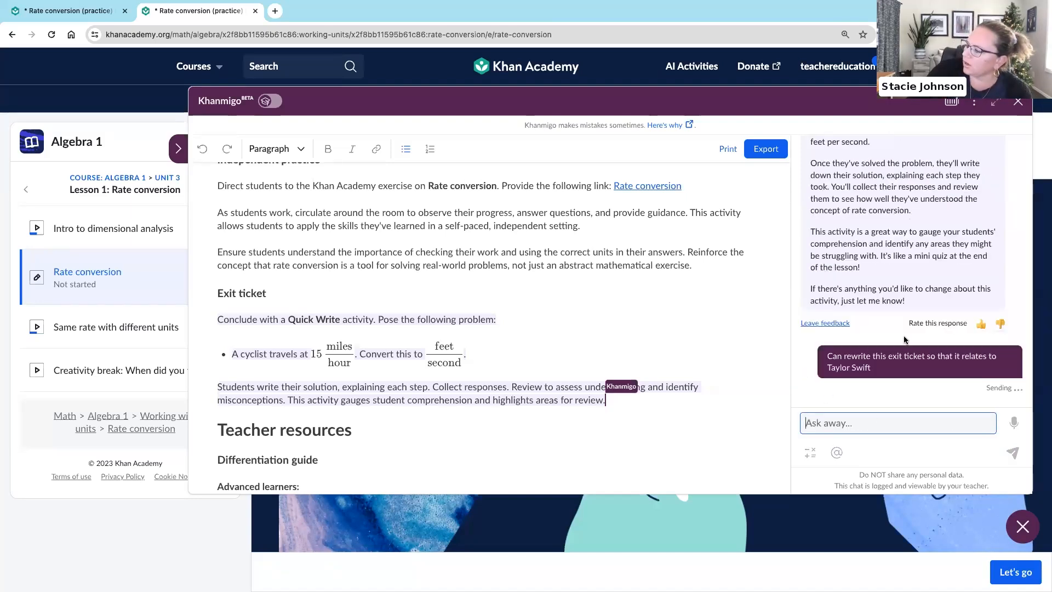
pyautogui.click(1012, 453)
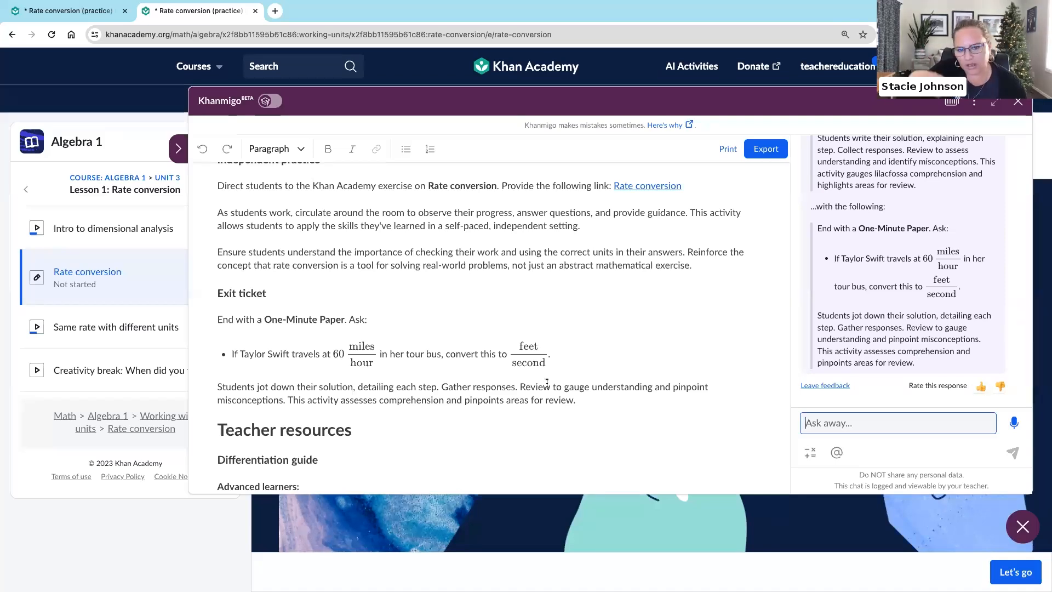
pyautogui.moveTo(525, 319)
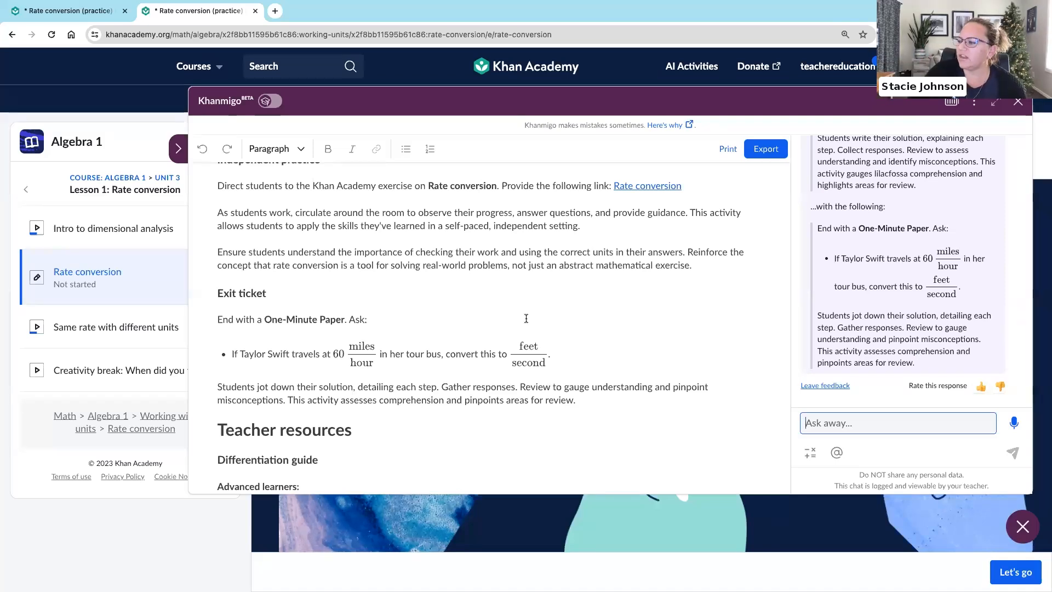
pyautogui.moveTo(617, 413)
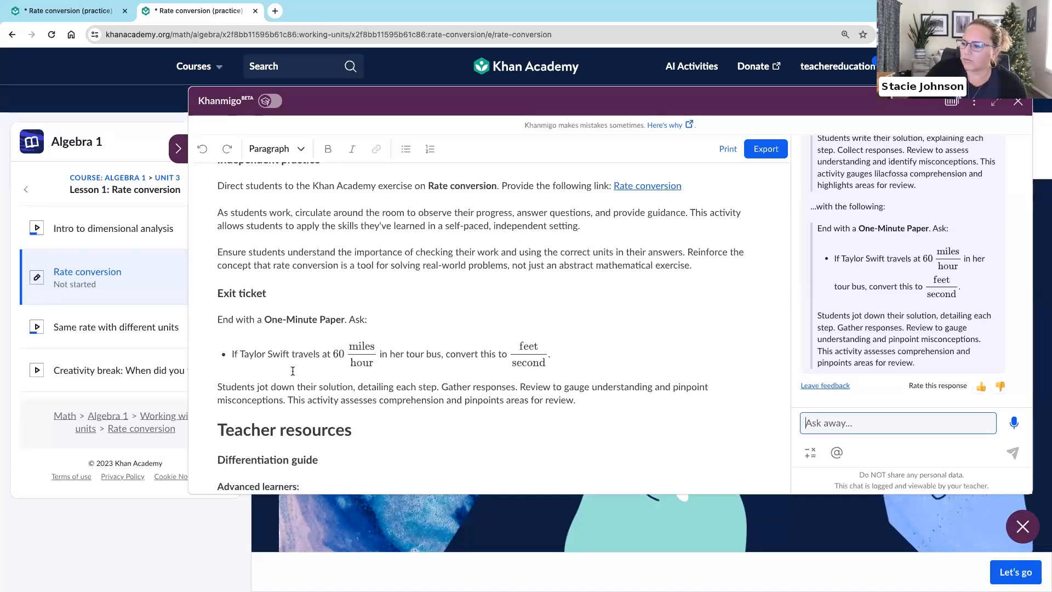
# - Have Khanmigo replace the Advanced learners bullets with paragraphs for advanced and striving learners
pyautogui.scroll(-3)
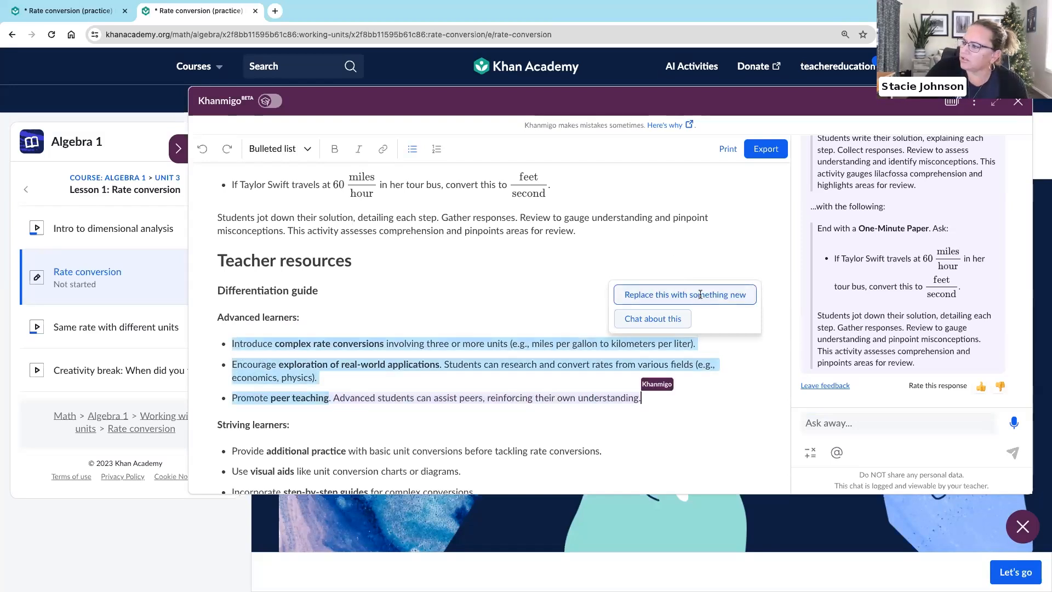
pyautogui.click(684, 293)
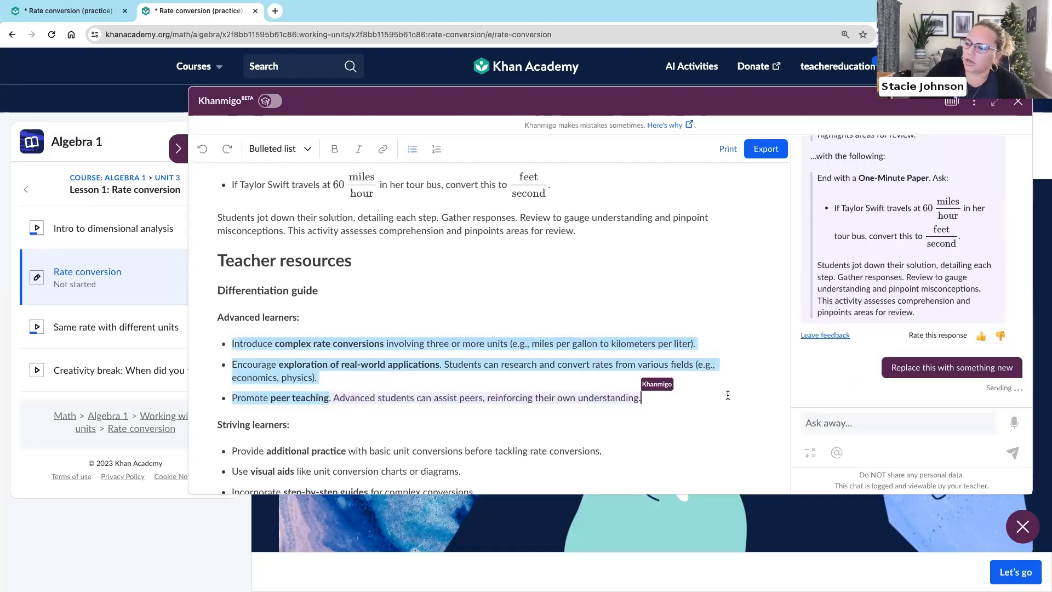
pyautogui.click(950, 367)
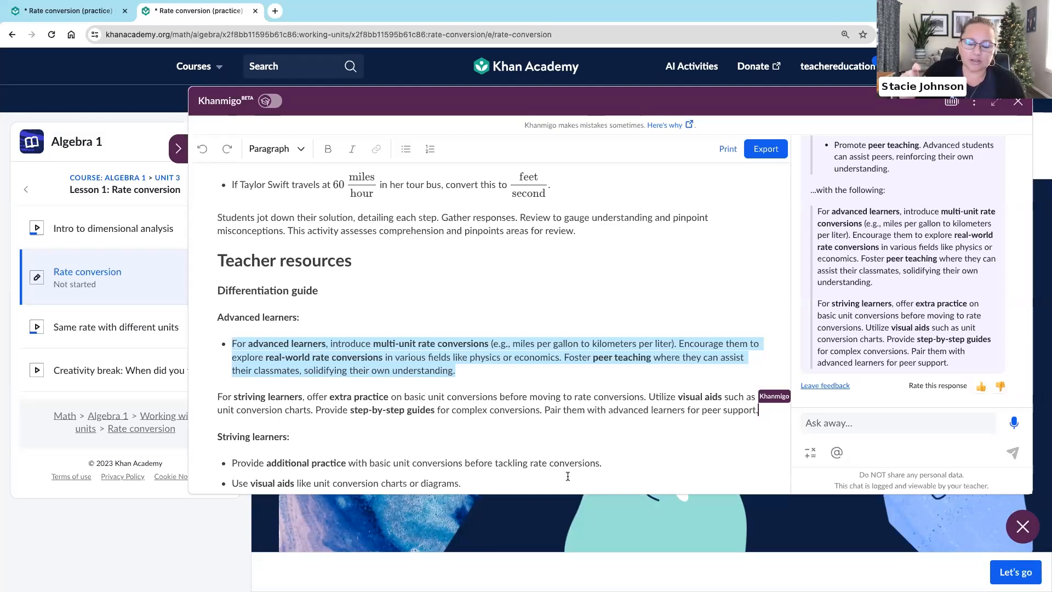
pyautogui.moveTo(563, 474)
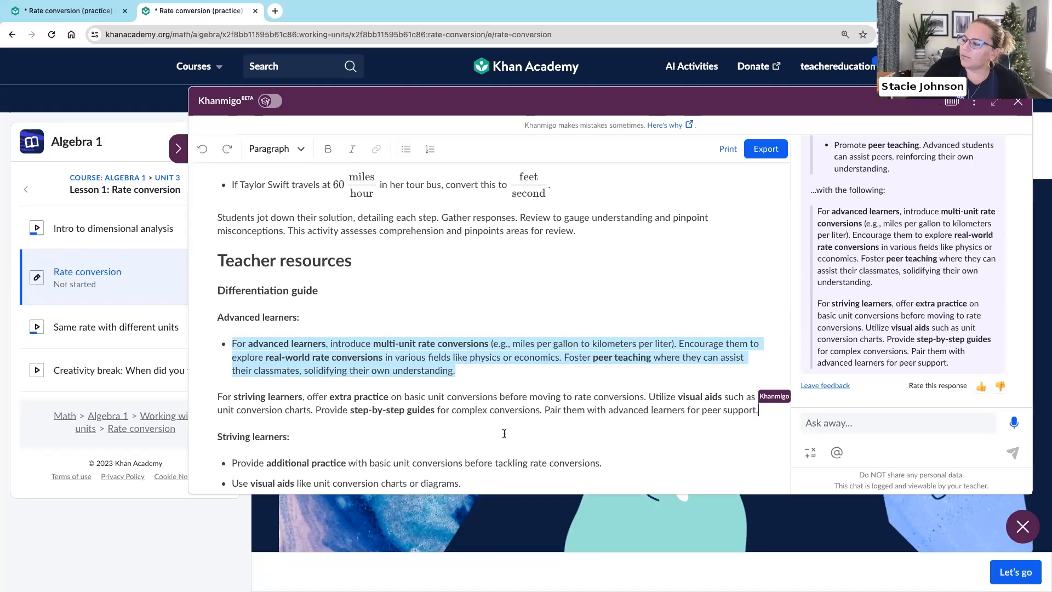
pyautogui.scroll(3)
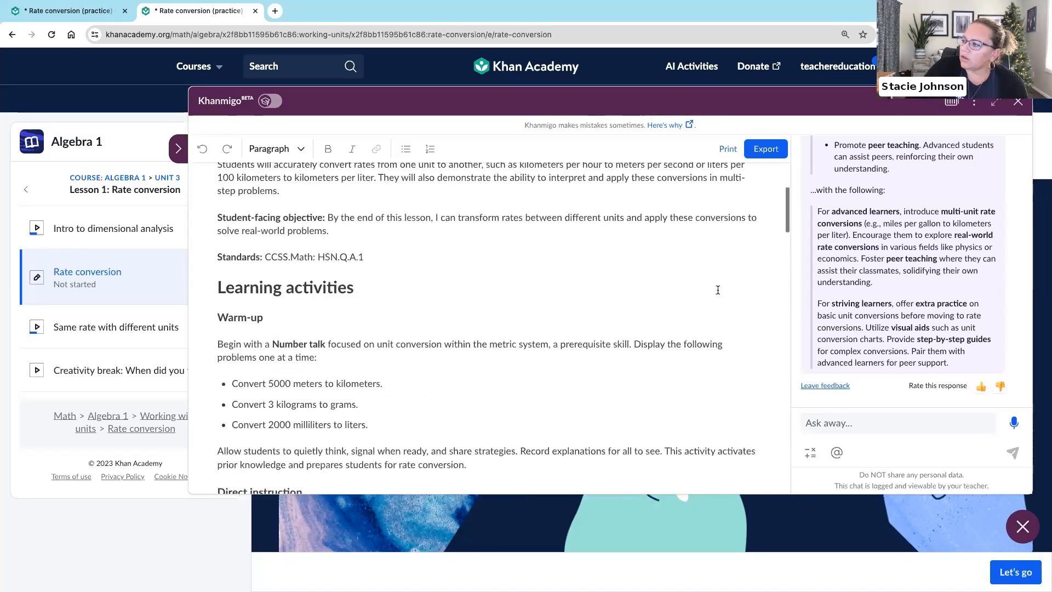
pyautogui.scroll(3)
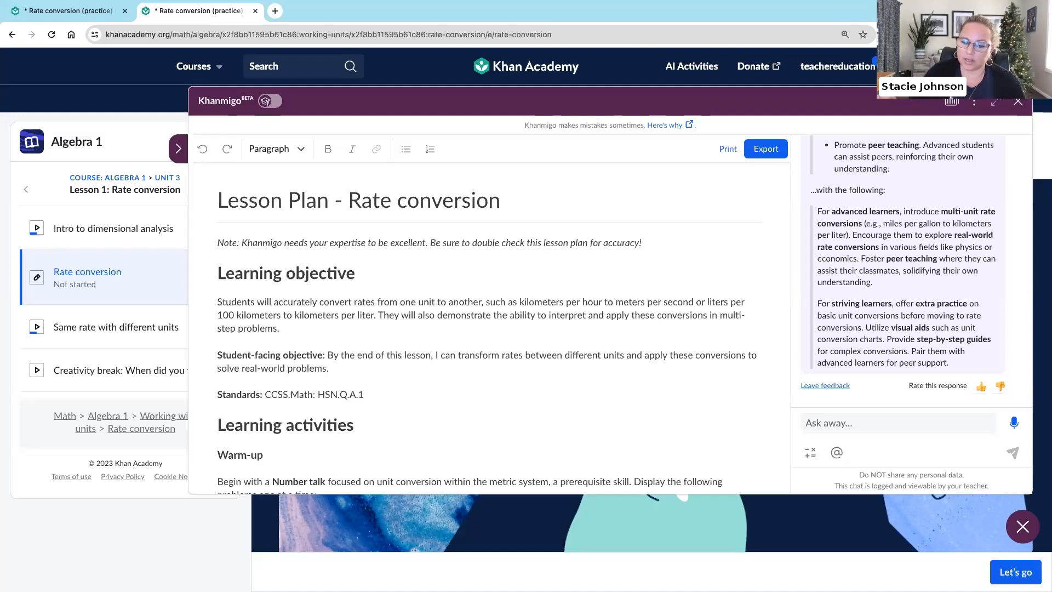
pyautogui.moveTo(622, 325)
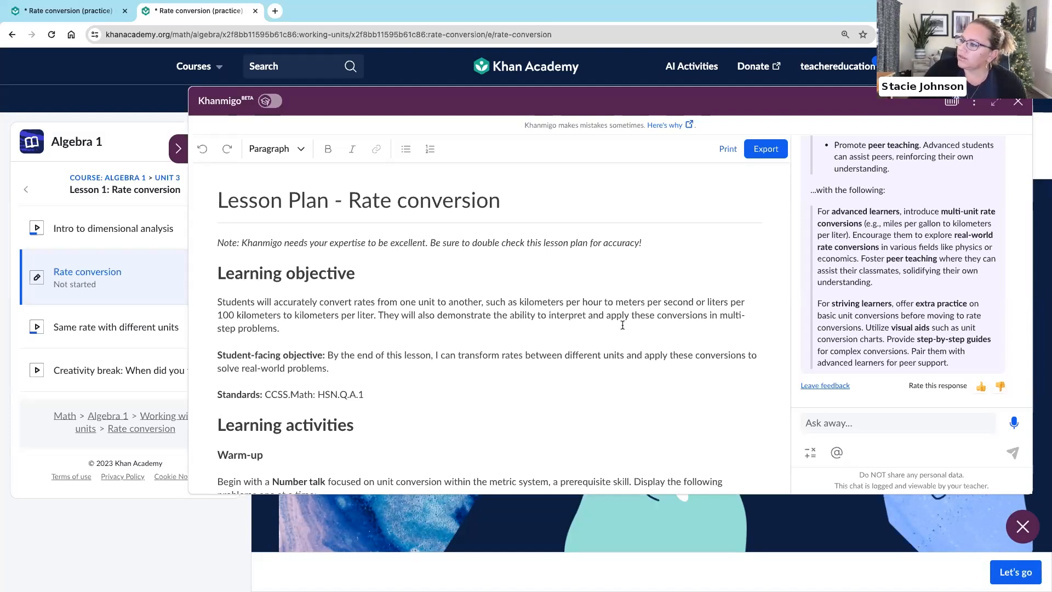
# - Leave the lesson plan for the Khanmigo teacher activities welcome page
pyautogui.click(1018, 102)
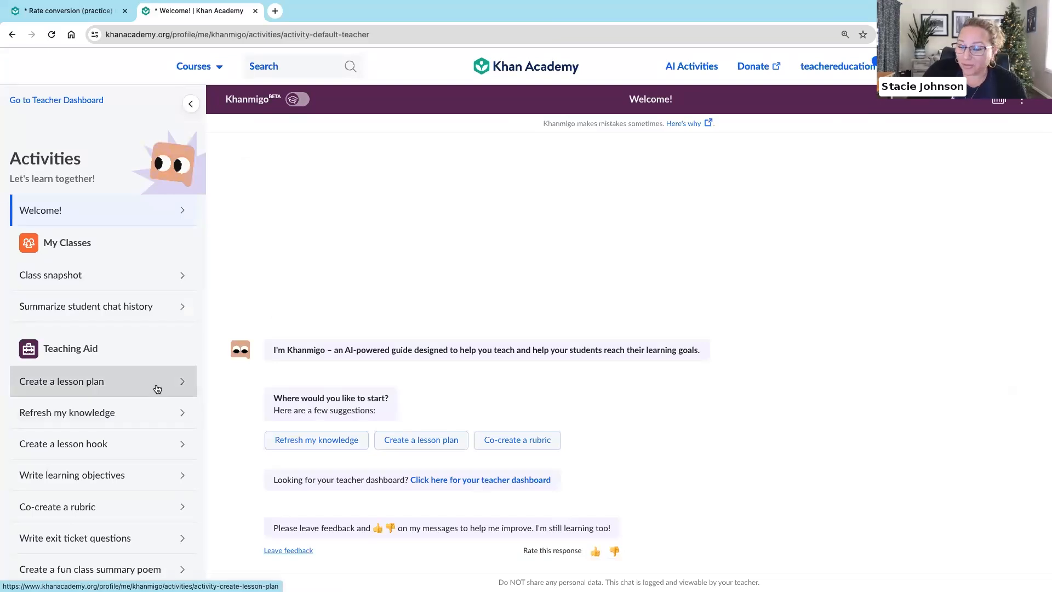
pyautogui.moveTo(168, 82)
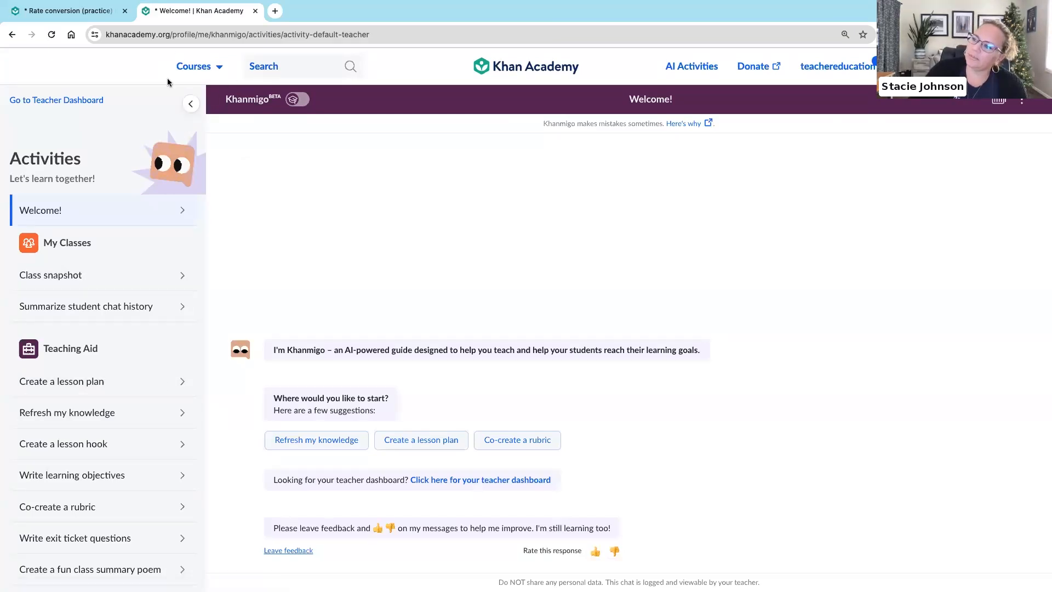
# - From the Courses list, open Official Digital SAT Prep and view its Math and Reading and Writing units
pyautogui.click(194, 66)
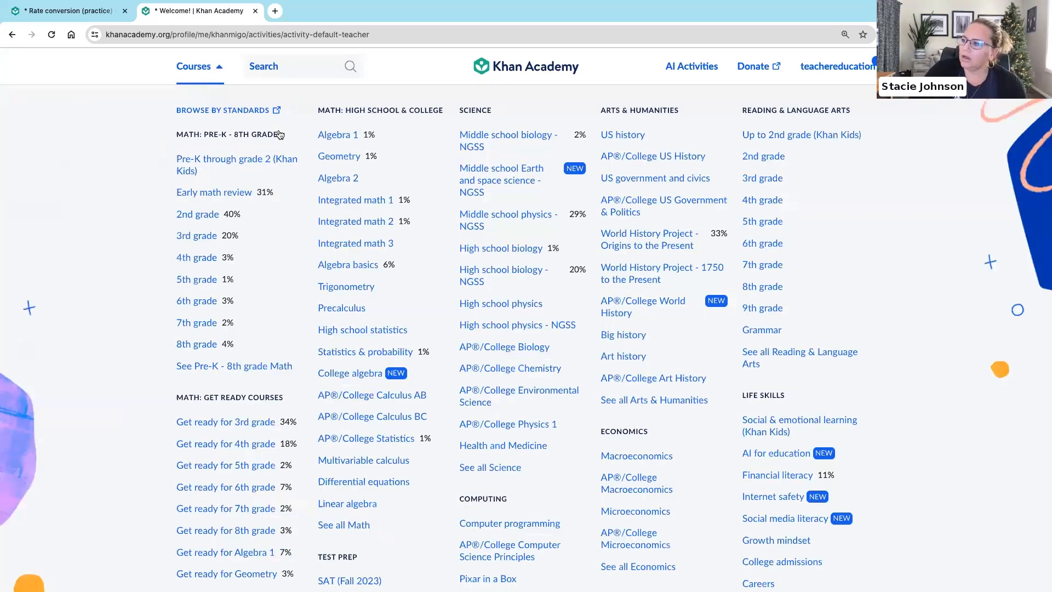
pyautogui.moveTo(303, 166)
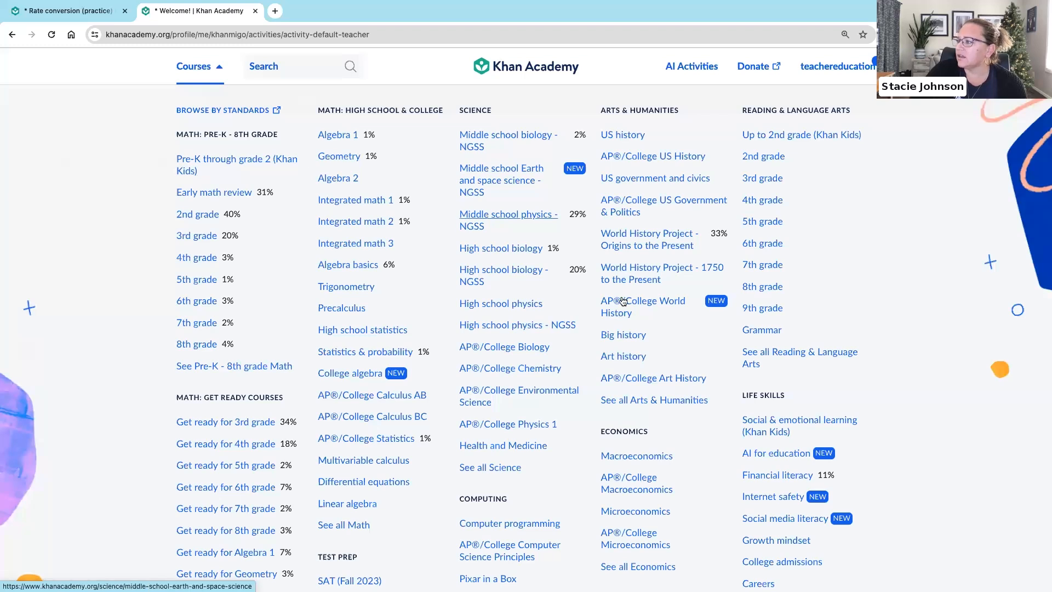
pyautogui.moveTo(816, 233)
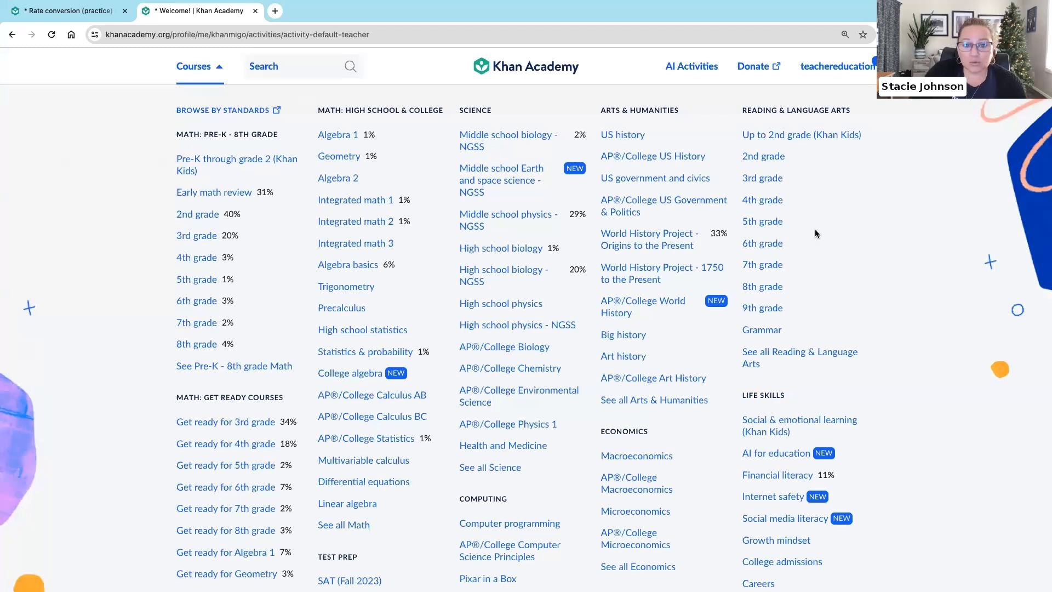
pyautogui.moveTo(426, 402)
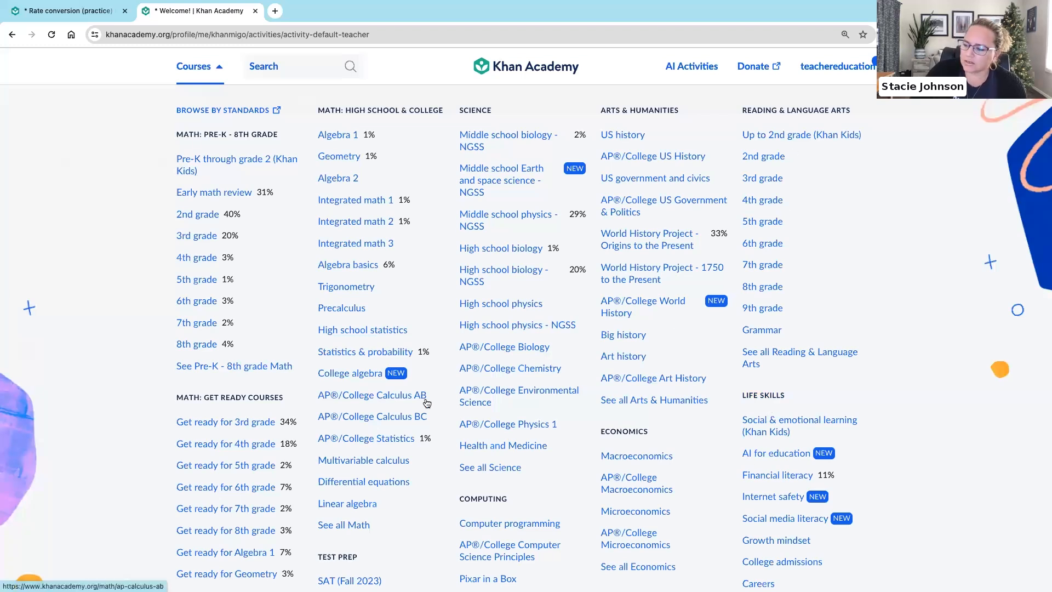
pyautogui.scroll(-3)
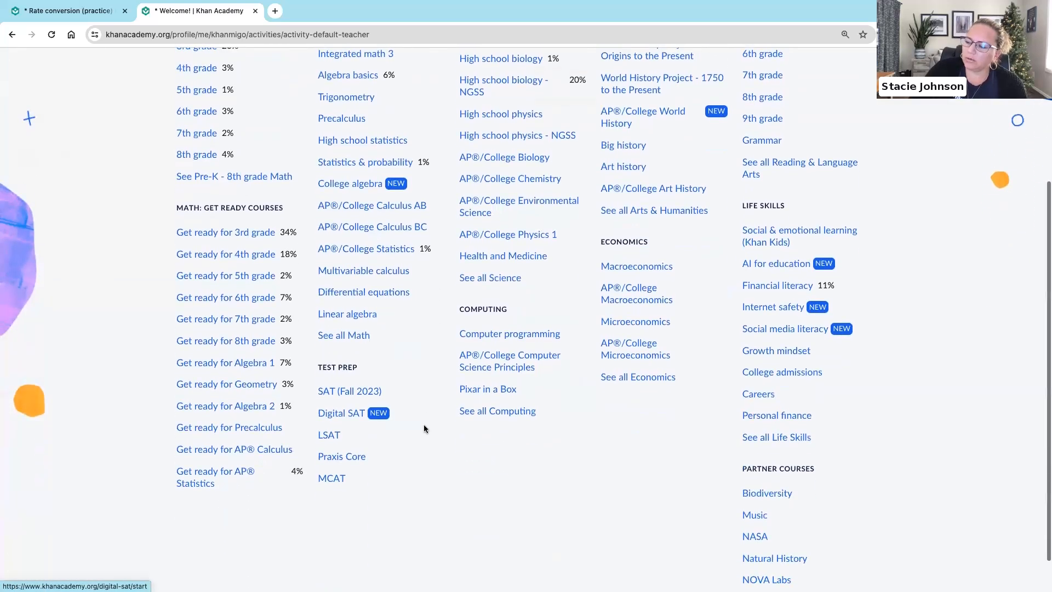
pyautogui.moveTo(376, 430)
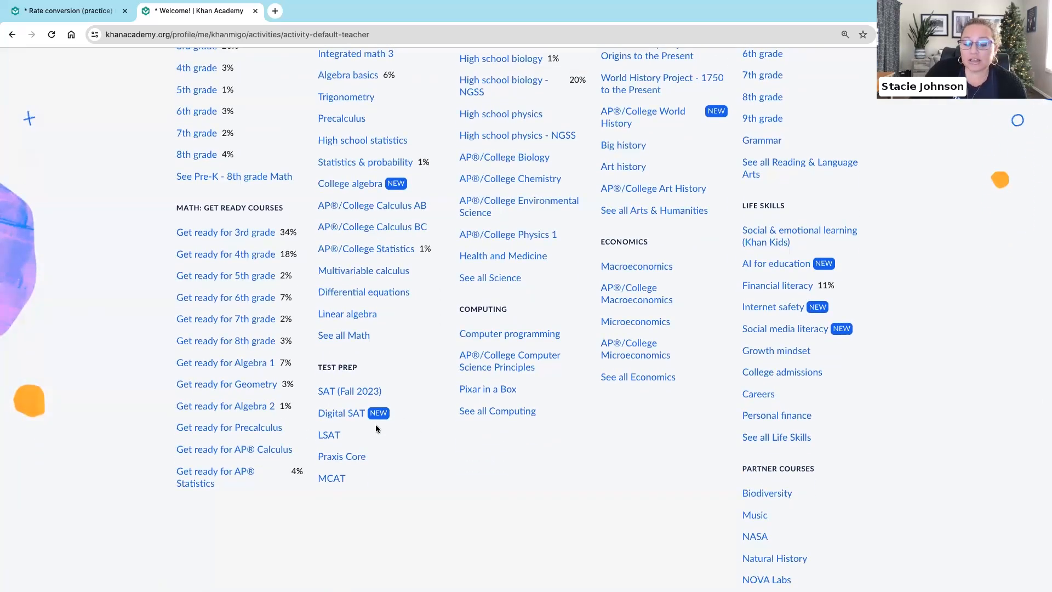
pyautogui.moveTo(341, 413)
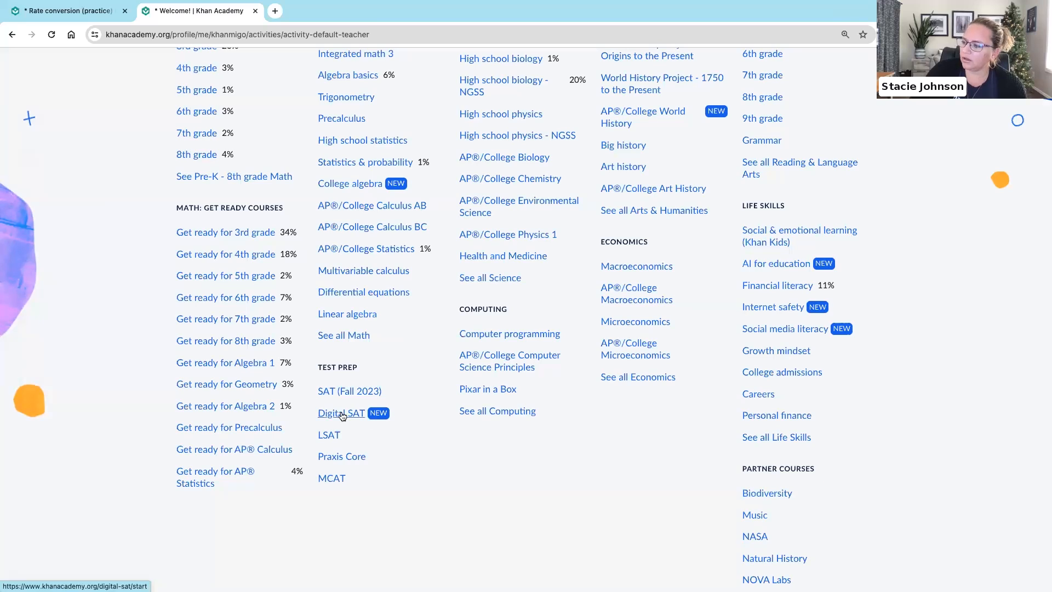
pyautogui.click(341, 413)
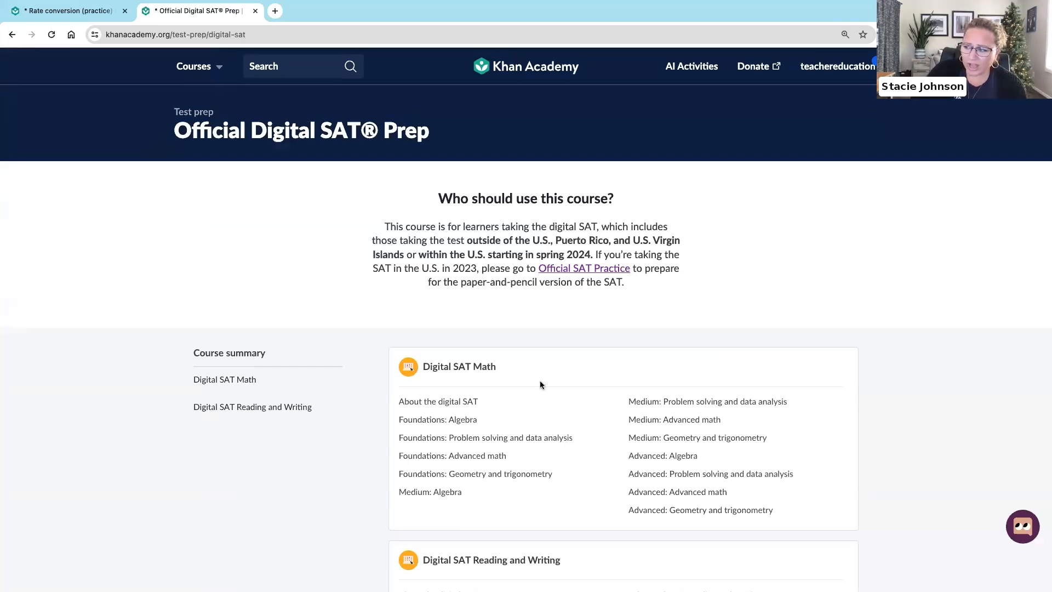
pyautogui.moveTo(495, 381)
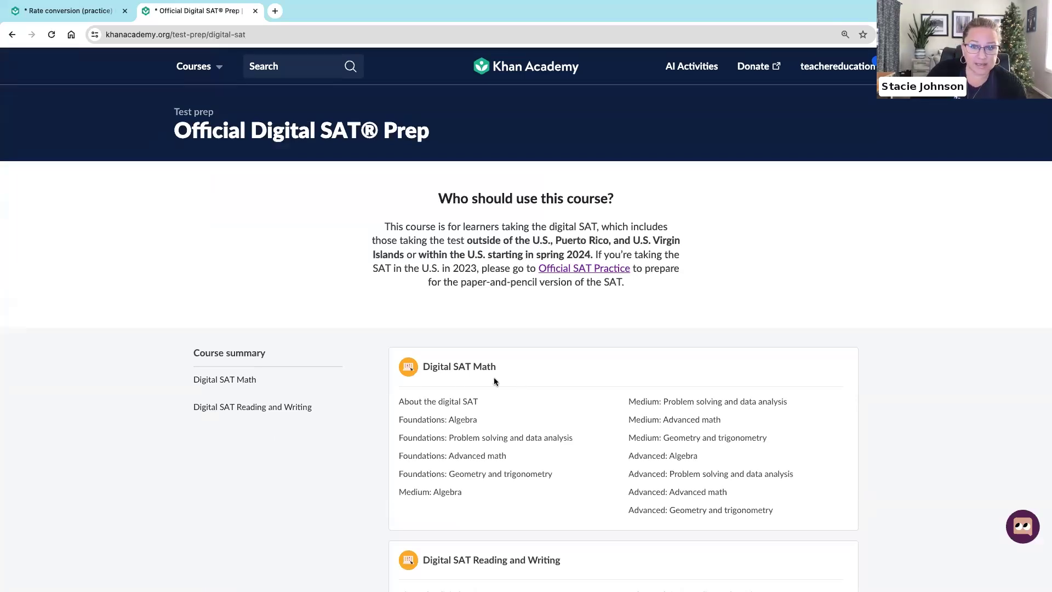
pyautogui.scroll(-3)
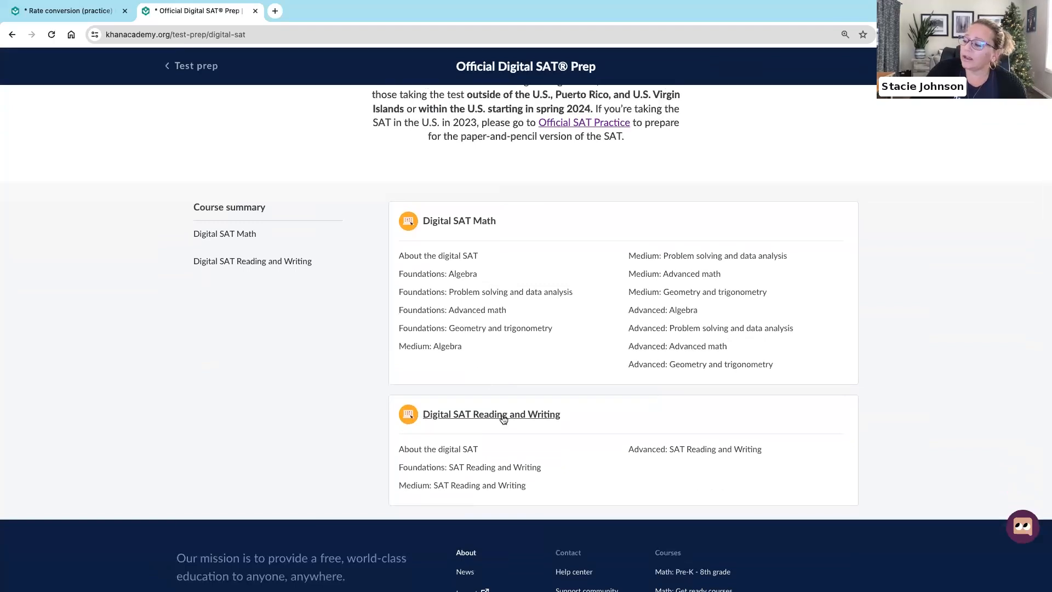
# - In Digital SAT Reading and Writing, open Text Structure and Purpose and the Part-to-whole relationships lesson
pyautogui.click(490, 415)
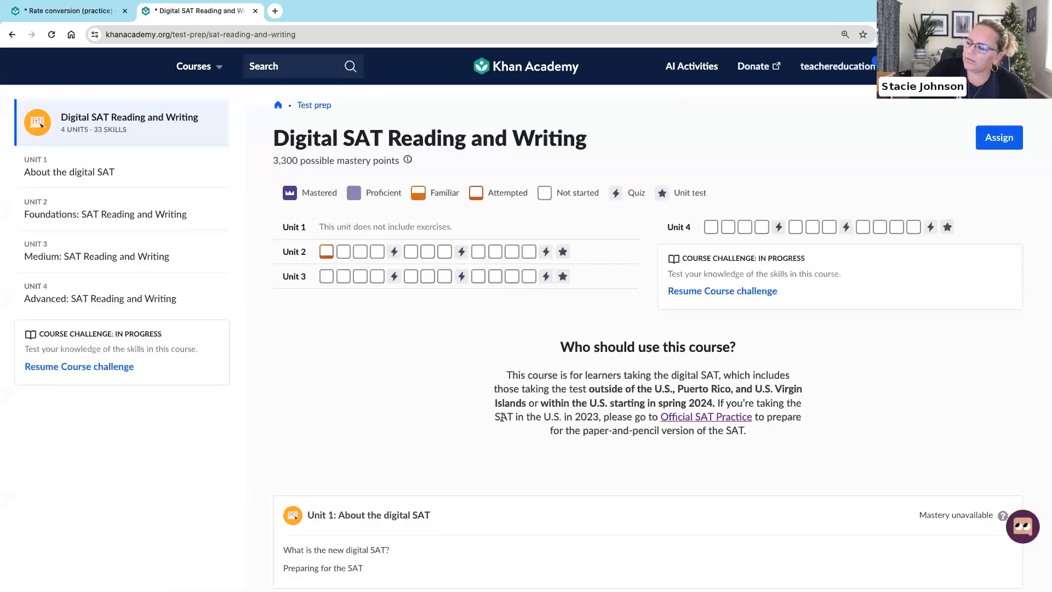
pyautogui.scroll(-3)
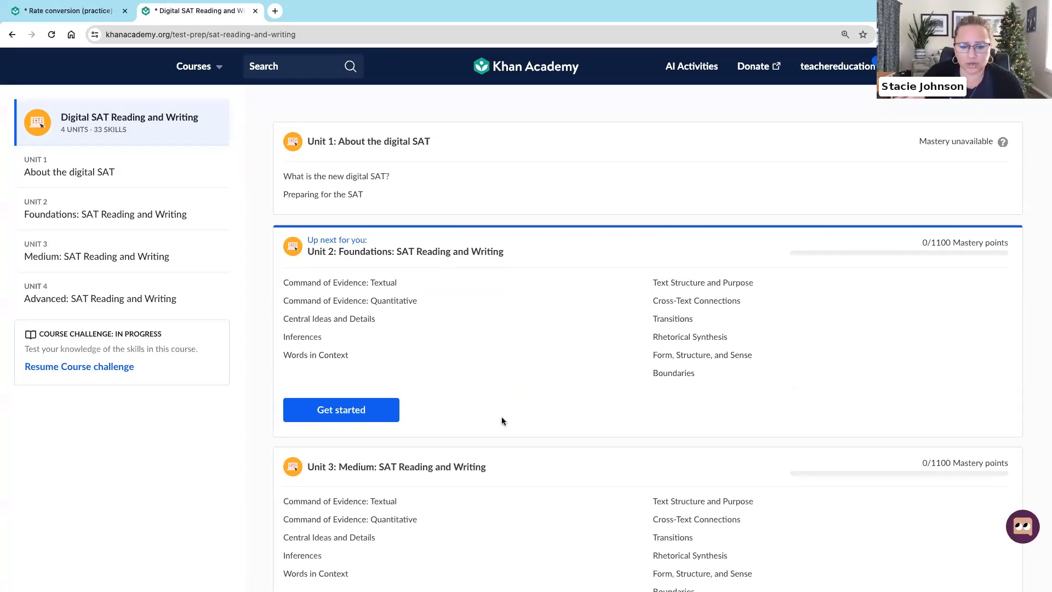
pyautogui.moveTo(637, 326)
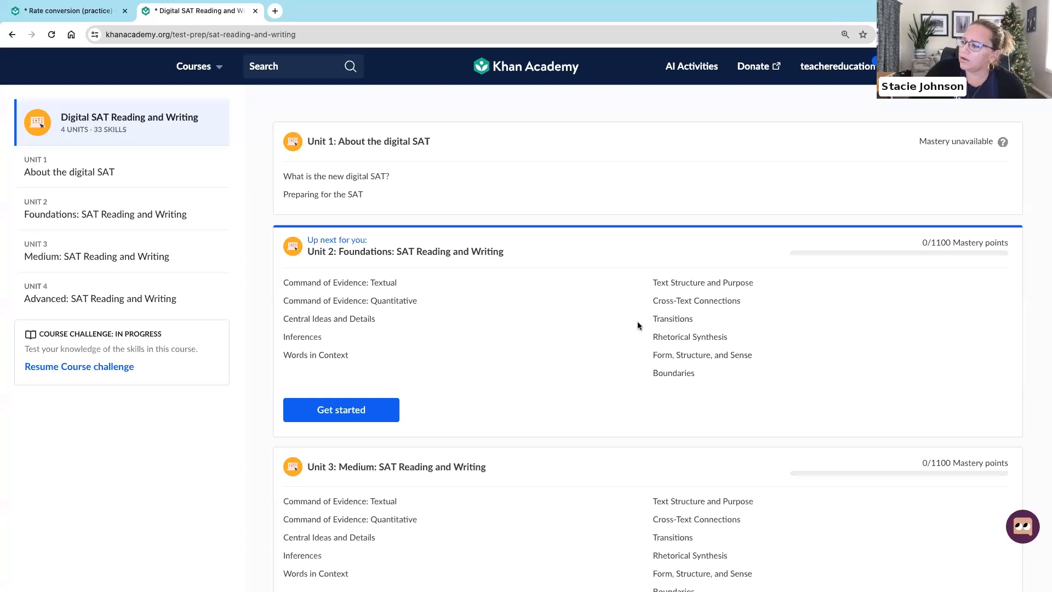
pyautogui.click(702, 281)
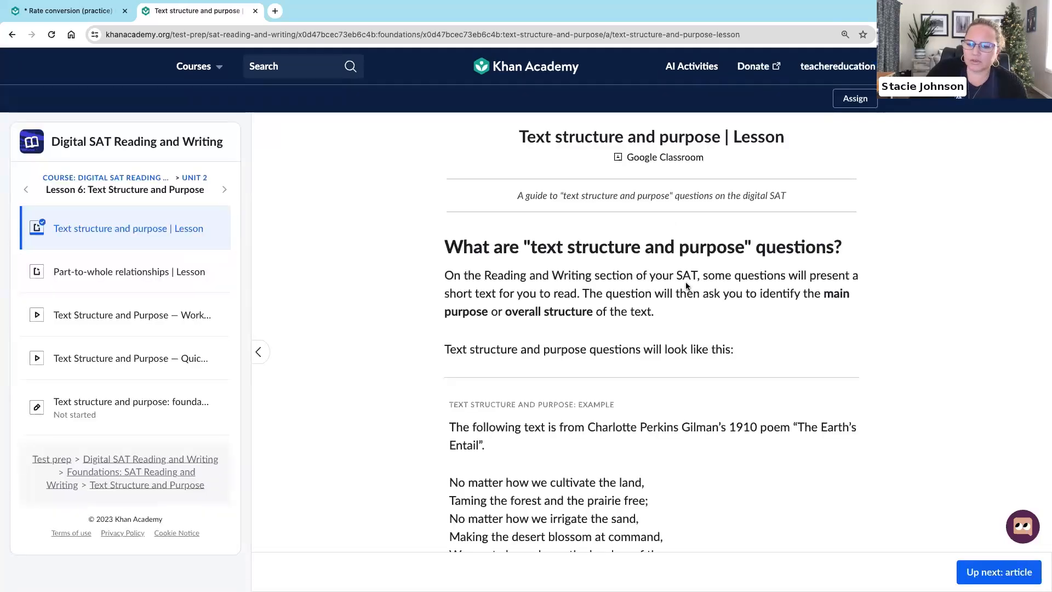
pyautogui.moveTo(441, 385)
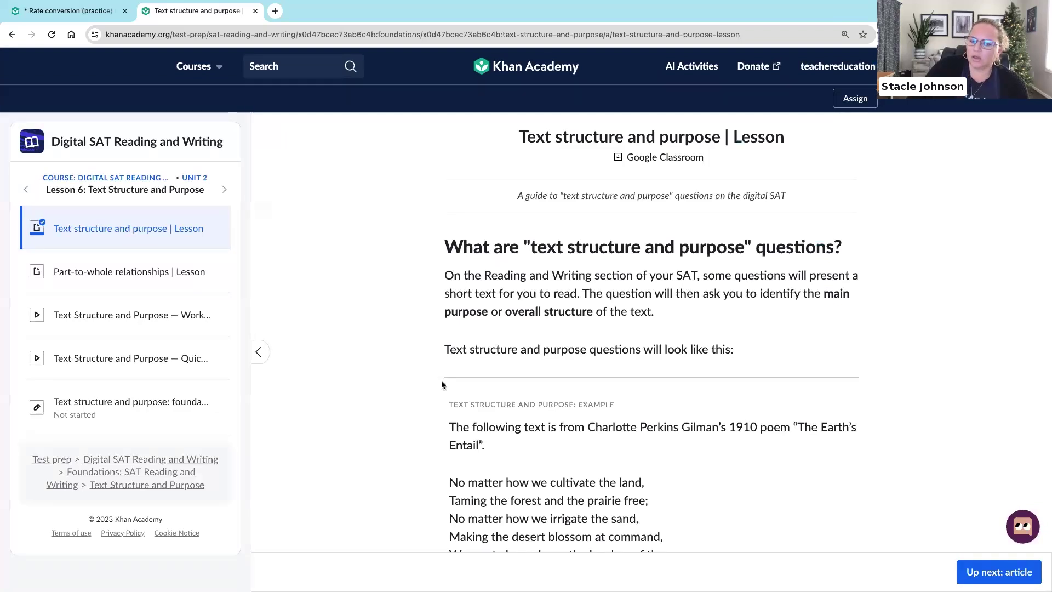
pyautogui.click(129, 271)
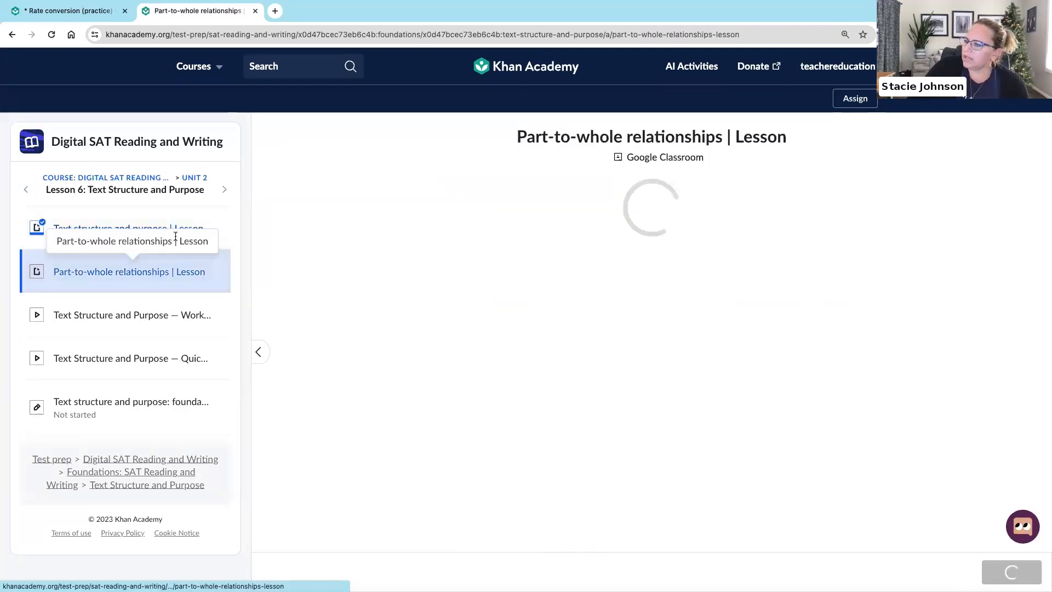
pyautogui.click(1021, 526)
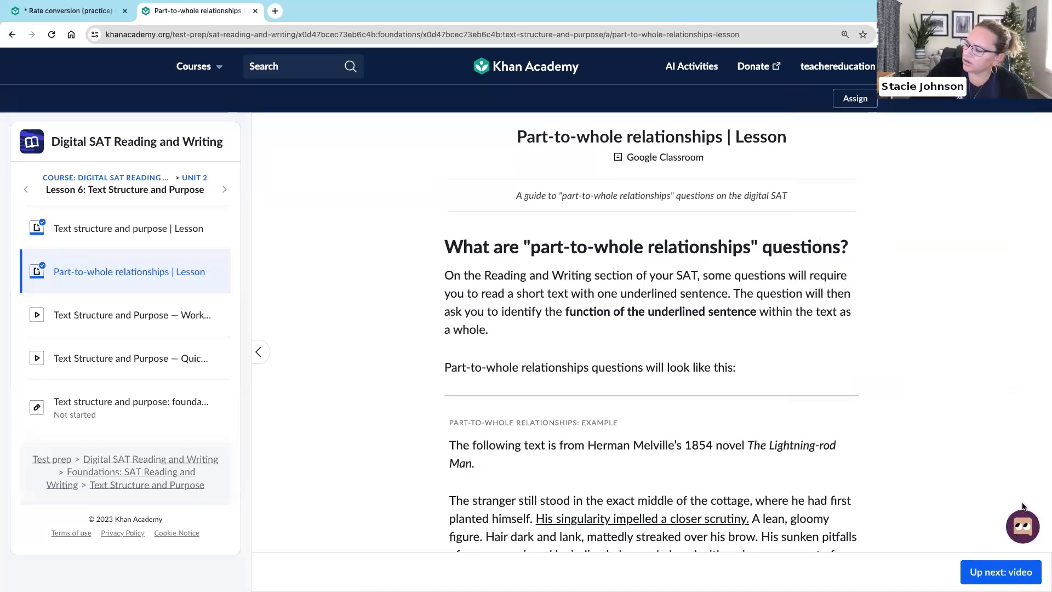
# - Have Khanmigo draft a Part-to-whole relationships lesson plan, review it and close the panel
pyautogui.click(1022, 526)
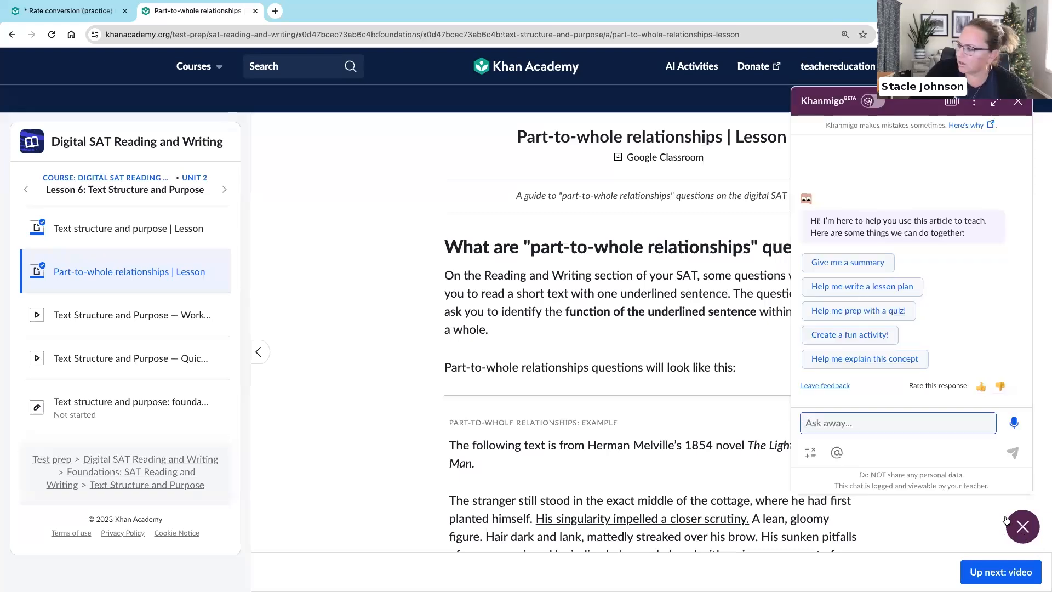
pyautogui.moveTo(939, 289)
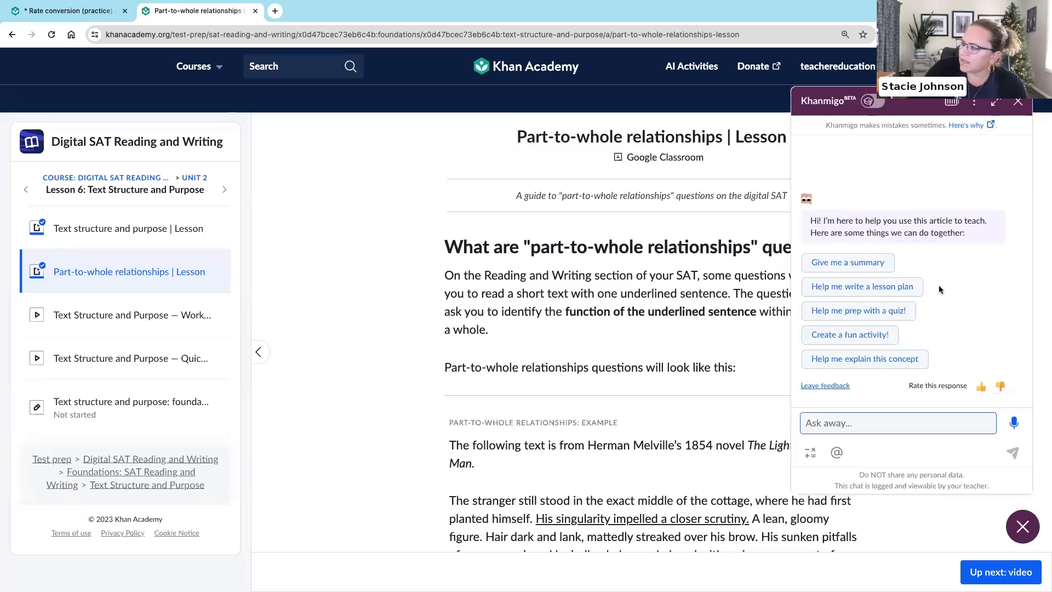
pyautogui.click(861, 286)
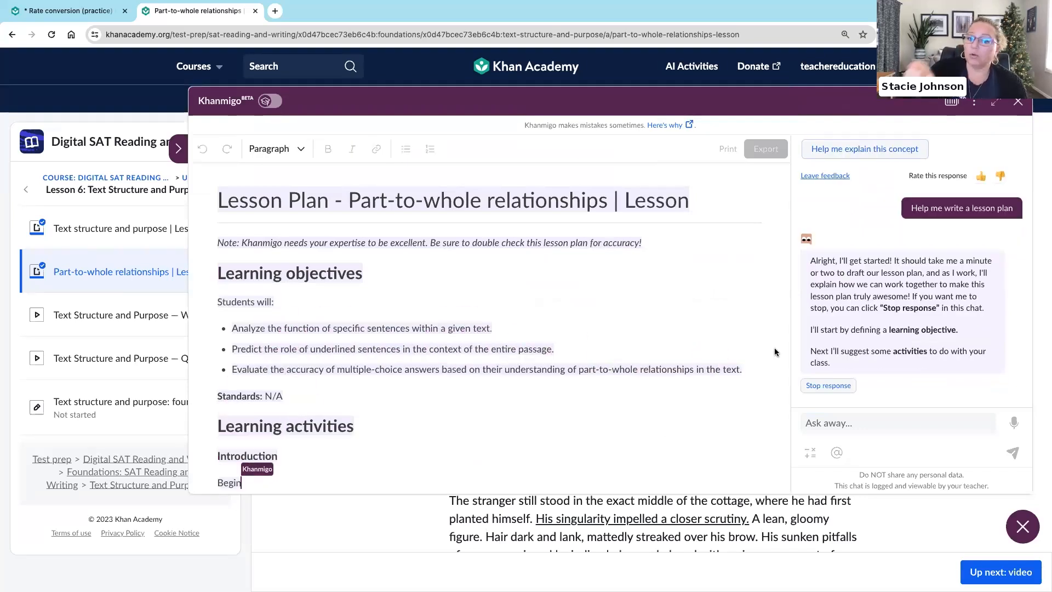
pyautogui.scroll(-3)
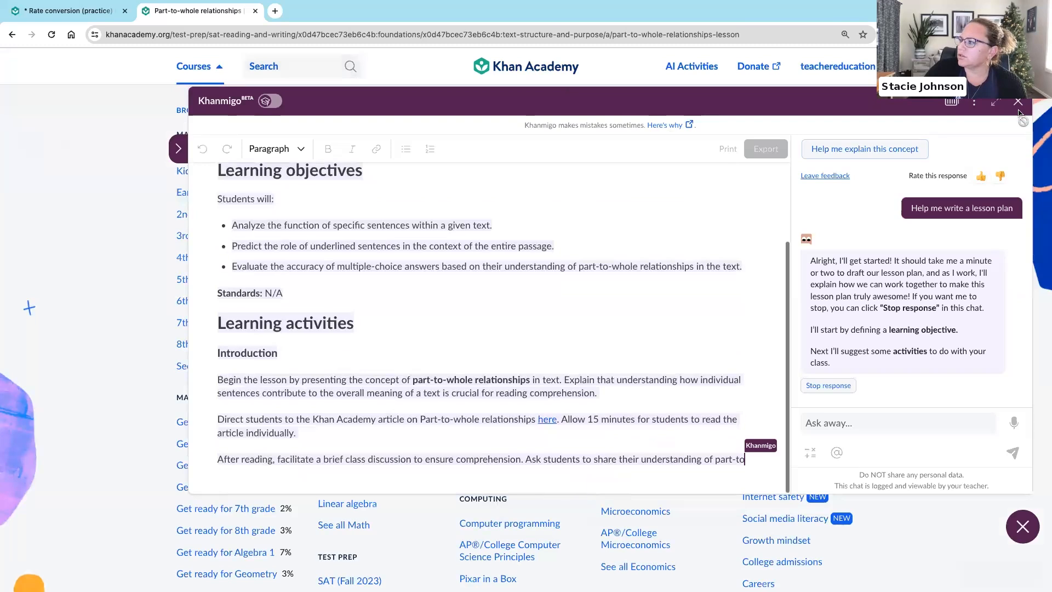
pyautogui.click(1017, 102)
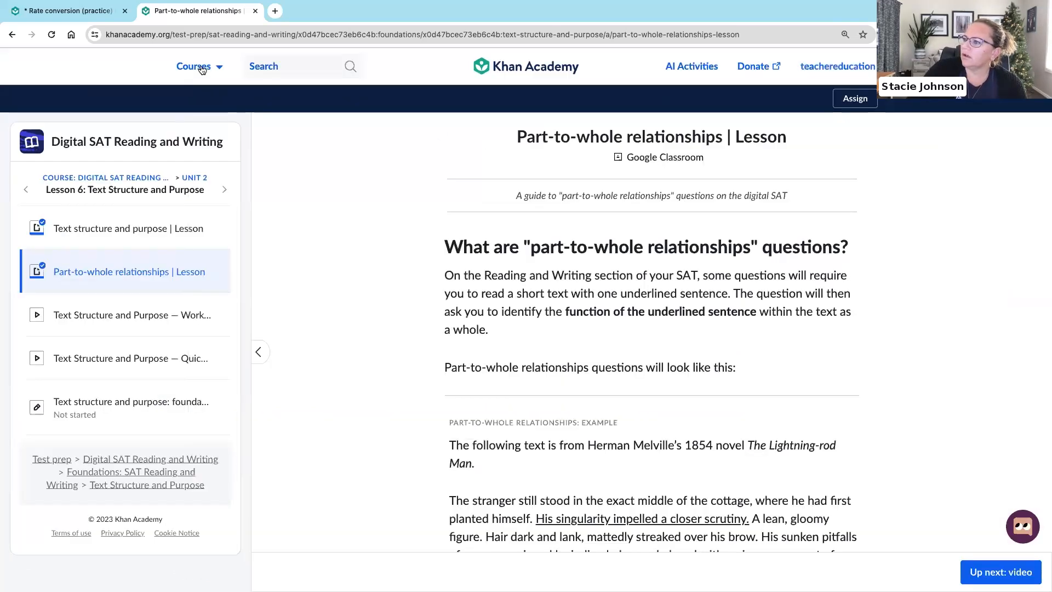
# - Open High school physics Unit 5, Work and energy, and its Work example problems video
pyautogui.click(193, 66)
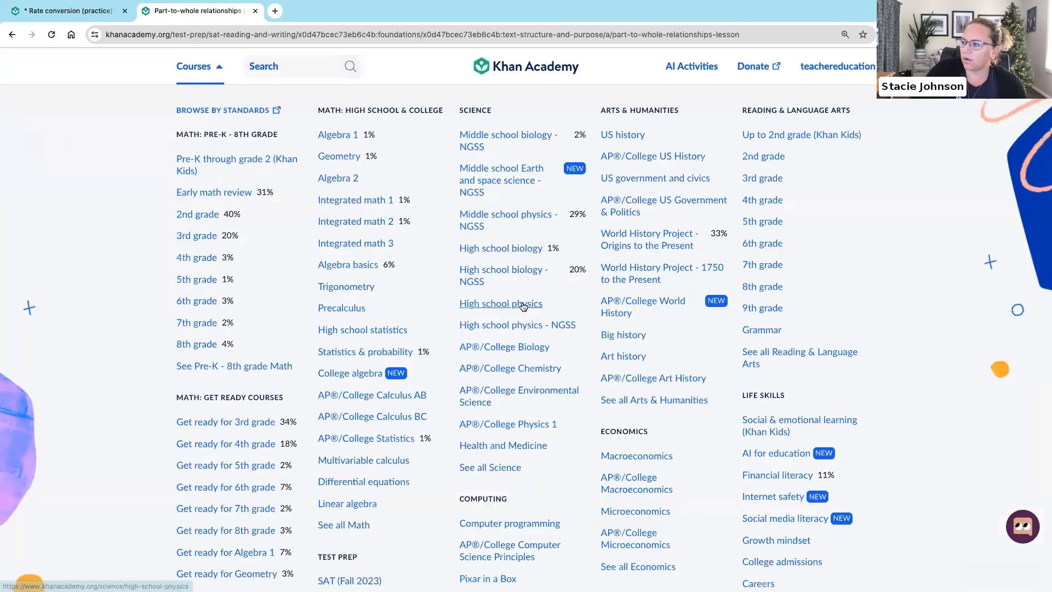
pyautogui.click(499, 304)
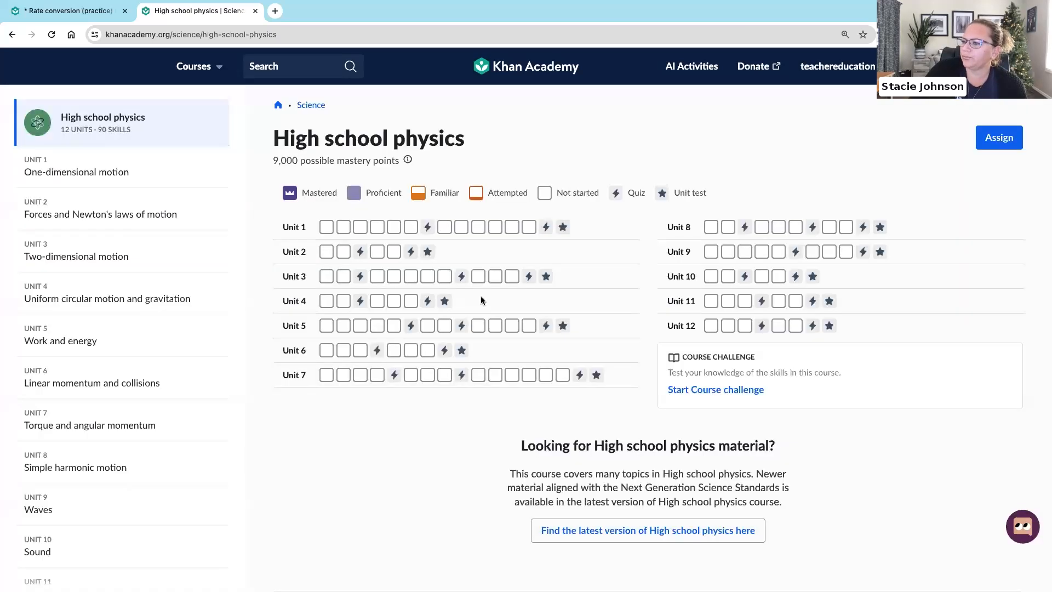
pyautogui.click(60, 340)
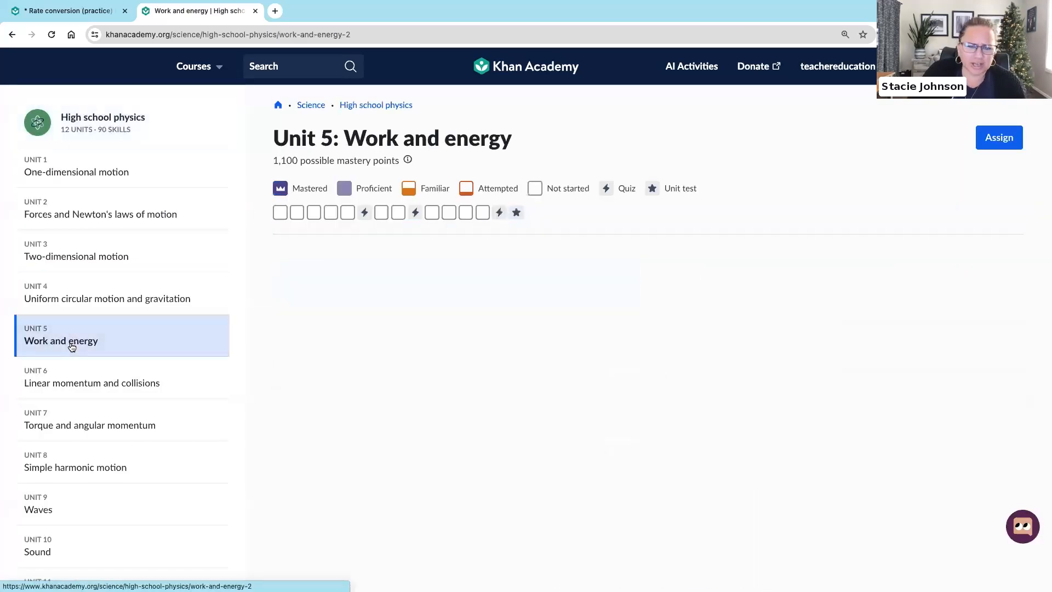
pyautogui.scroll(-3)
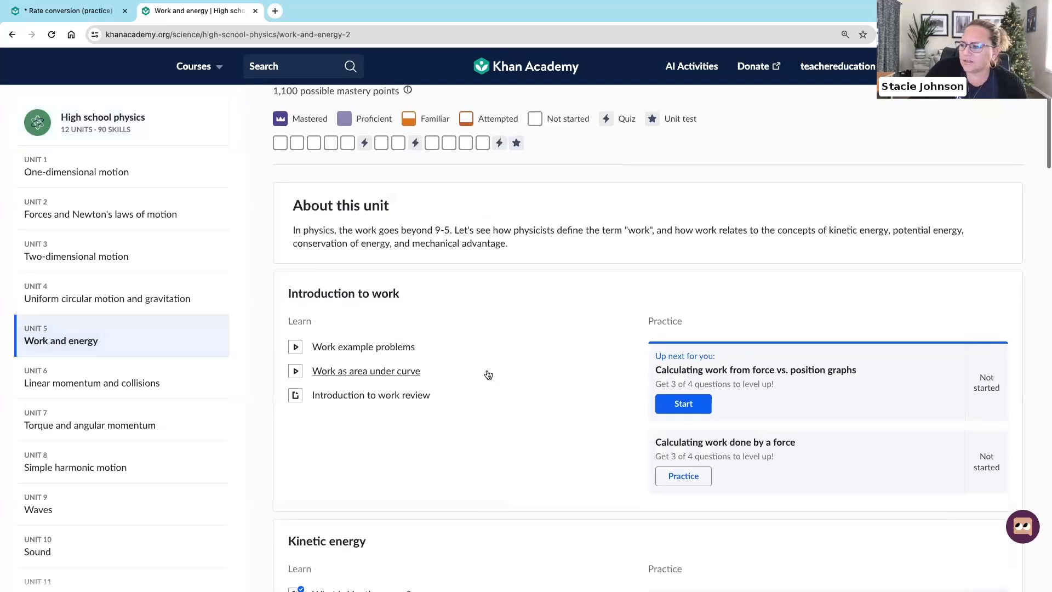
pyautogui.moveTo(362, 347)
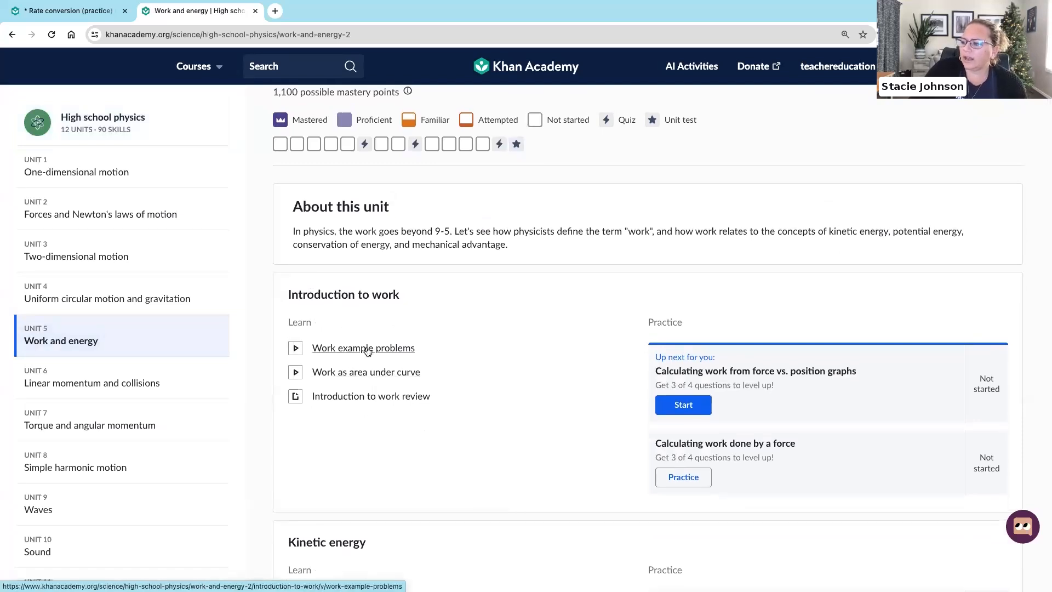
pyautogui.click(363, 347)
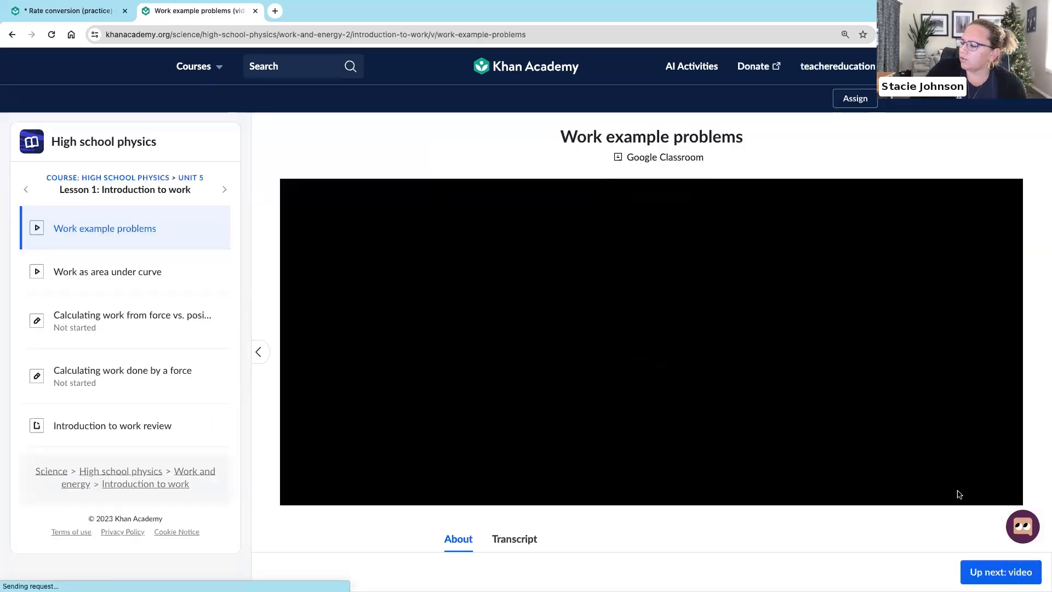
# - Have Khanmigo draft a lesson plan for the Work example problems video, review it, and dismiss the panel
pyautogui.click(1022, 526)
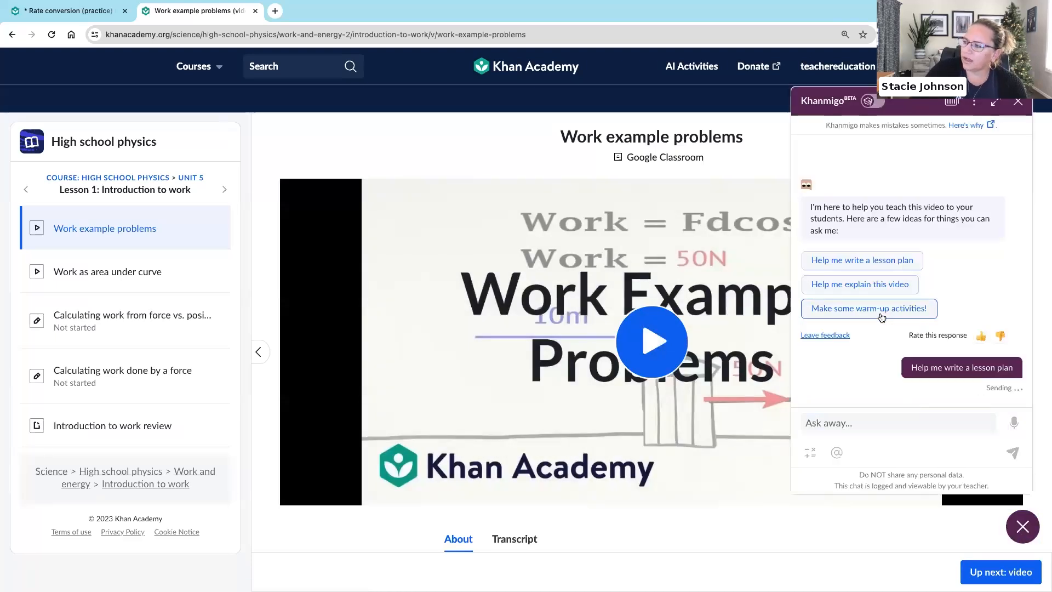
pyautogui.click(960, 367)
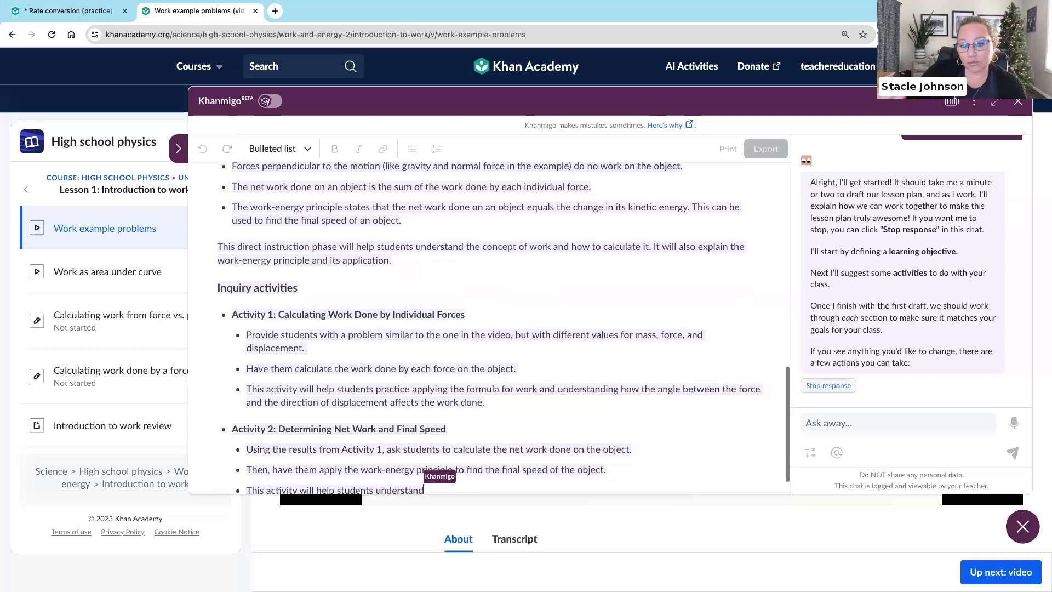
pyautogui.scroll(-3)
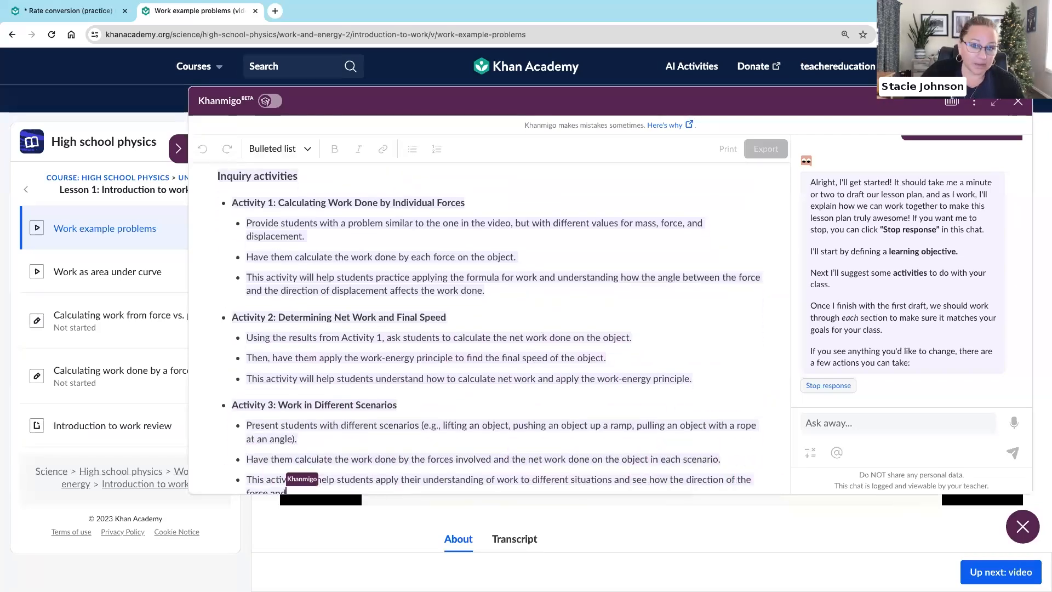
pyautogui.scroll(-3)
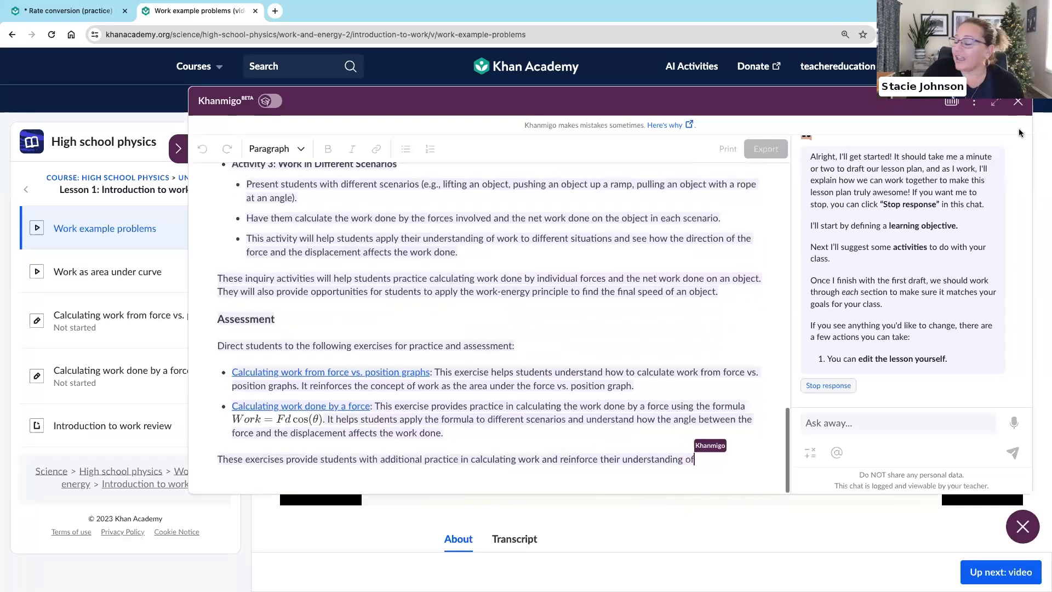
pyautogui.click(1018, 101)
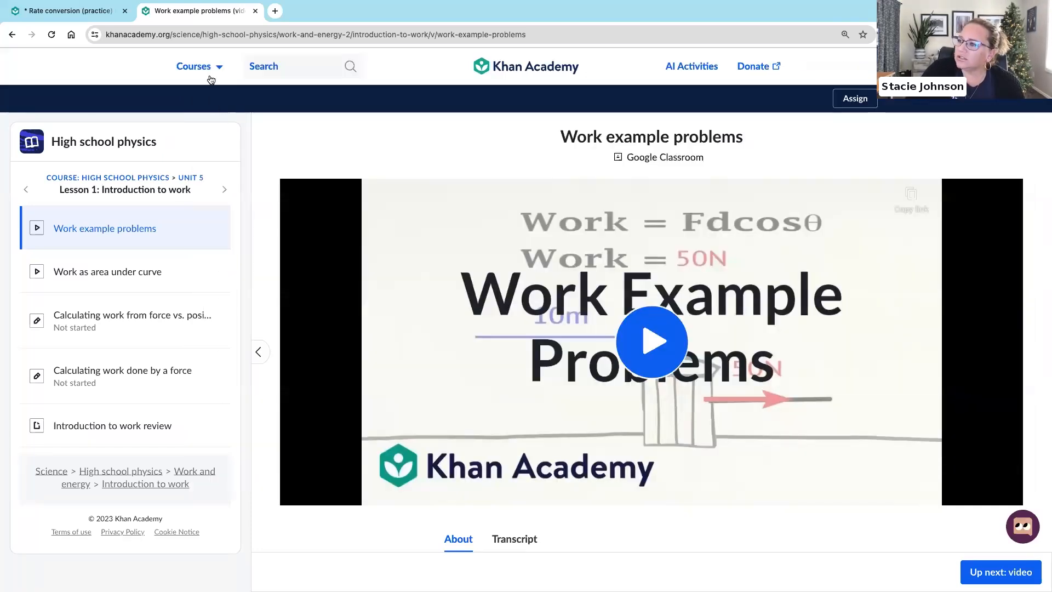
# - Show the full course catalogue from the Courses menu
pyautogui.click(194, 66)
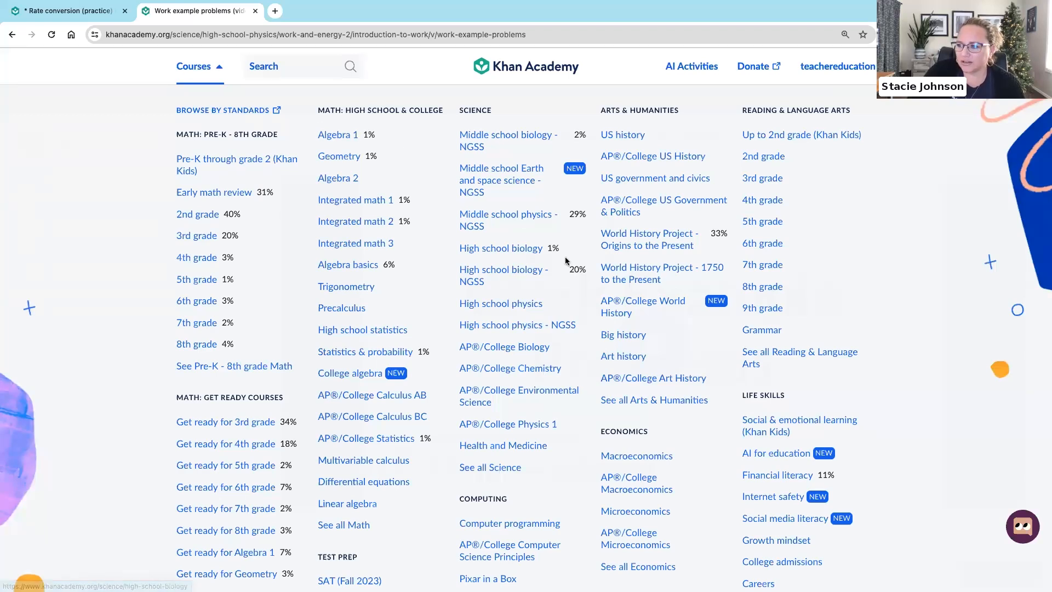
pyautogui.moveTo(196, 300)
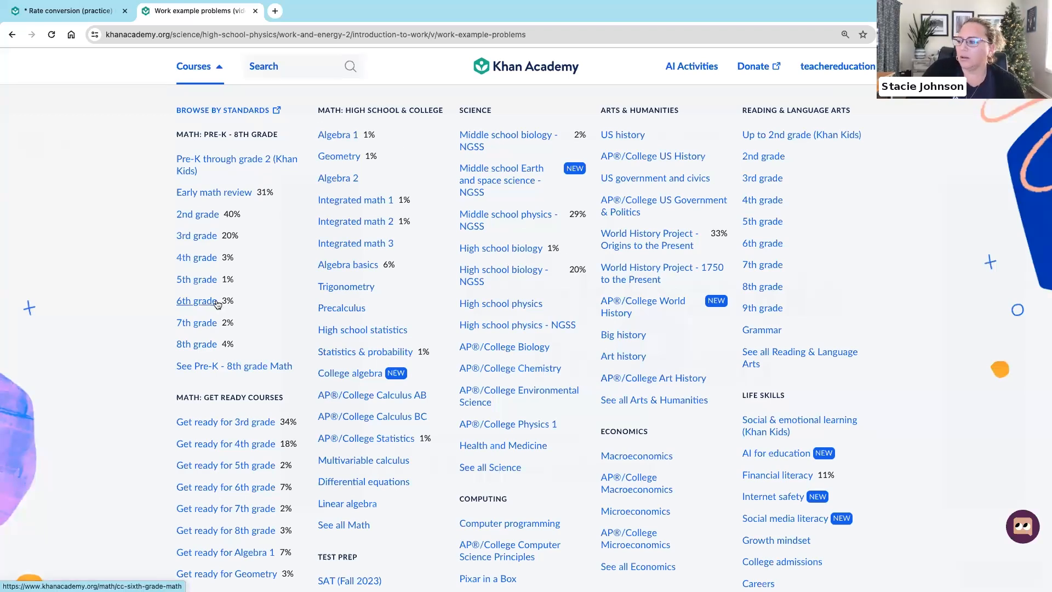
pyautogui.moveTo(559, 511)
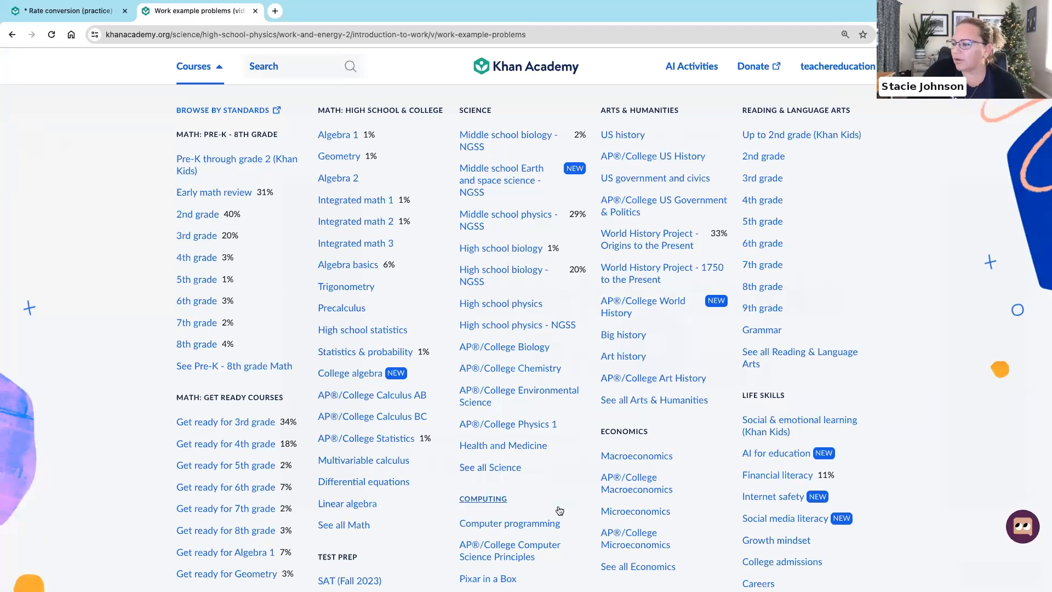